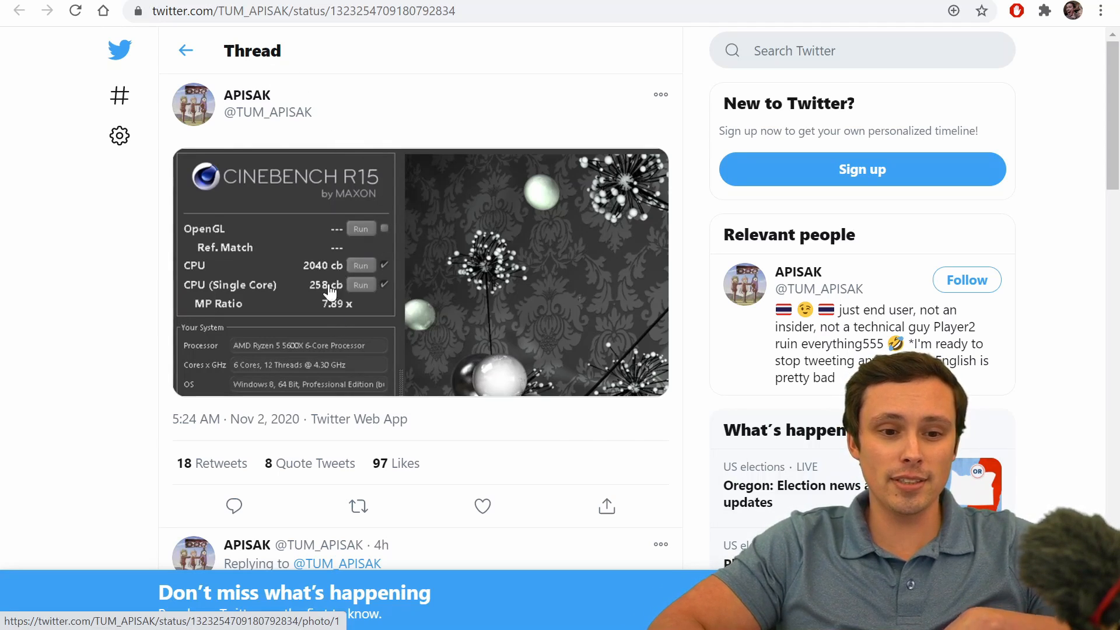
{"action": "mouse_move", "coordinate": [342, 299]}
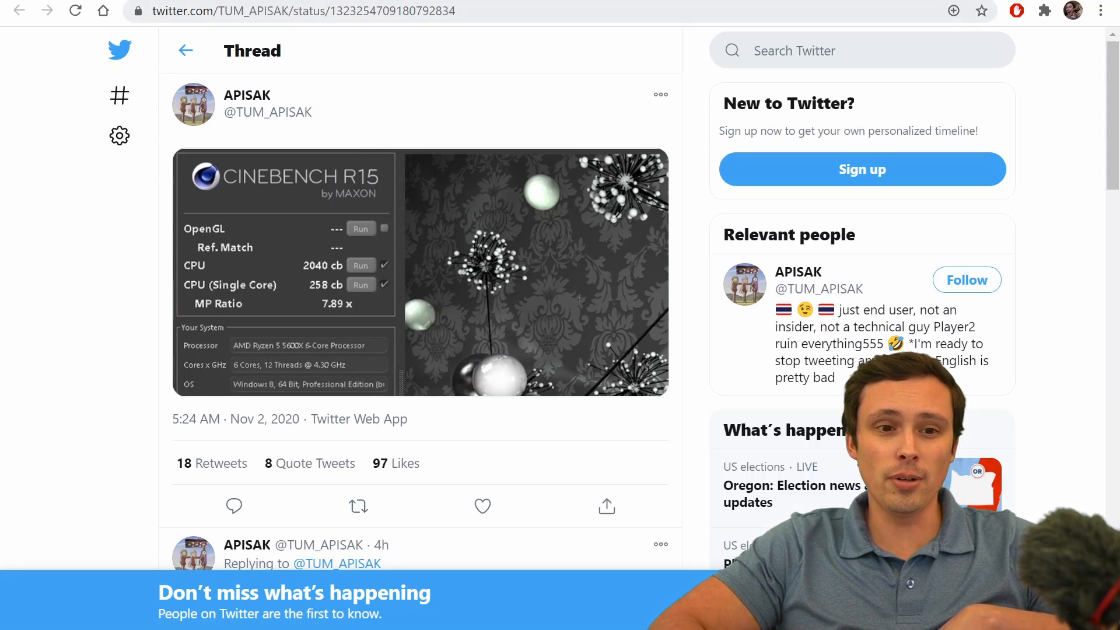
{"action": "mouse_move", "coordinate": [337, 158]}
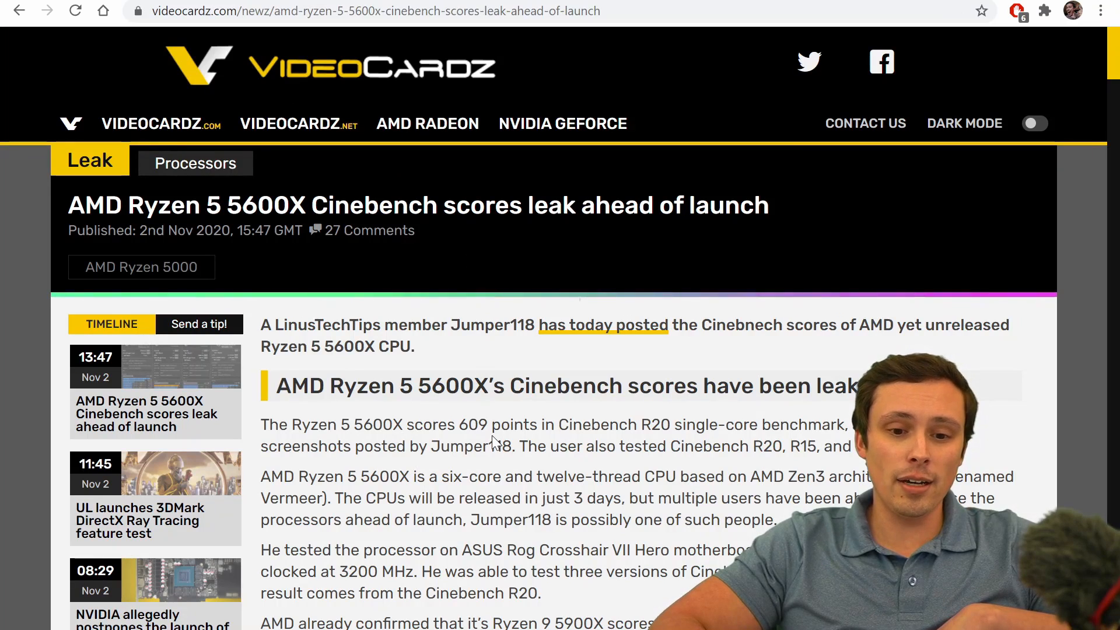
Scroll the VideoCardz 5600X leak article to its Cinebench R20 and R15 score screenshots.
{"action": "scroll", "scroll_direction": "down", "scroll_amount": 3}
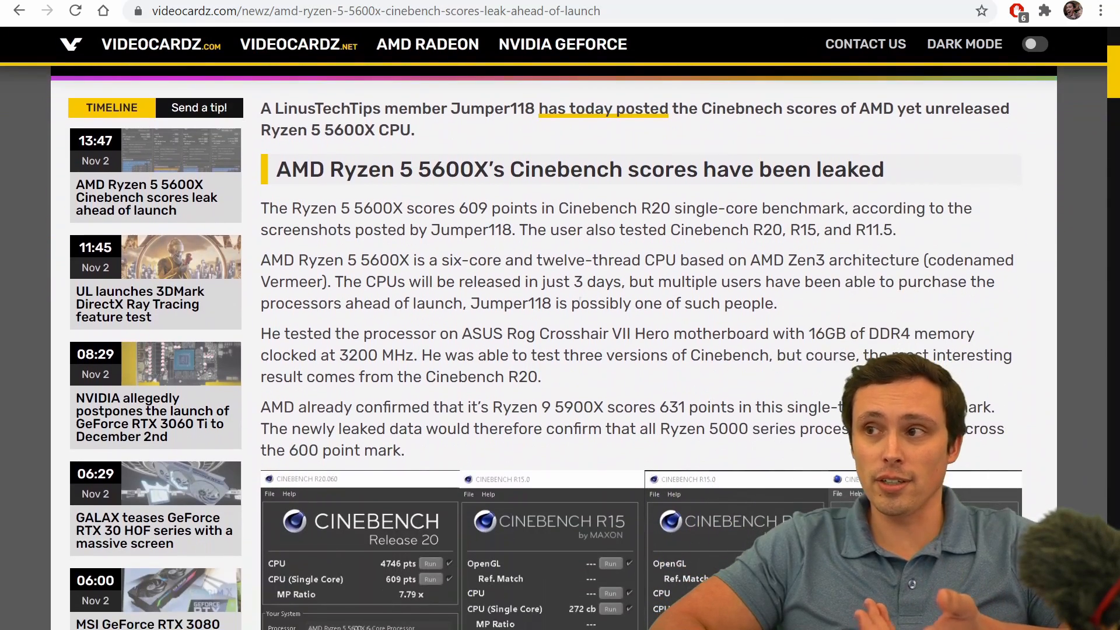
{"action": "scroll", "scroll_direction": "down", "scroll_amount": 3}
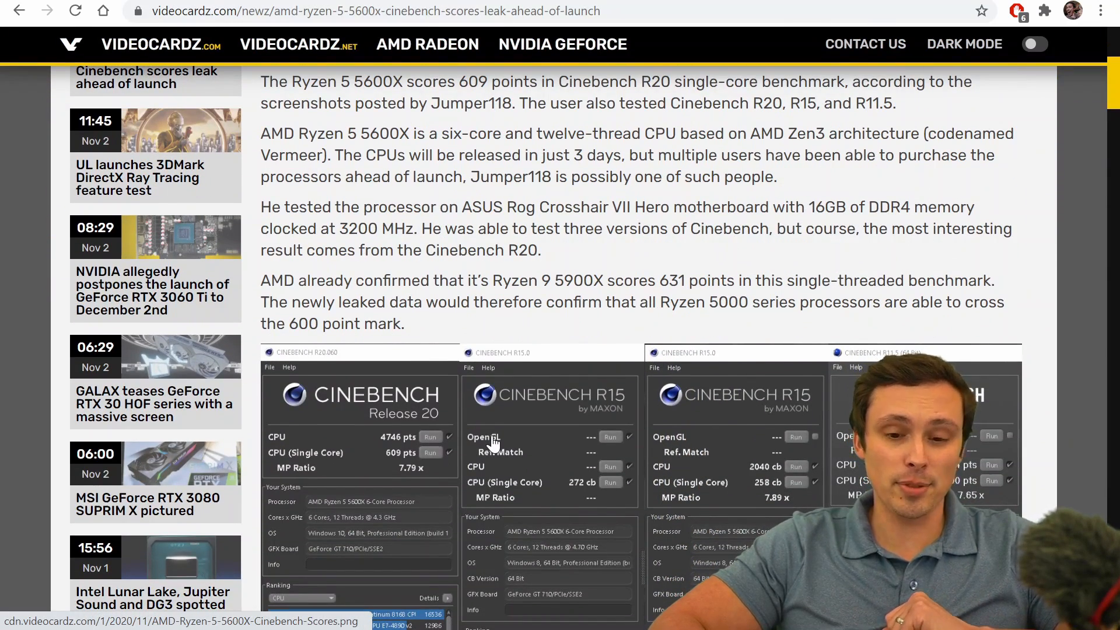
{"action": "scroll", "scroll_direction": "up", "scroll_amount": 3}
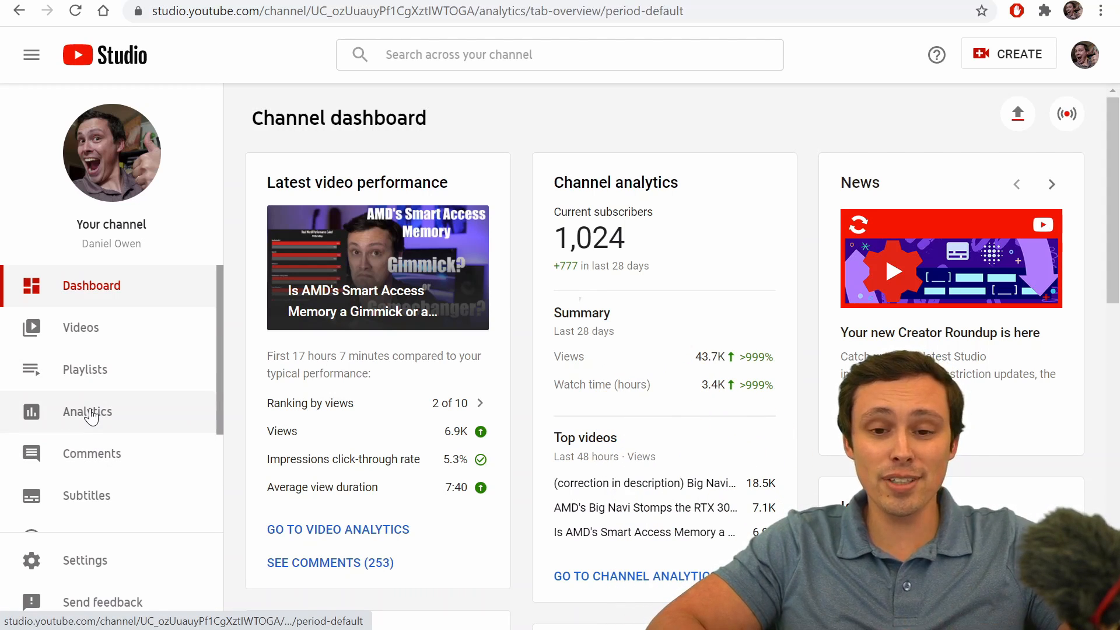
{"action": "left_click", "coordinate": [87, 411]}
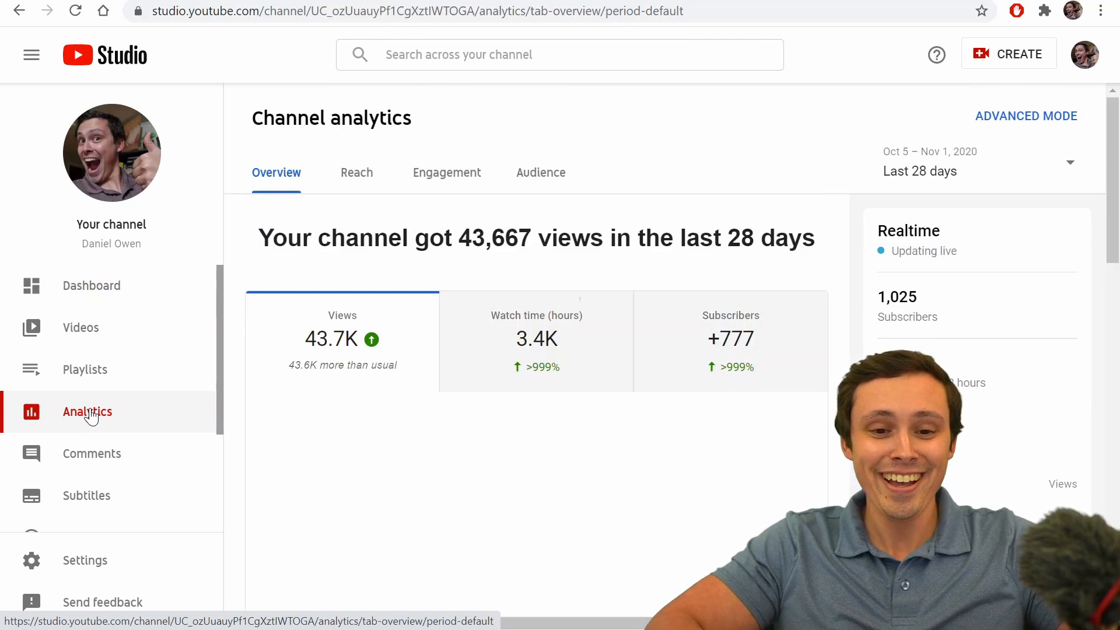
{"action": "scroll", "scroll_direction": "down", "scroll_amount": 3}
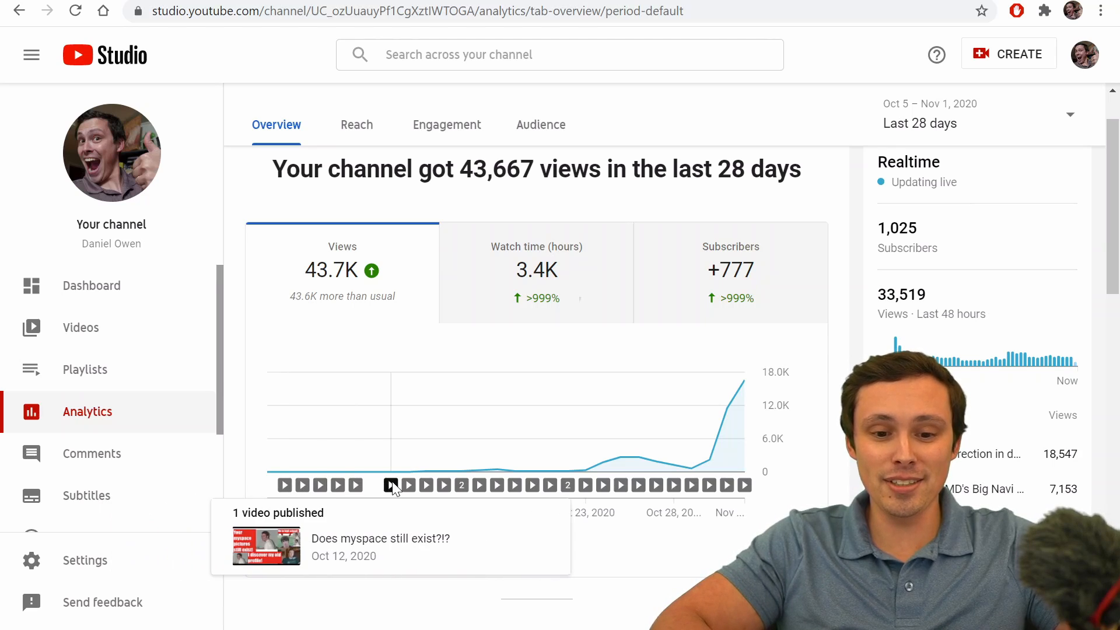
{"action": "mouse_move", "coordinate": [587, 486]}
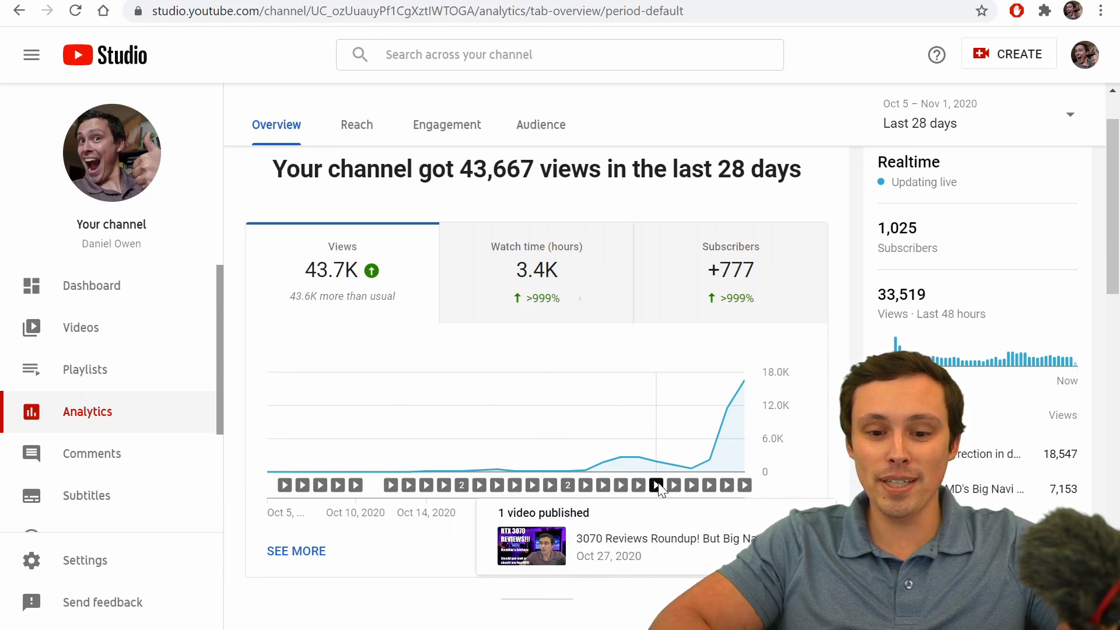
{"action": "mouse_move", "coordinate": [674, 485]}
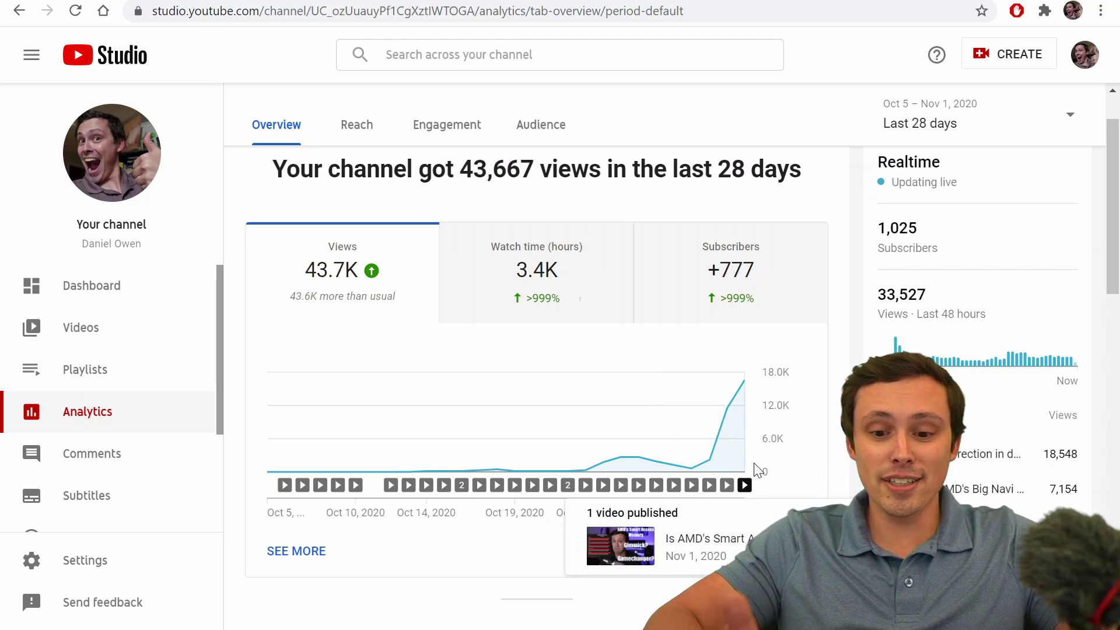
{"action": "mouse_move", "coordinate": [686, 327]}
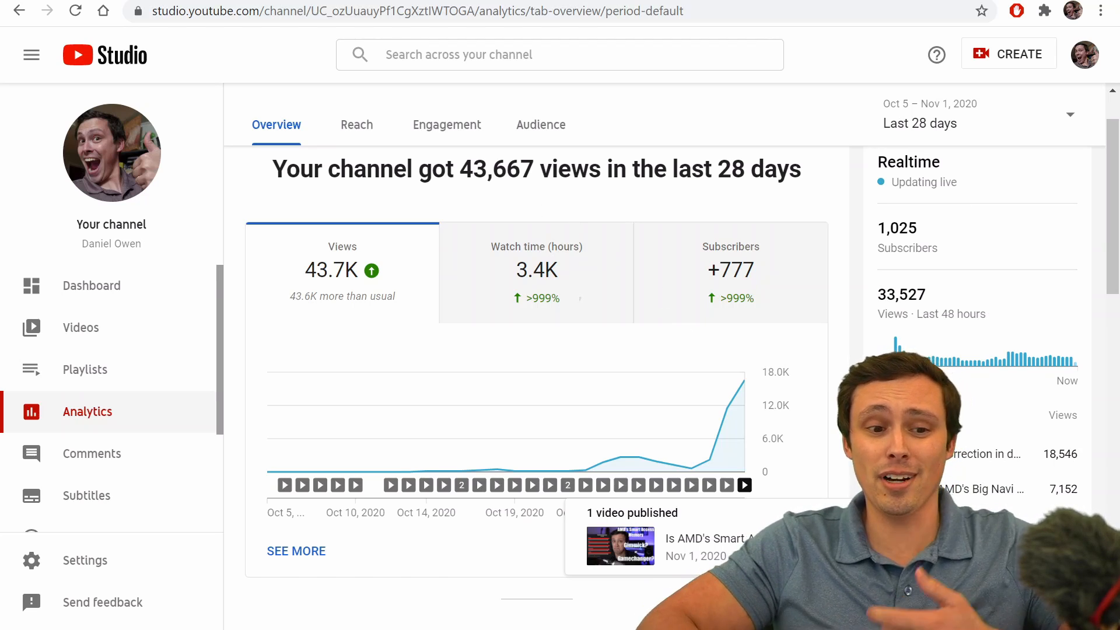
{"action": "left_click", "coordinate": [92, 285]}
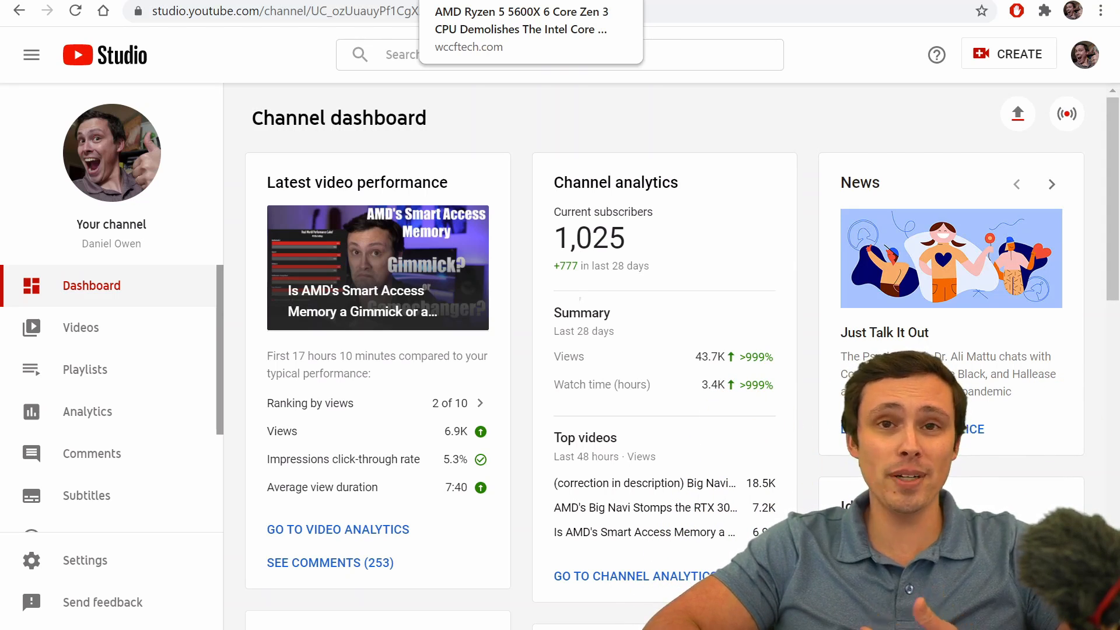
Switch to the wccftech '5600X beats Core i5-10600K' article and scroll to its benchmark paragraph.
{"action": "left_click", "coordinate": [520, 29]}
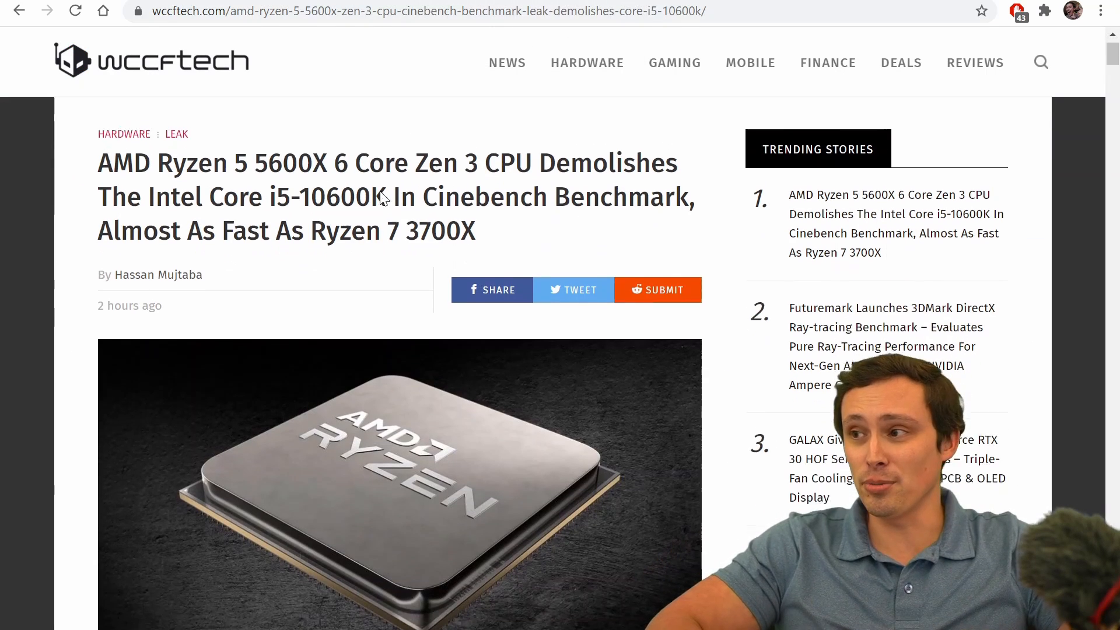
{"action": "scroll", "scroll_direction": "down", "scroll_amount": 3}
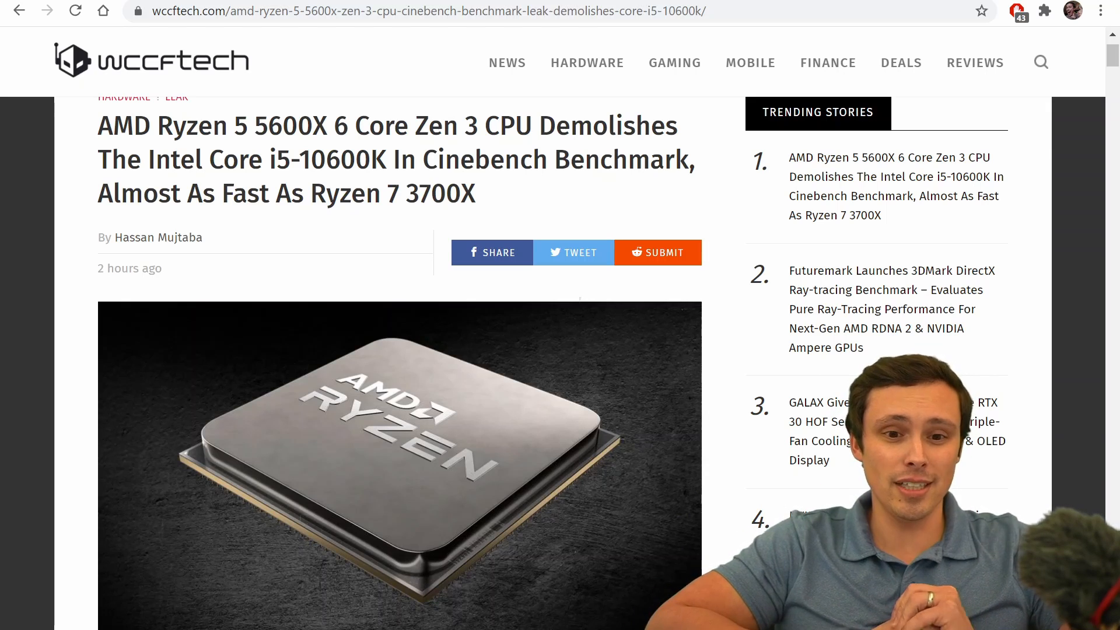
{"action": "scroll", "scroll_direction": "down", "scroll_amount": 3}
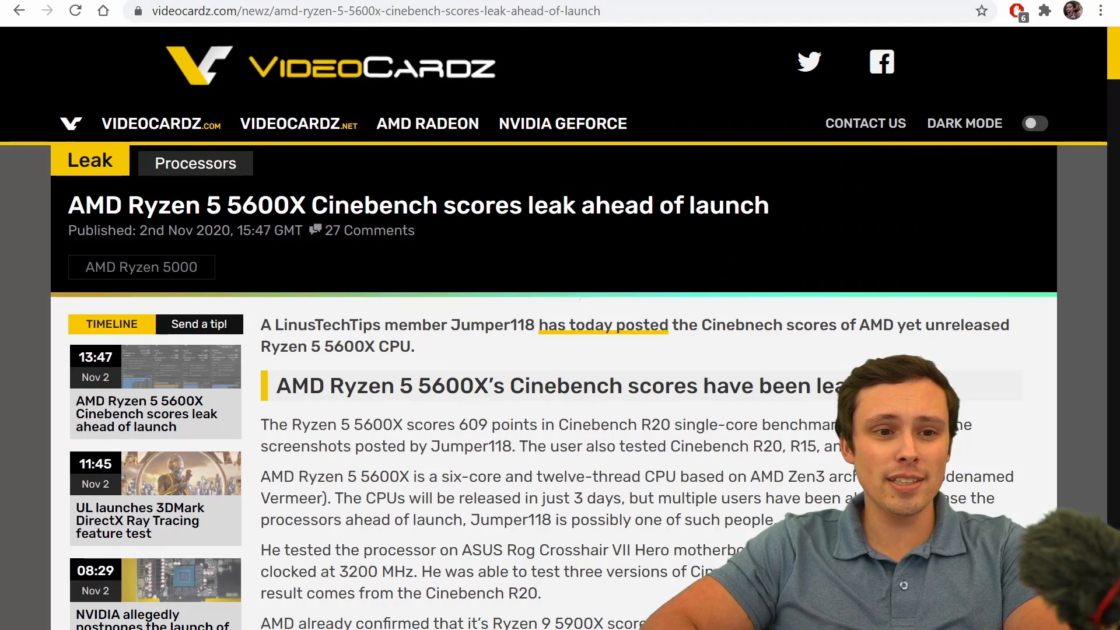
{"action": "scroll", "scroll_direction": "down", "scroll_amount": 3}
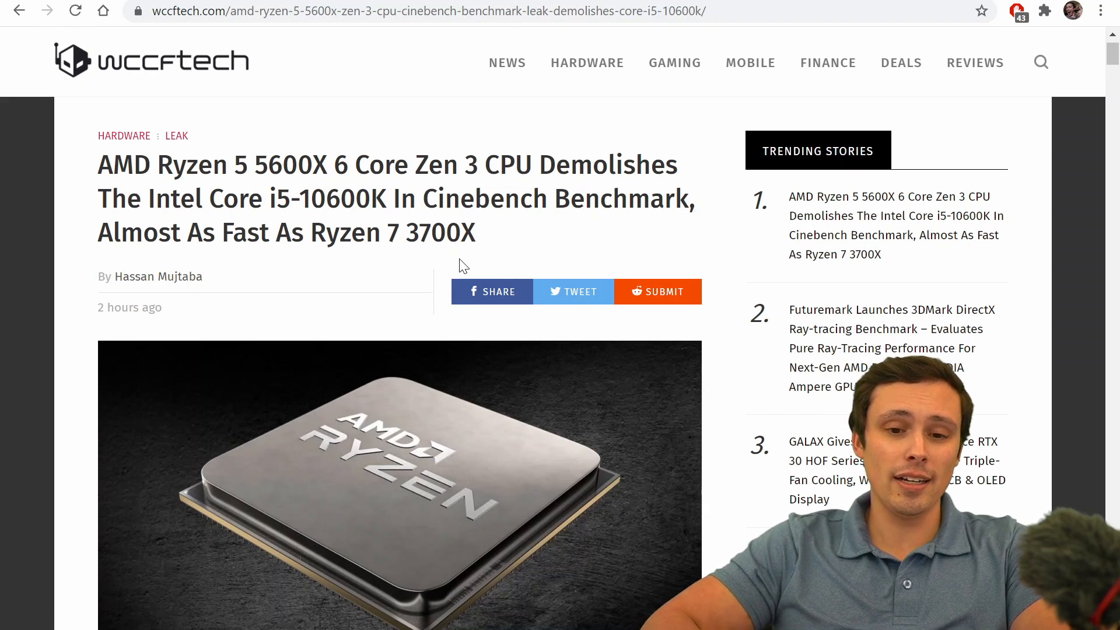
{"action": "mouse_move", "coordinate": [362, 294]}
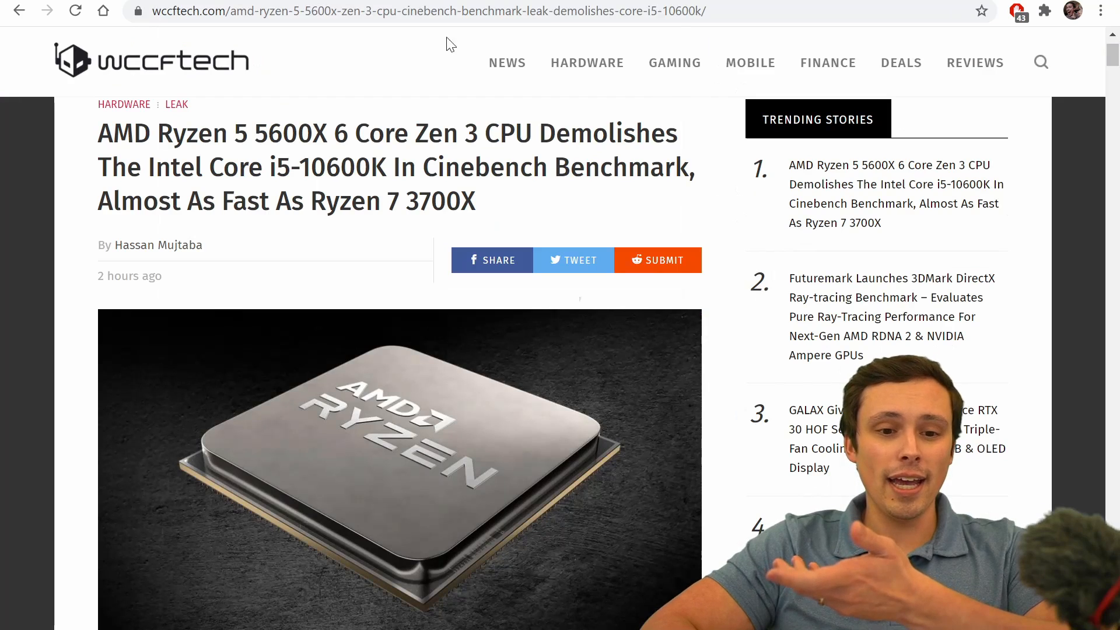
{"action": "scroll", "scroll_direction": "down", "scroll_amount": 3}
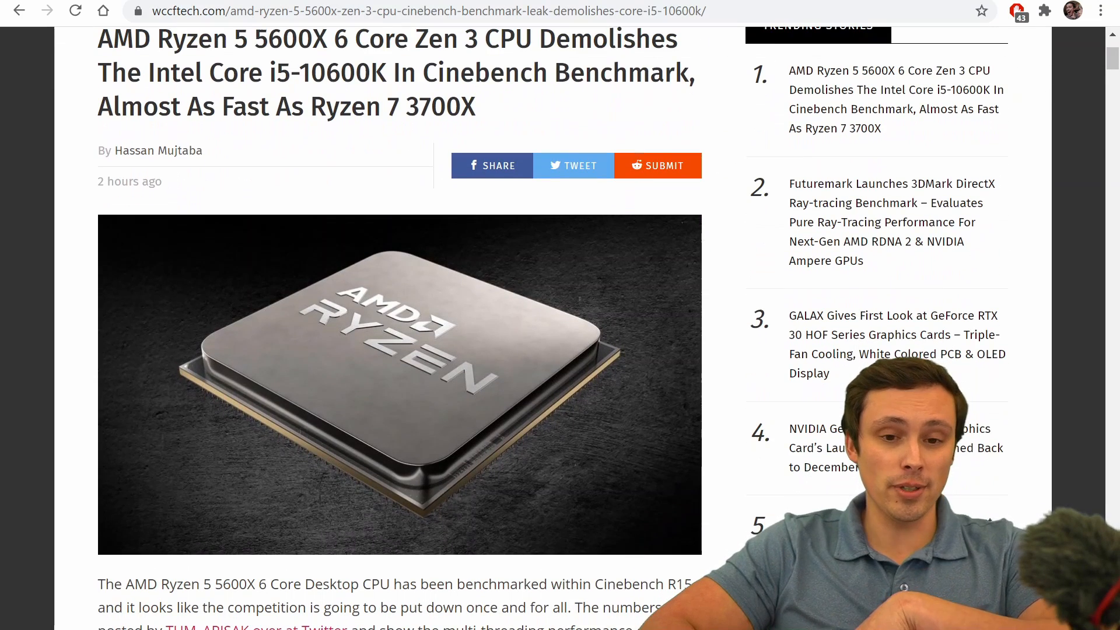
{"action": "scroll", "scroll_direction": "up", "scroll_amount": 3}
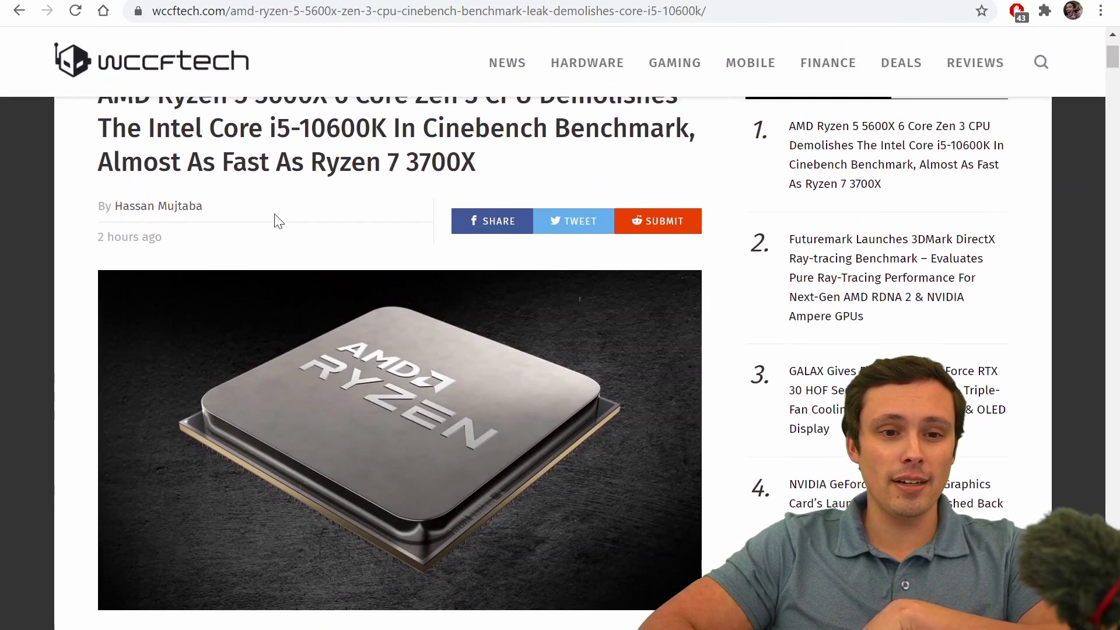
{"action": "scroll", "scroll_direction": "down", "scroll_amount": 3}
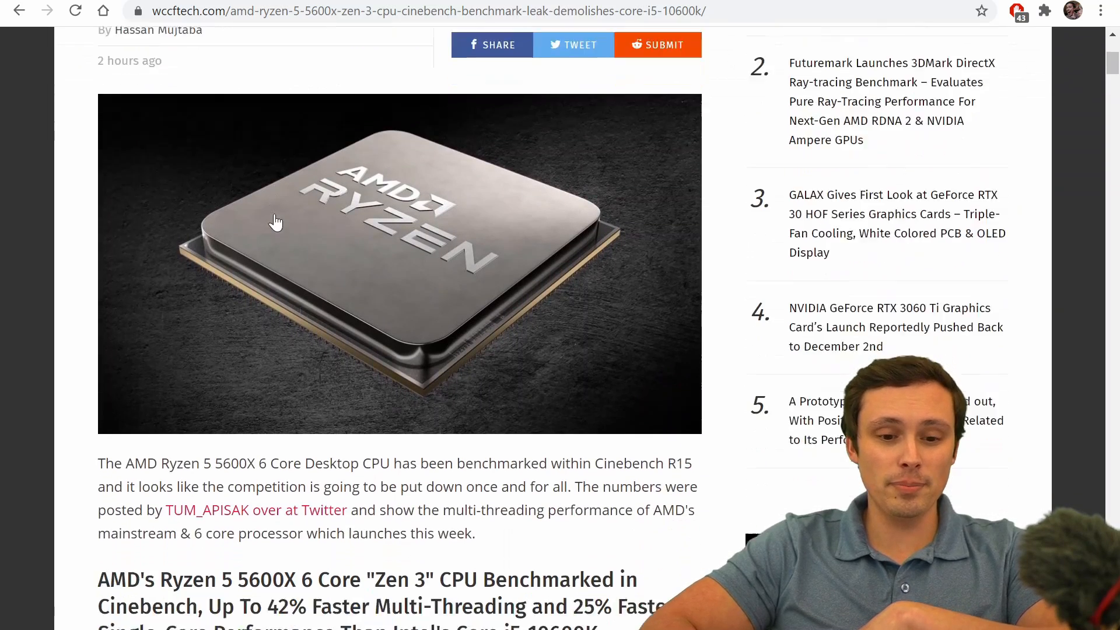
{"action": "scroll", "scroll_direction": "down", "scroll_amount": 3}
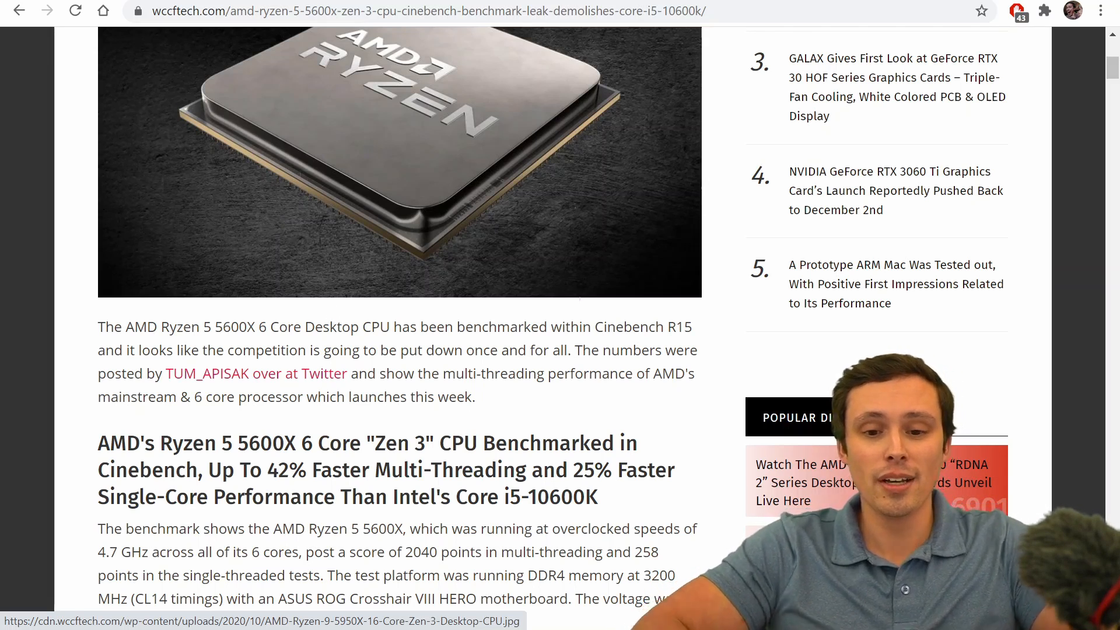
{"action": "scroll", "scroll_direction": "down", "scroll_amount": 3}
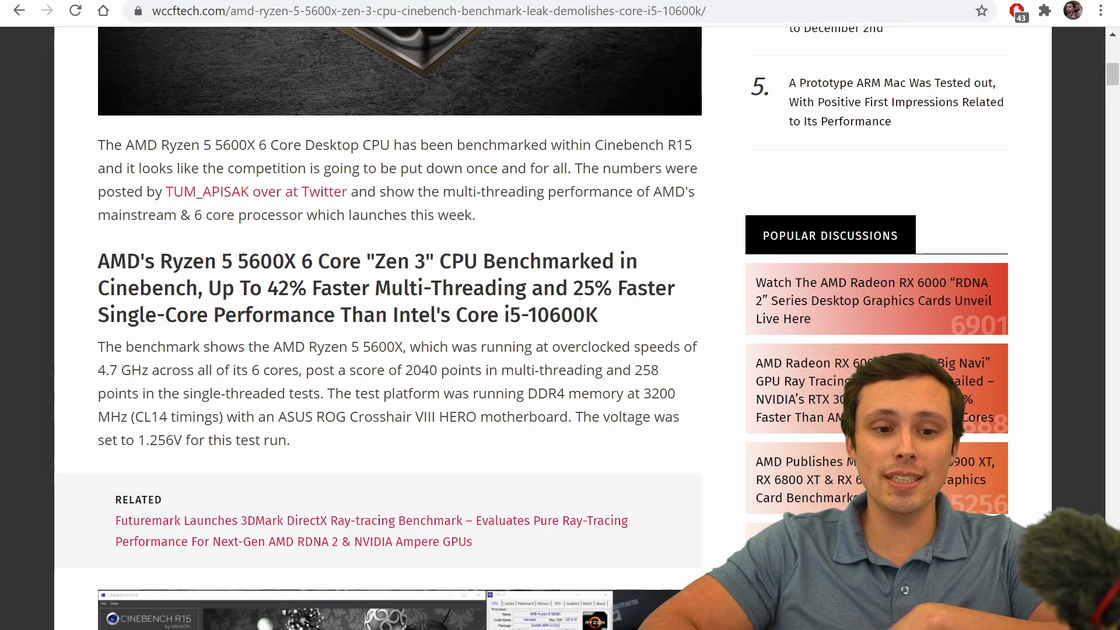
Highlight the 5600X name, the 4.7 GHz overclock, and the 2040/258 scores with test platform.
{"action": "double_click", "coordinate": [266, 261]}
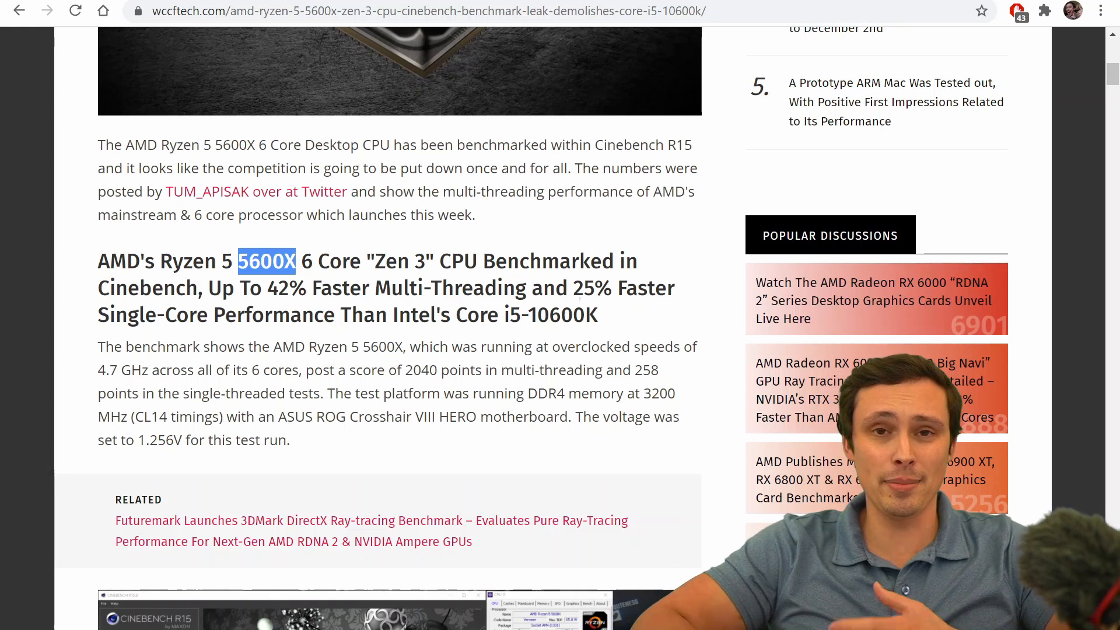
{"action": "scroll", "scroll_direction": "down", "scroll_amount": 3}
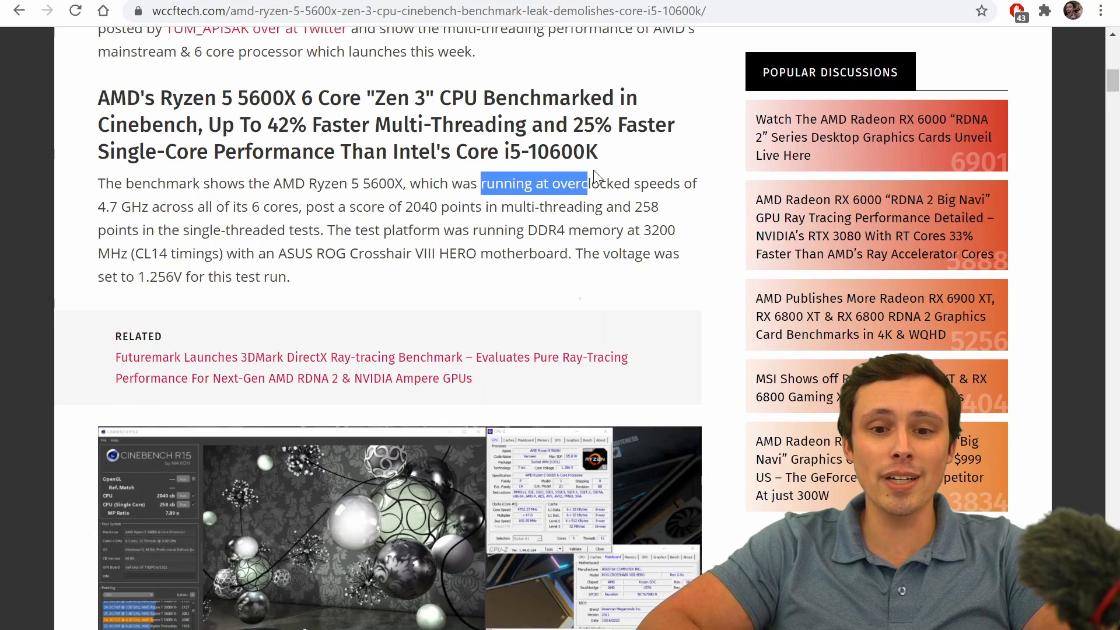
{"action": "left_click_drag", "start_coordinate": [479, 182], "coordinate": [148, 207]}
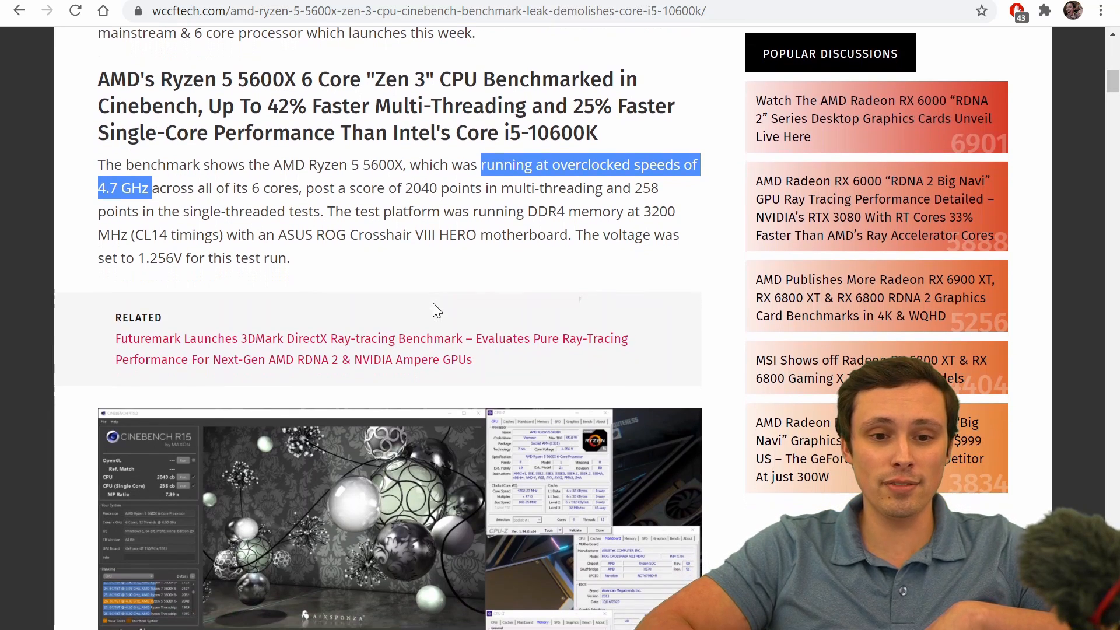
{"action": "left_click", "coordinate": [437, 309]}
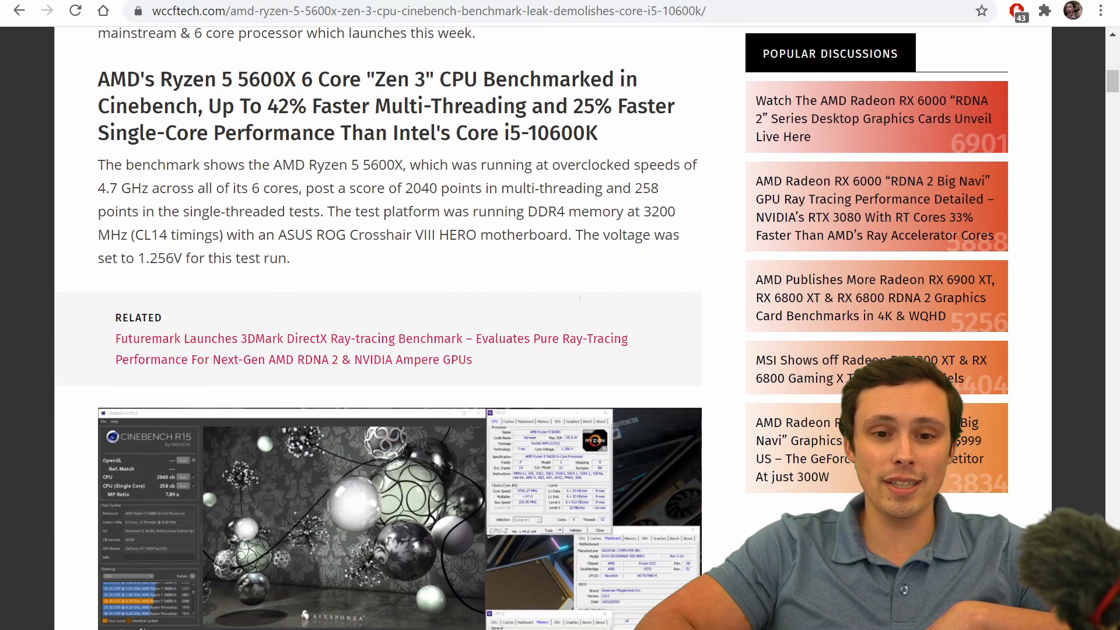
{"action": "left_click_drag", "start_coordinate": [413, 187], "coordinate": [289, 258]}
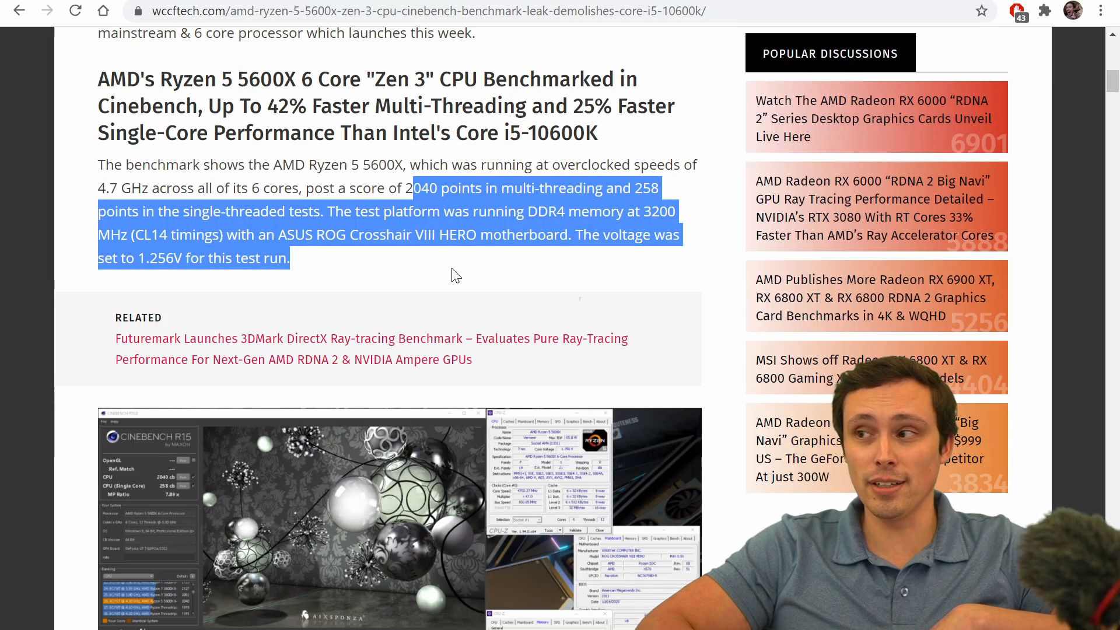
{"action": "scroll", "scroll_direction": "down", "scroll_amount": 3}
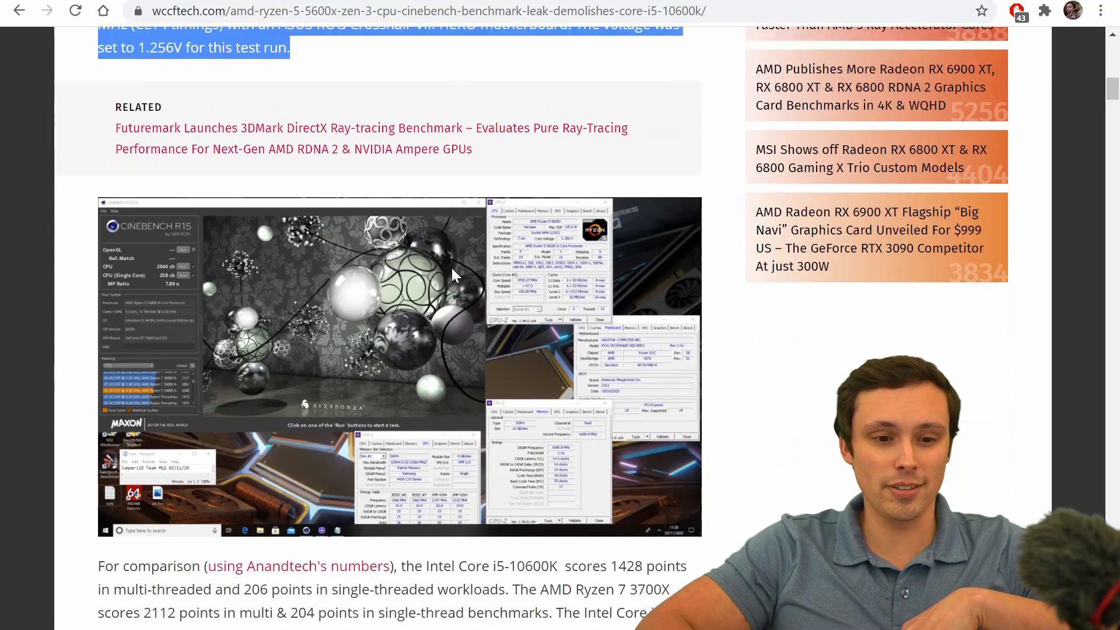
{"action": "scroll", "scroll_direction": "down", "scroll_amount": 3}
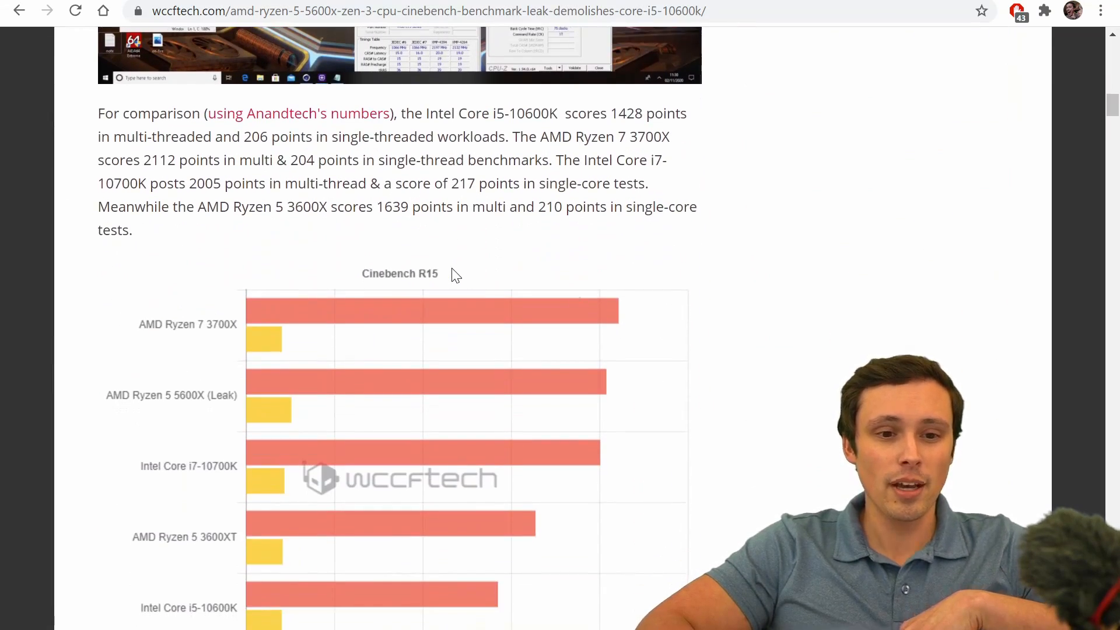
{"action": "scroll", "scroll_direction": "down", "scroll_amount": 3}
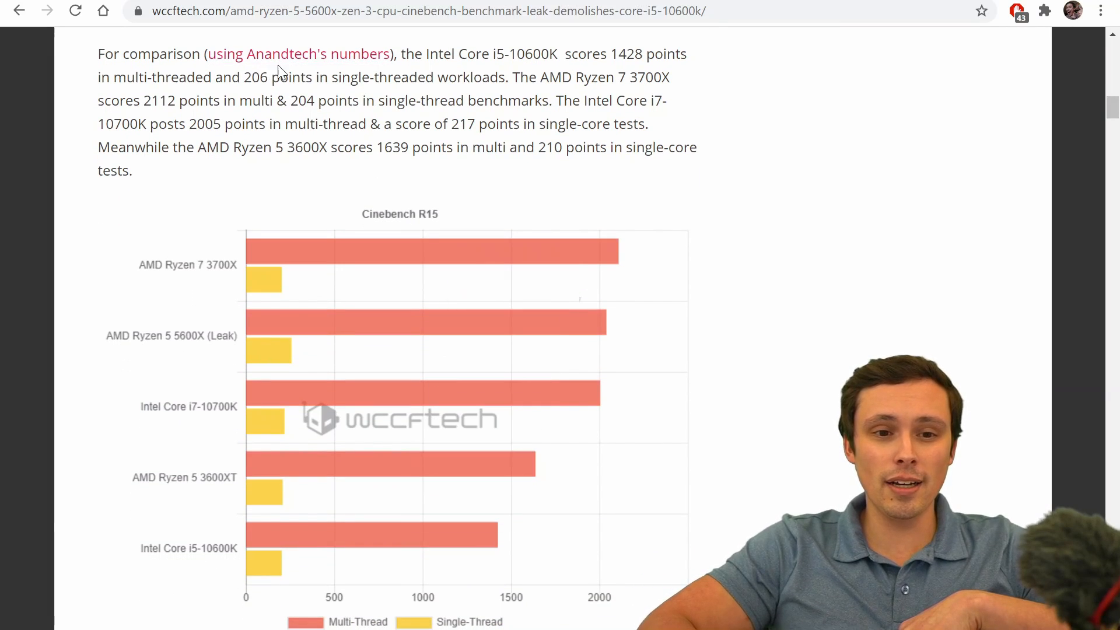
{"action": "mouse_move", "coordinate": [298, 54]}
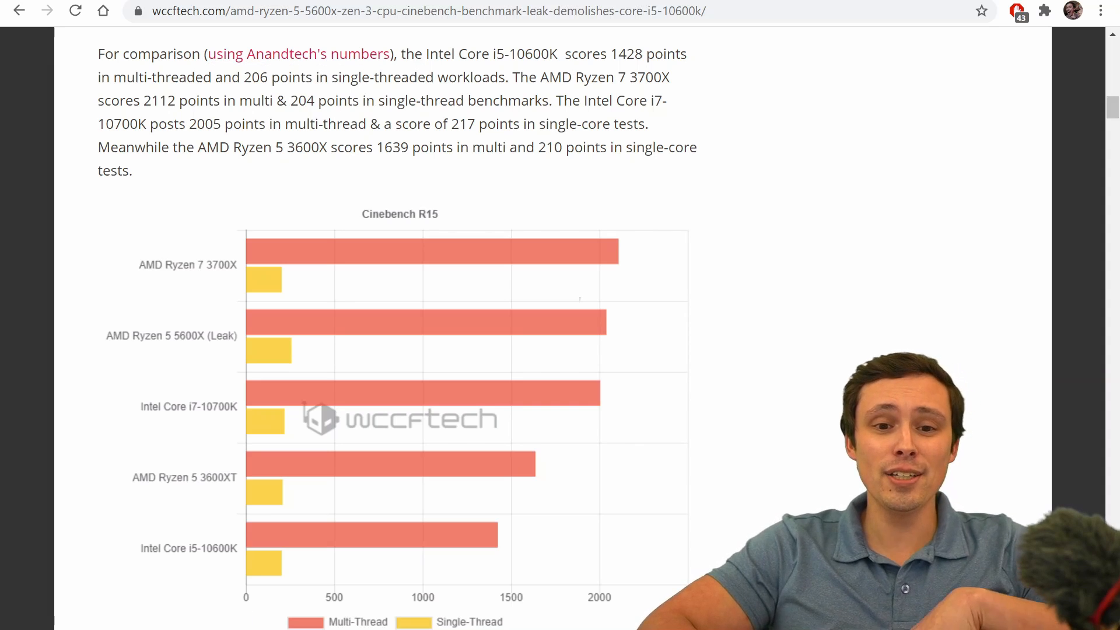
{"action": "scroll", "scroll_direction": "down", "scroll_amount": 3}
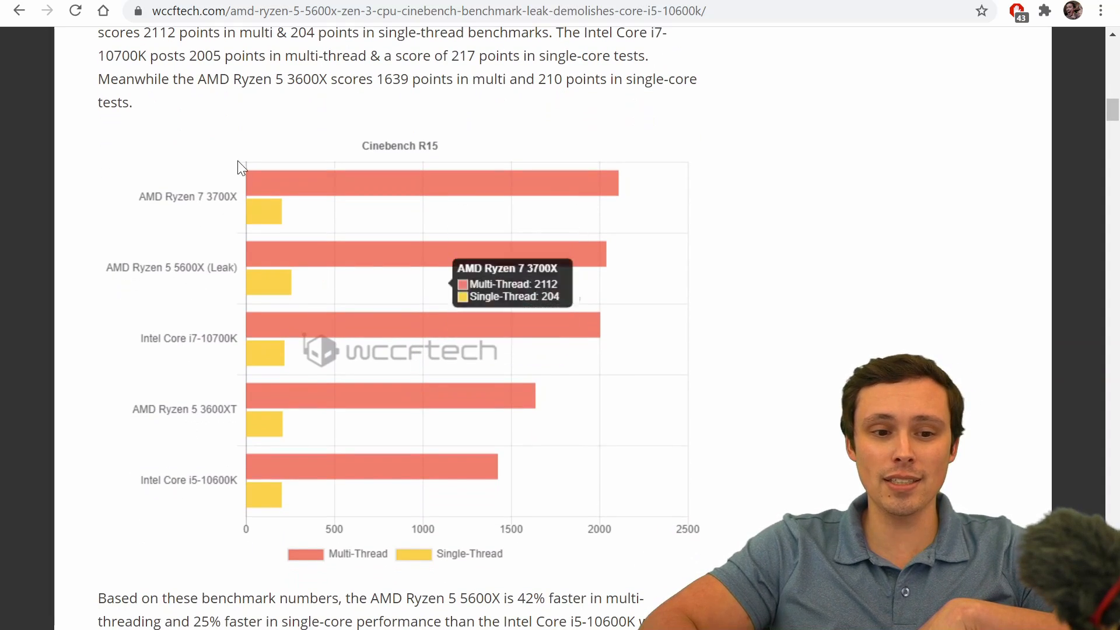
{"action": "scroll", "scroll_direction": "up", "scroll_amount": 3}
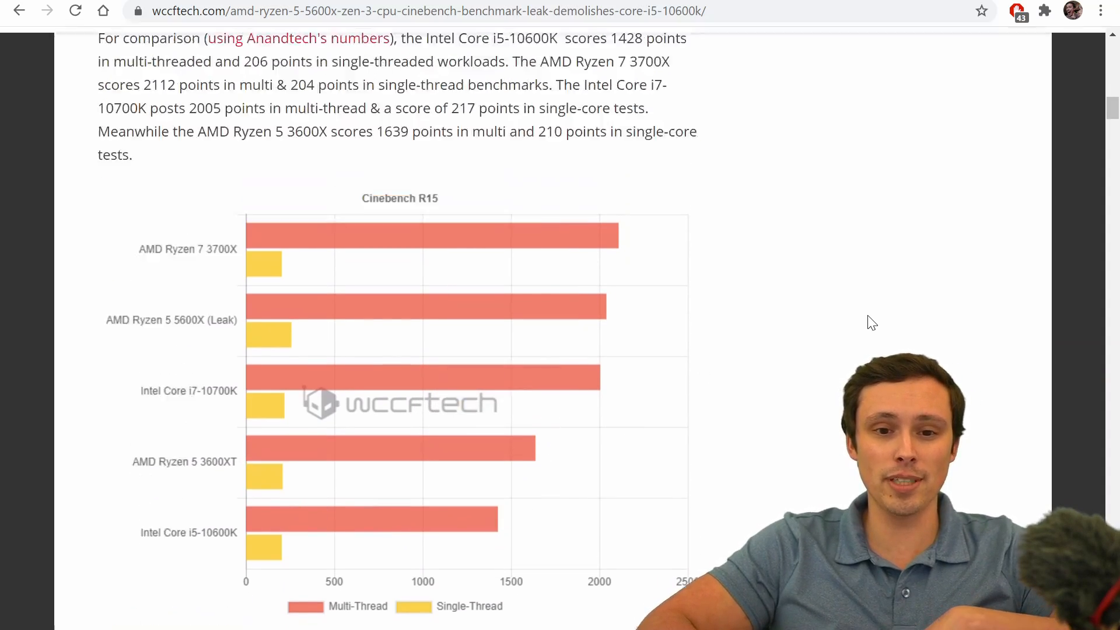
{"action": "scroll", "scroll_direction": "up", "scroll_amount": 3}
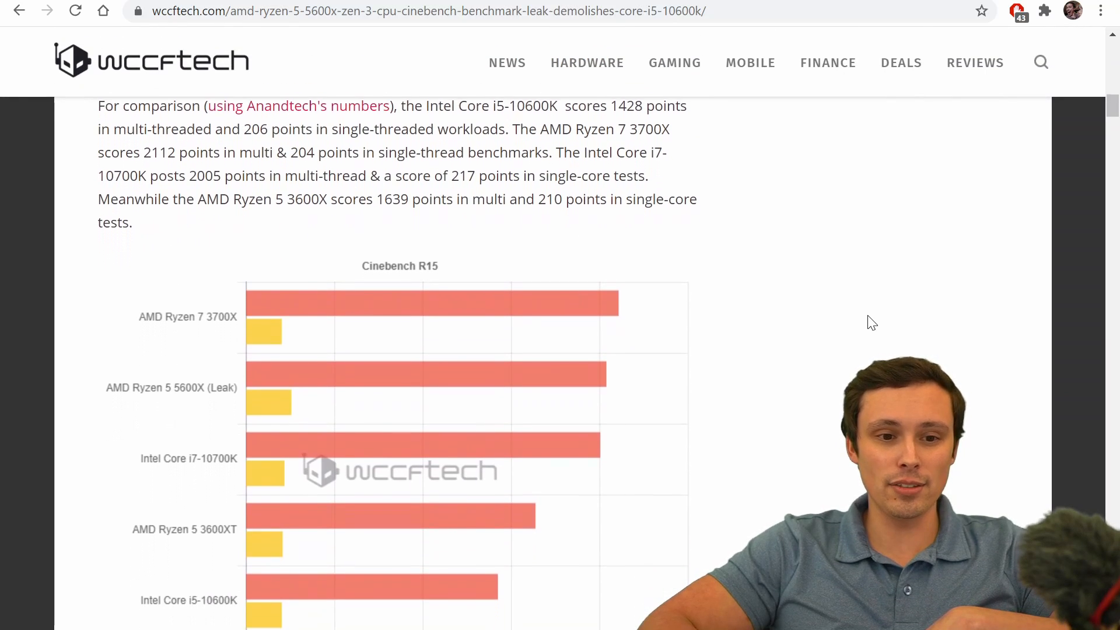
{"action": "scroll", "scroll_direction": "down", "scroll_amount": 3}
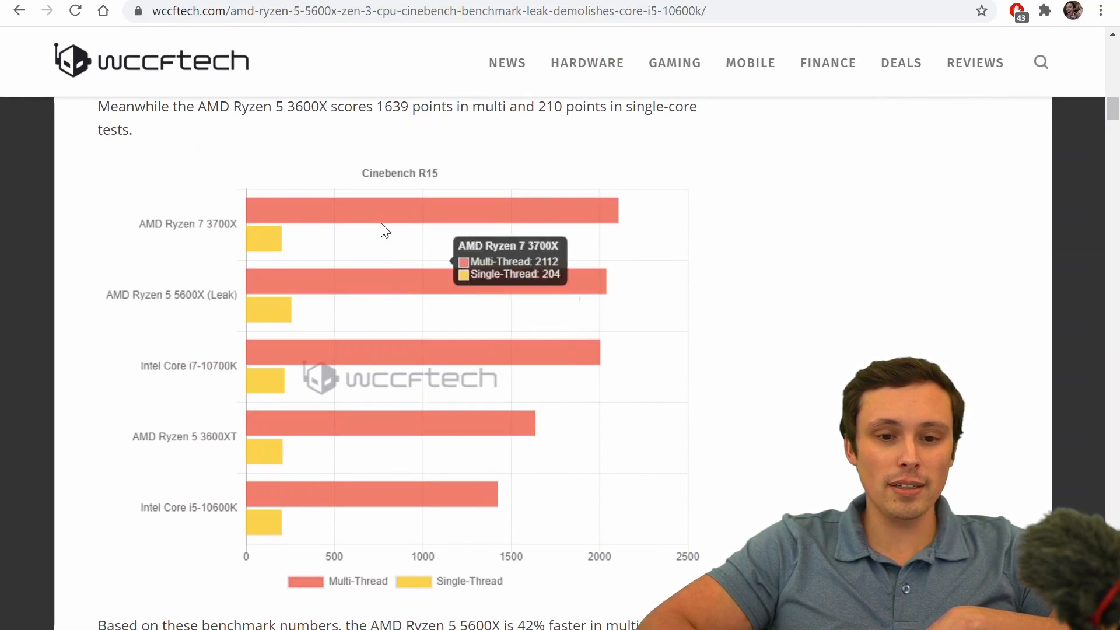
{"action": "mouse_move", "coordinate": [428, 202]}
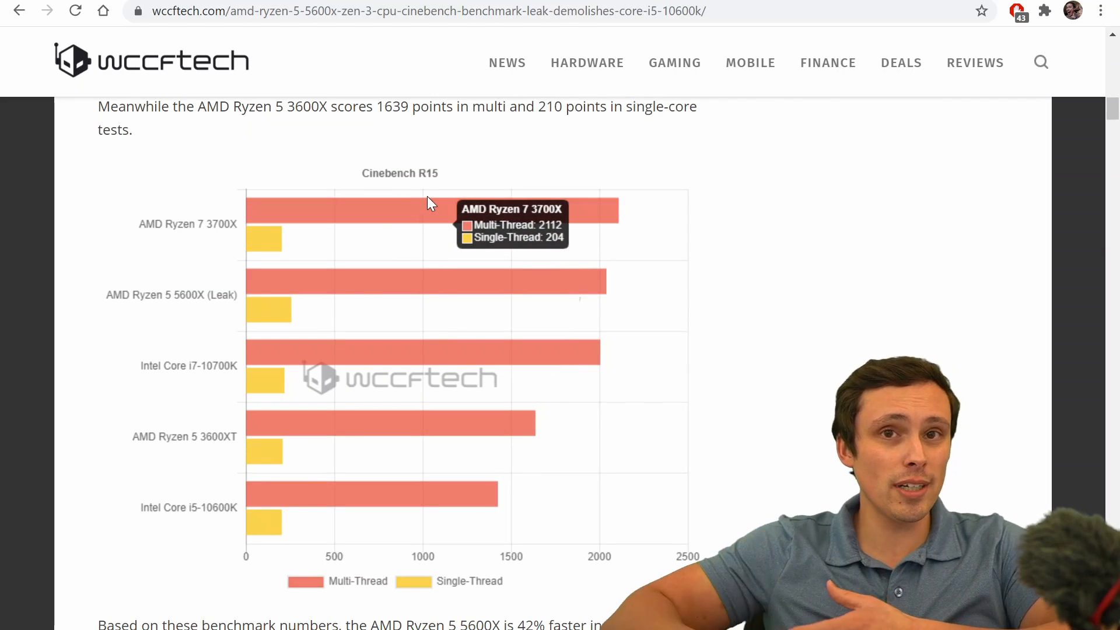
{"action": "mouse_move", "coordinate": [747, 217]}
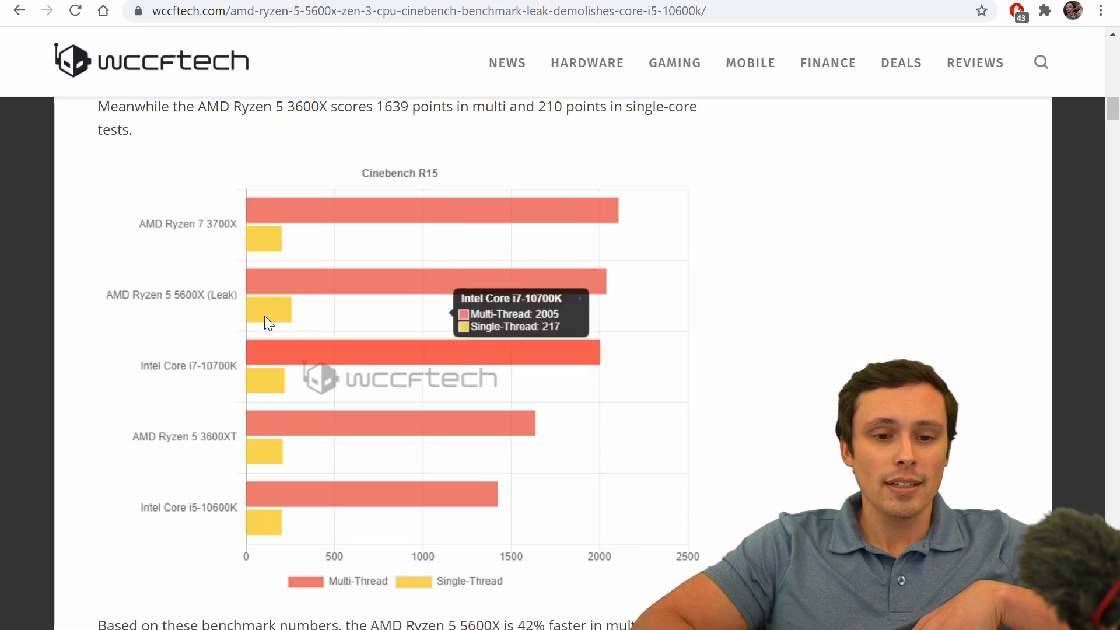
{"action": "mouse_move", "coordinate": [368, 315]}
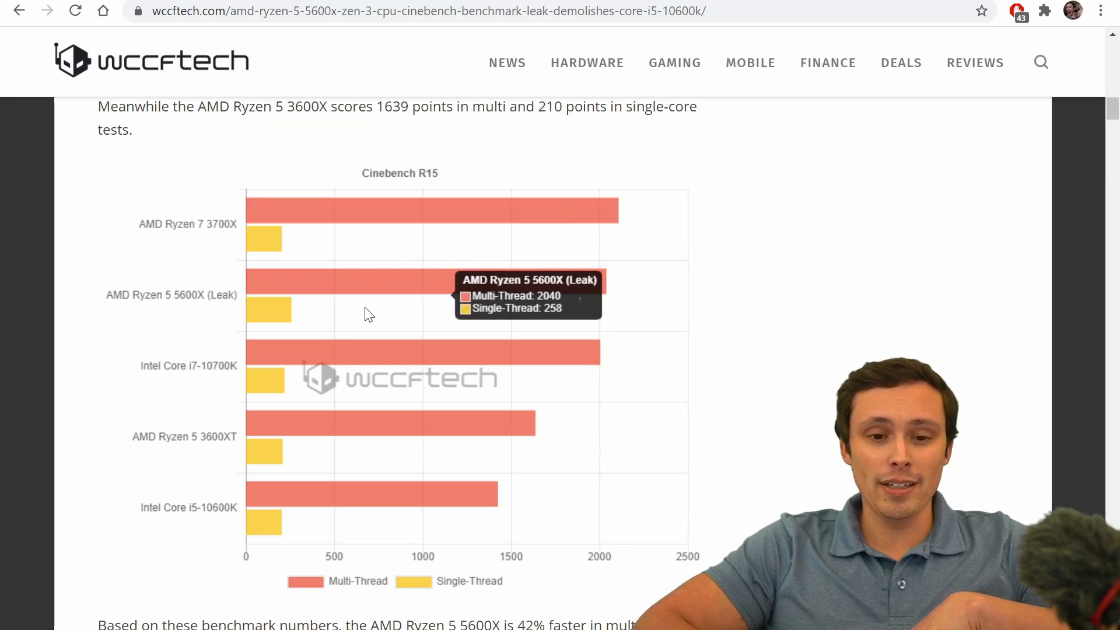
{"action": "mouse_move", "coordinate": [399, 318]}
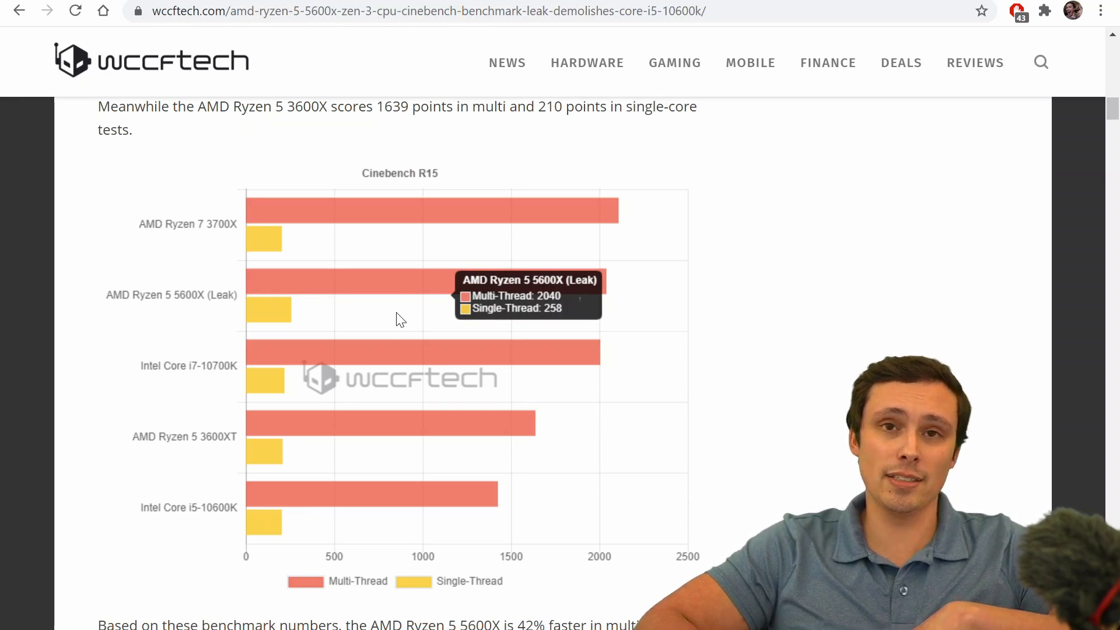
{"action": "mouse_move", "coordinate": [712, 314]}
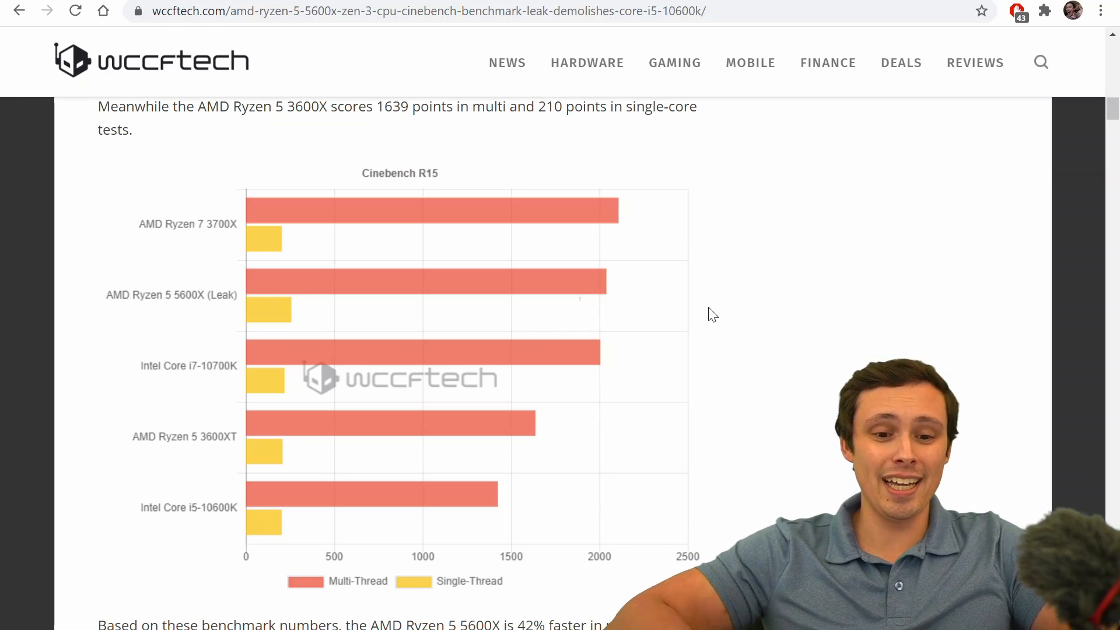
{"action": "mouse_move", "coordinate": [267, 311]}
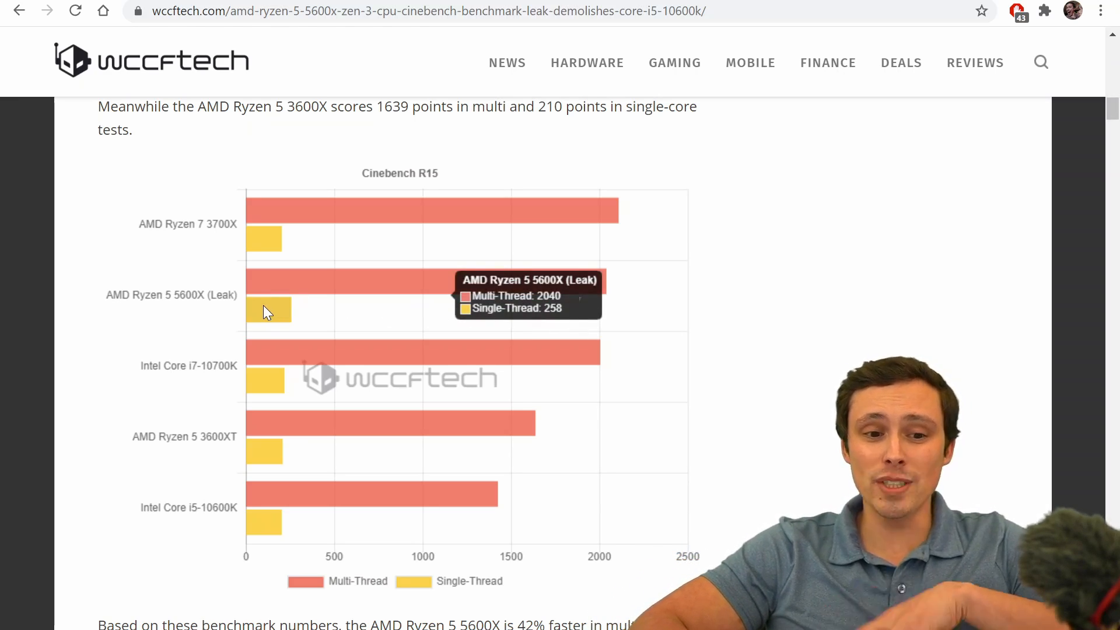
{"action": "mouse_move", "coordinate": [280, 313]}
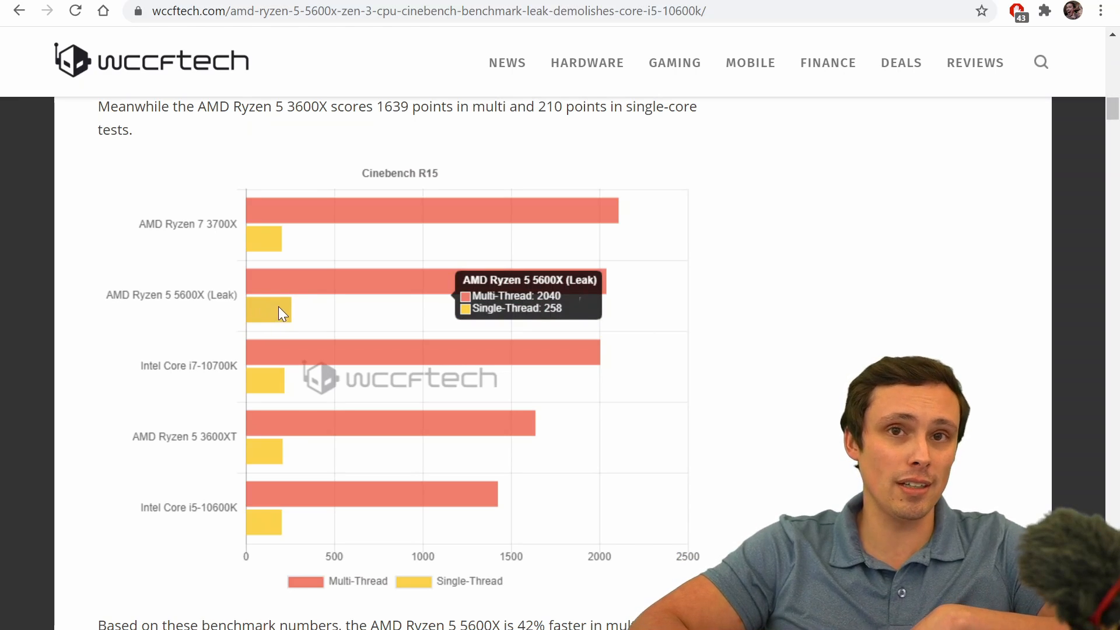
{"action": "mouse_move", "coordinate": [284, 309]}
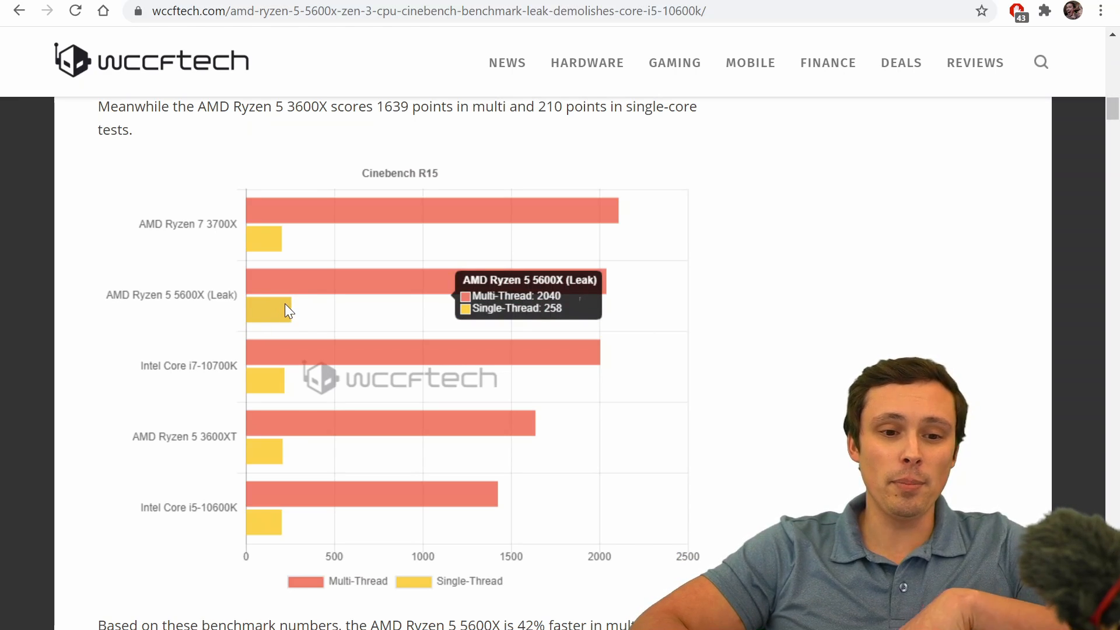
{"action": "mouse_move", "coordinate": [273, 309]}
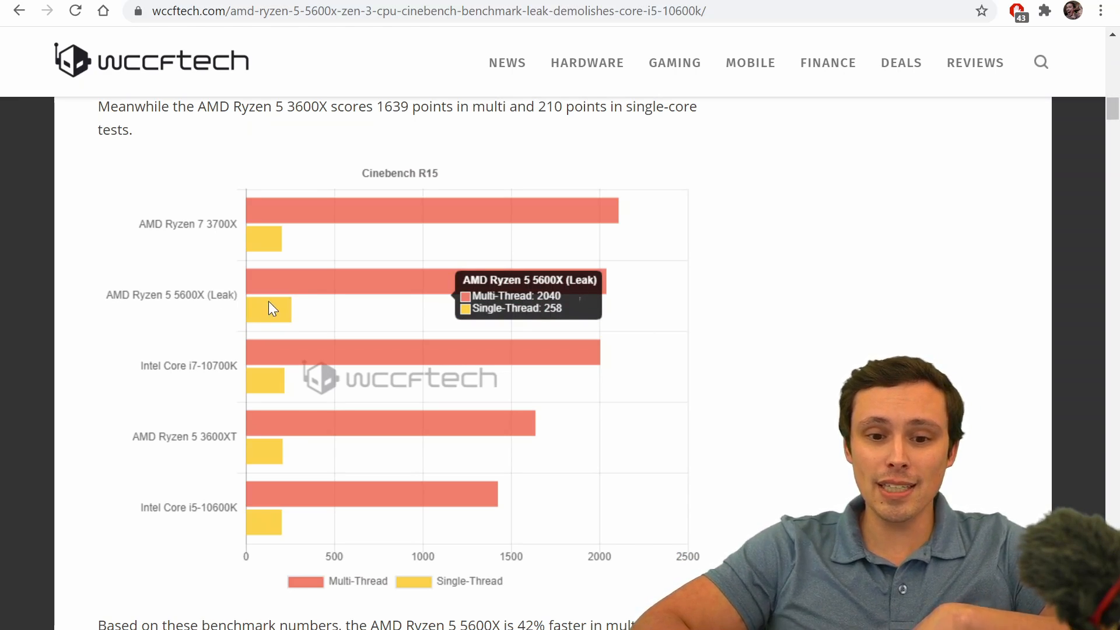
{"action": "mouse_move", "coordinate": [323, 281]}
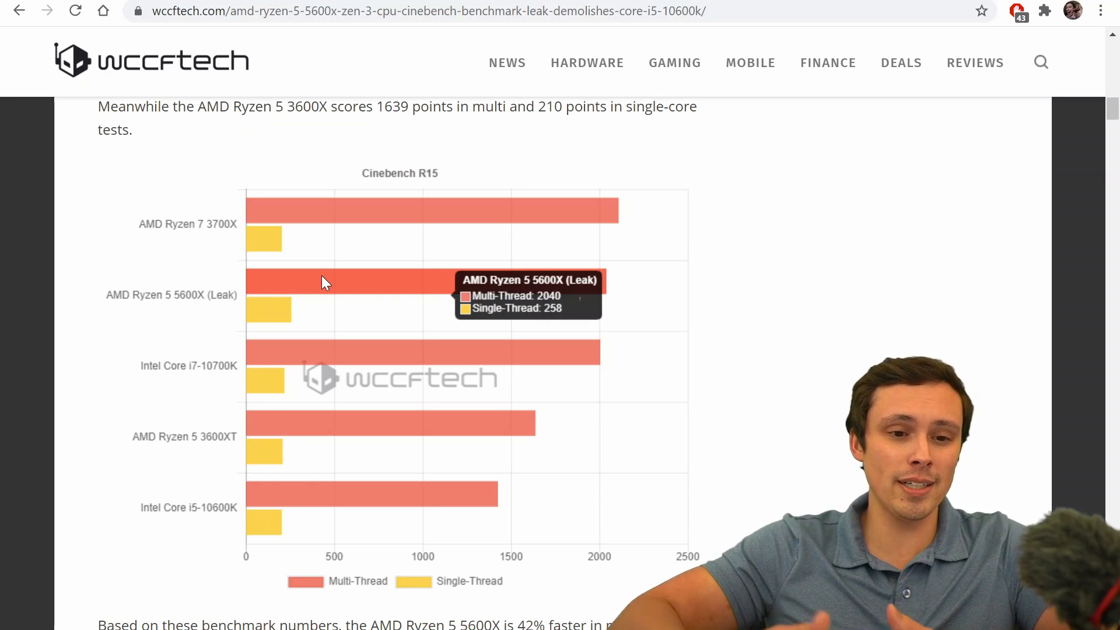
{"action": "mouse_move", "coordinate": [279, 225]}
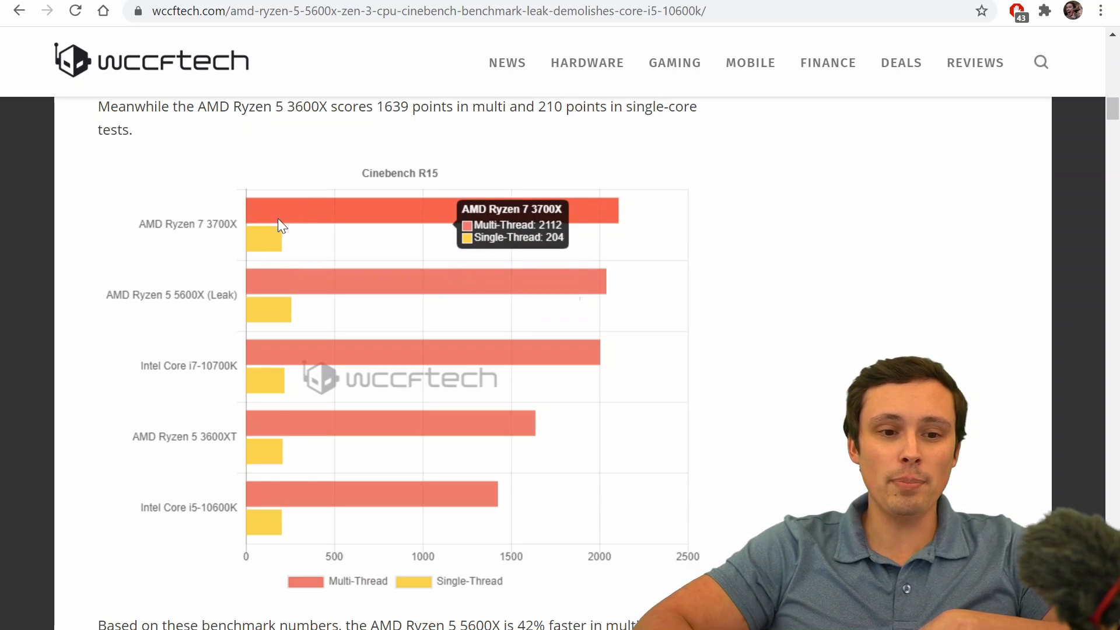
{"action": "mouse_move", "coordinate": [217, 237]}
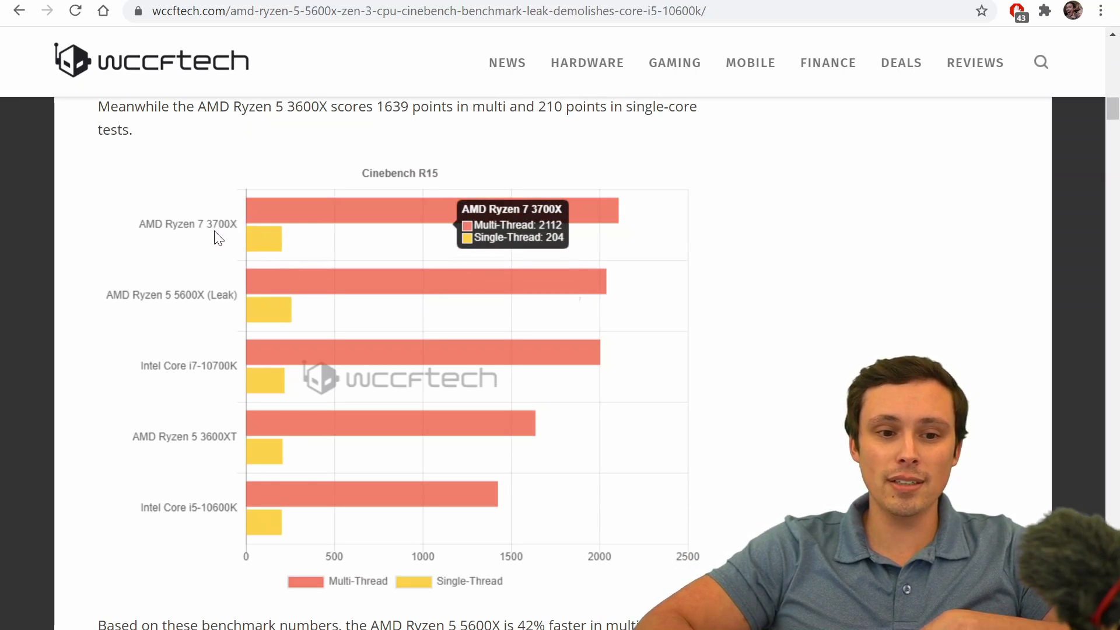
{"action": "mouse_move", "coordinate": [242, 232]}
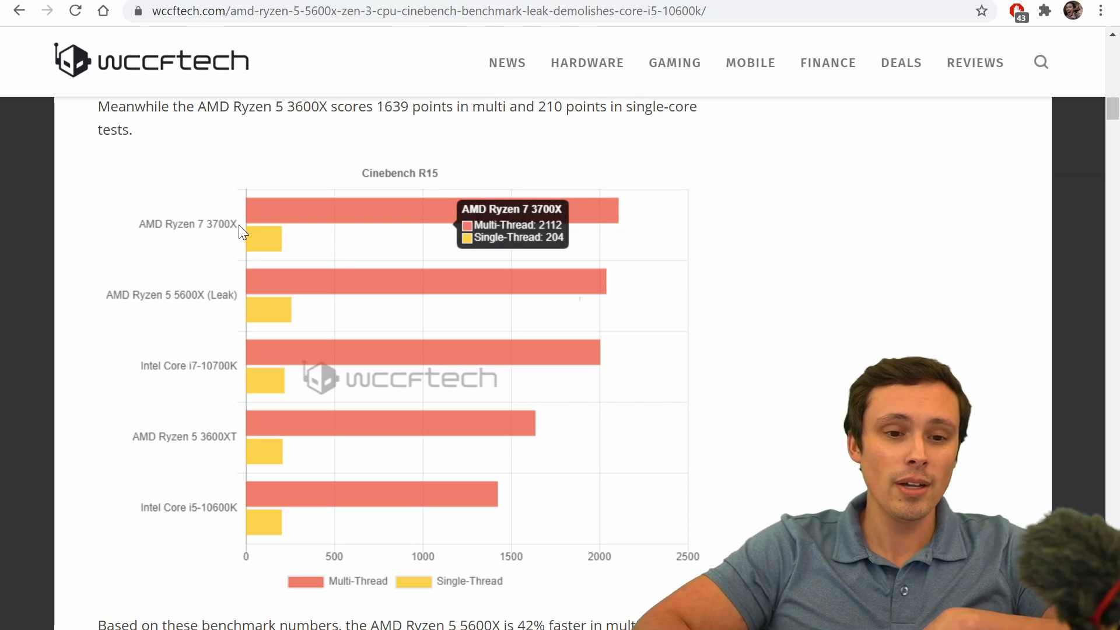
{"action": "mouse_move", "coordinate": [197, 294]}
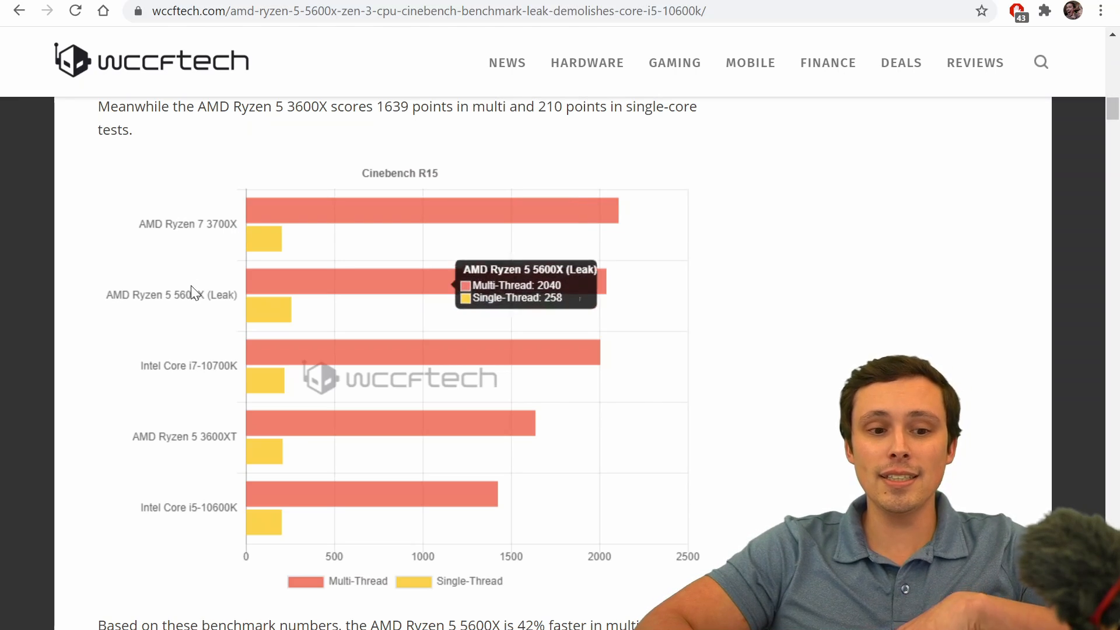
{"action": "mouse_move", "coordinate": [214, 232]}
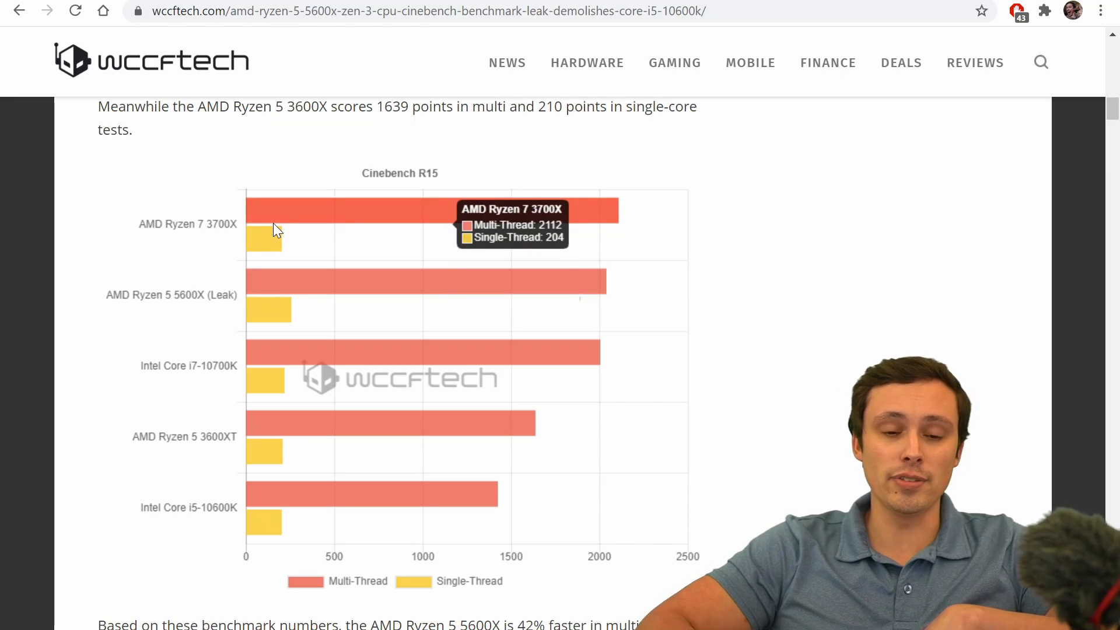
{"action": "mouse_move", "coordinate": [369, 249]}
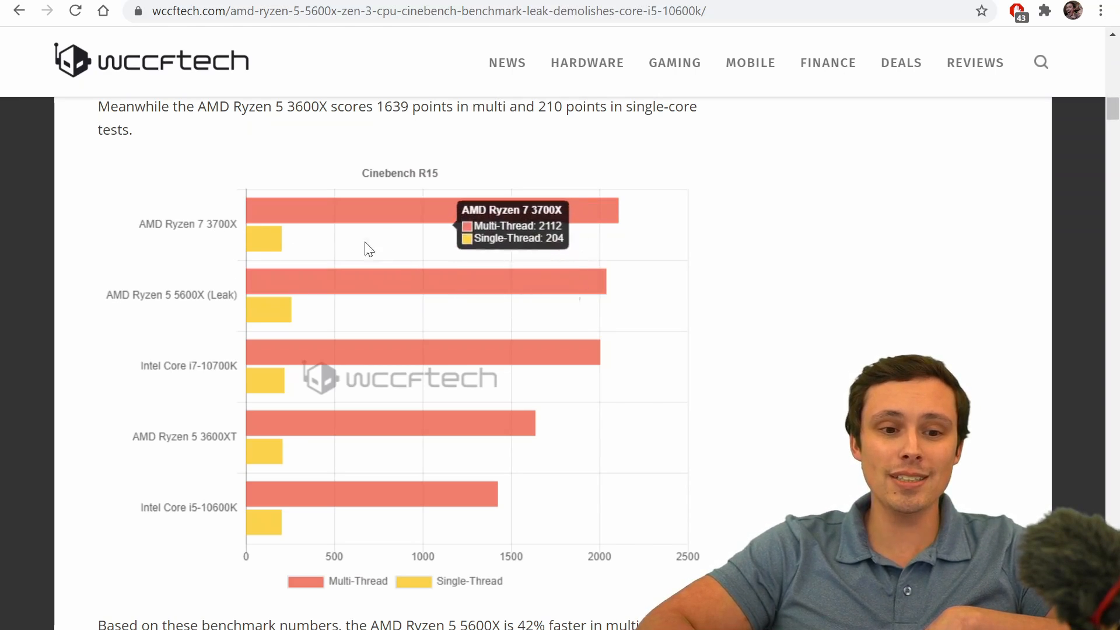
{"action": "mouse_move", "coordinate": [214, 300]}
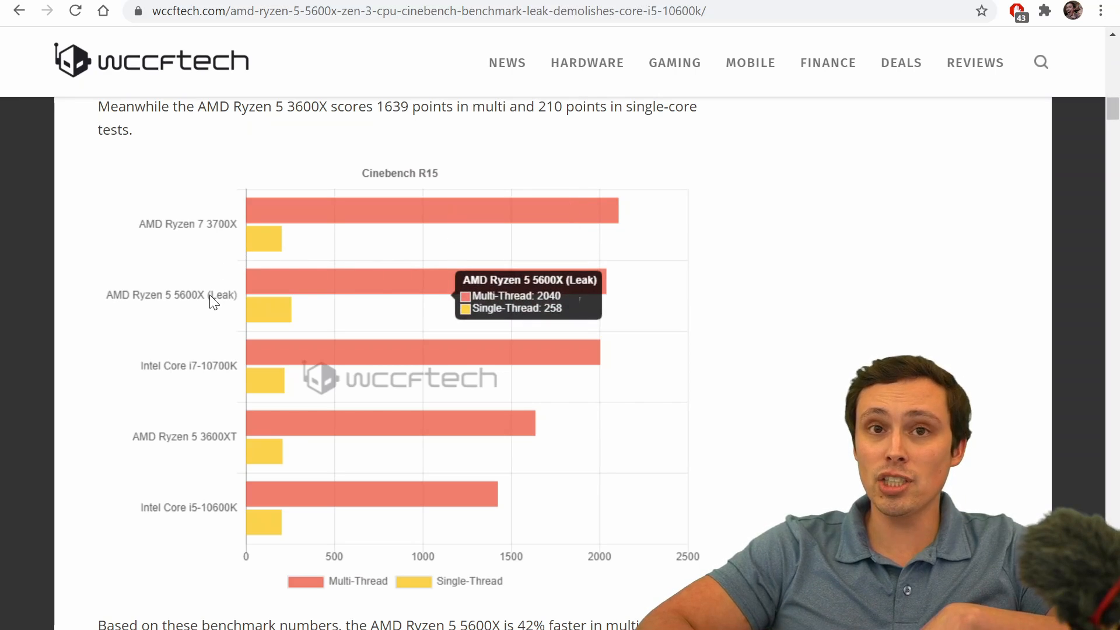
{"action": "mouse_move", "coordinate": [267, 239]}
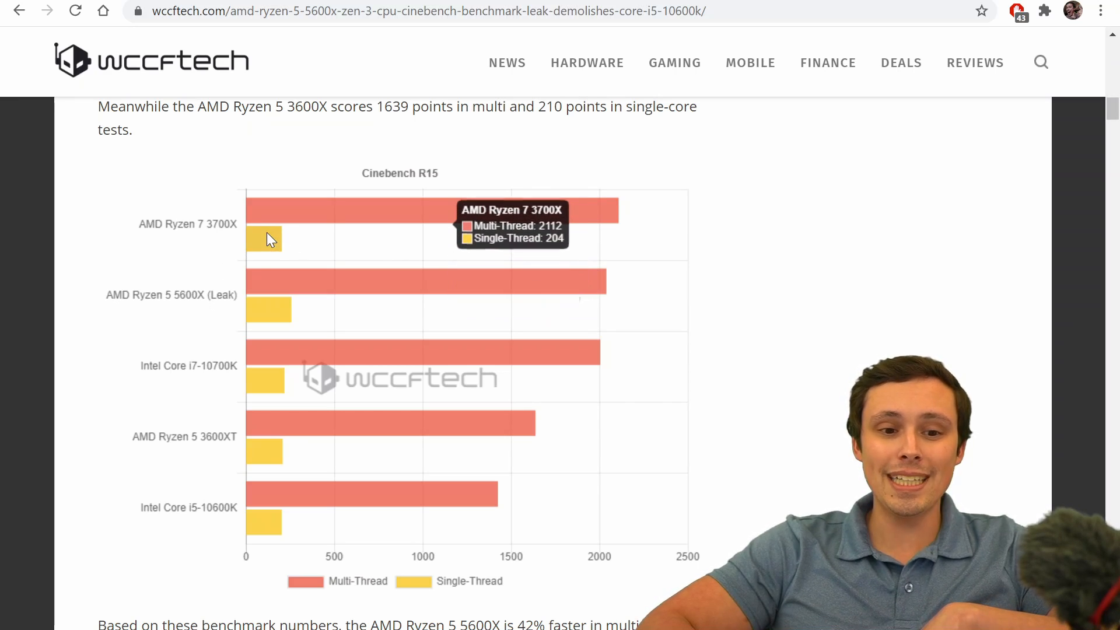
{"action": "mouse_move", "coordinate": [270, 249]}
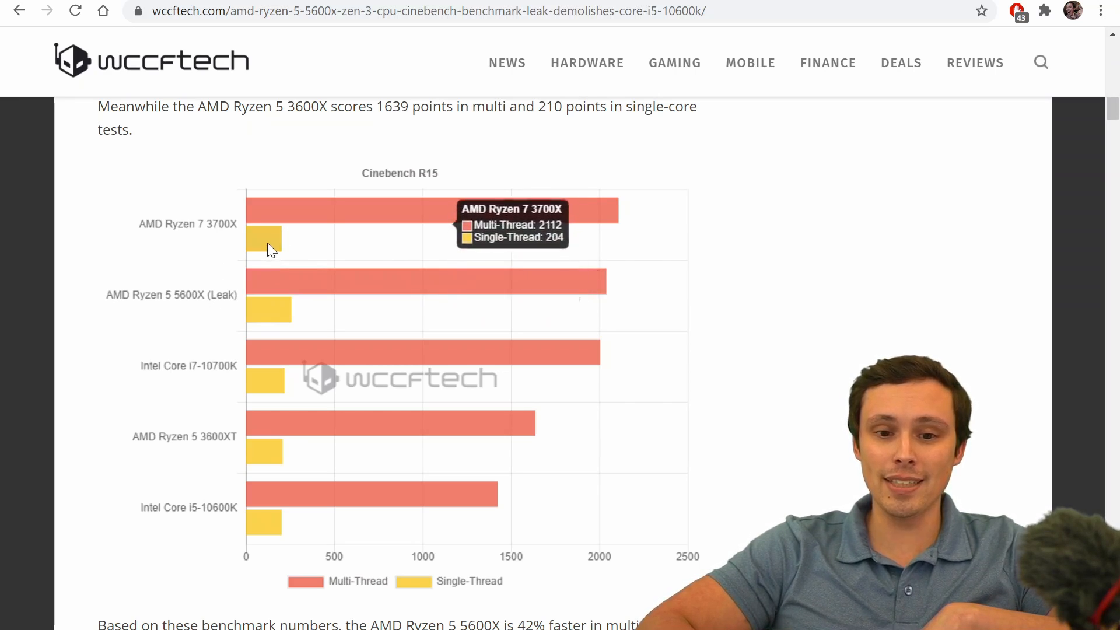
{"action": "mouse_move", "coordinate": [608, 270]}
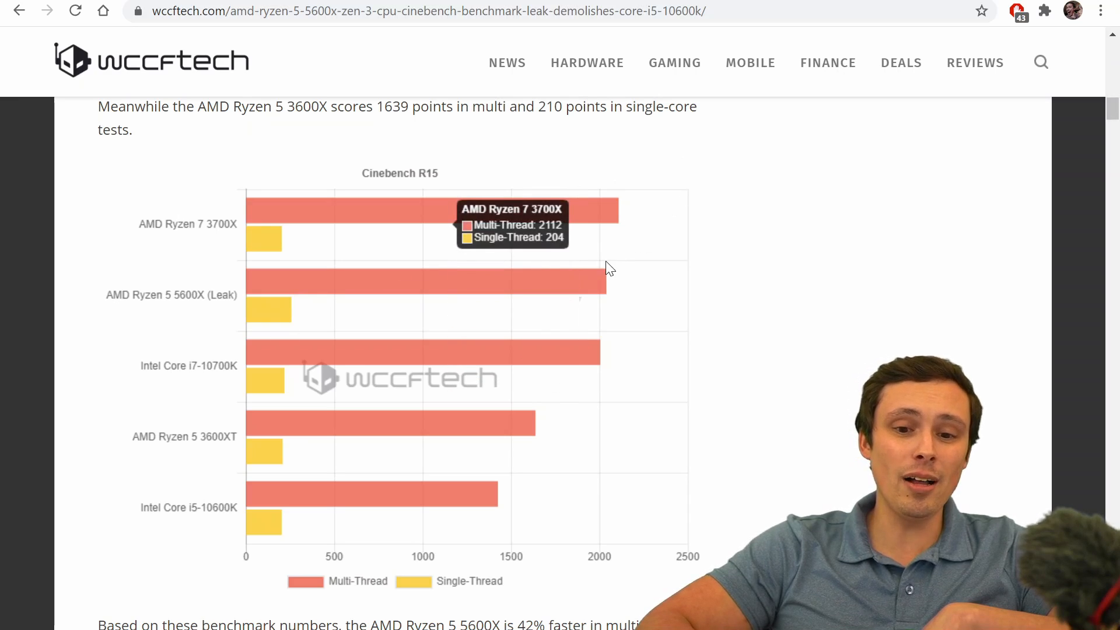
{"action": "mouse_move", "coordinate": [599, 275]}
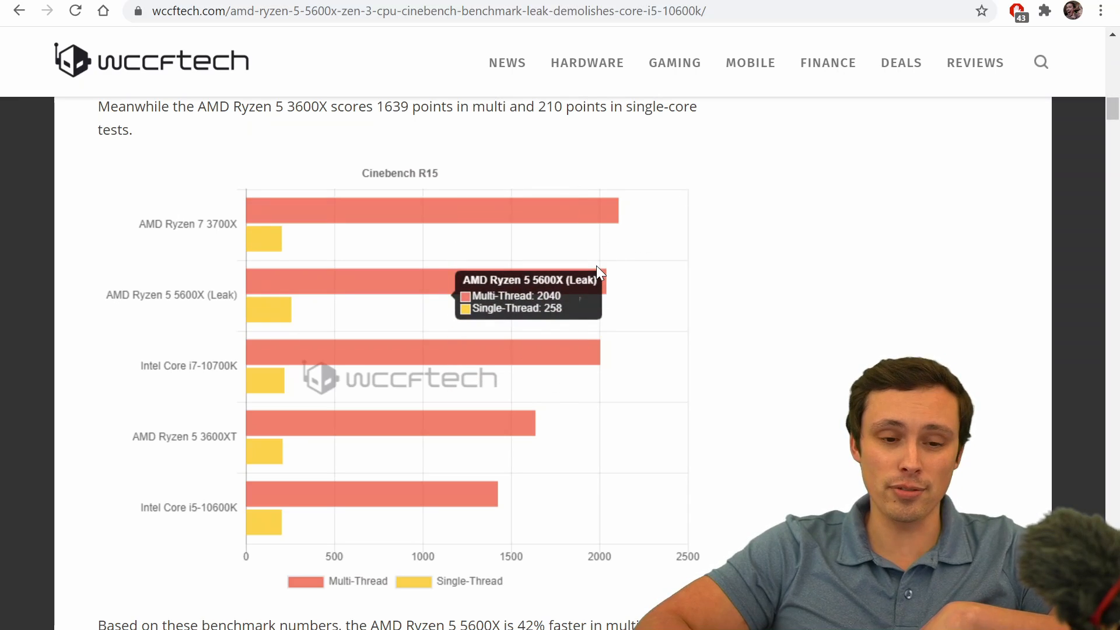
{"action": "mouse_move", "coordinate": [223, 232]}
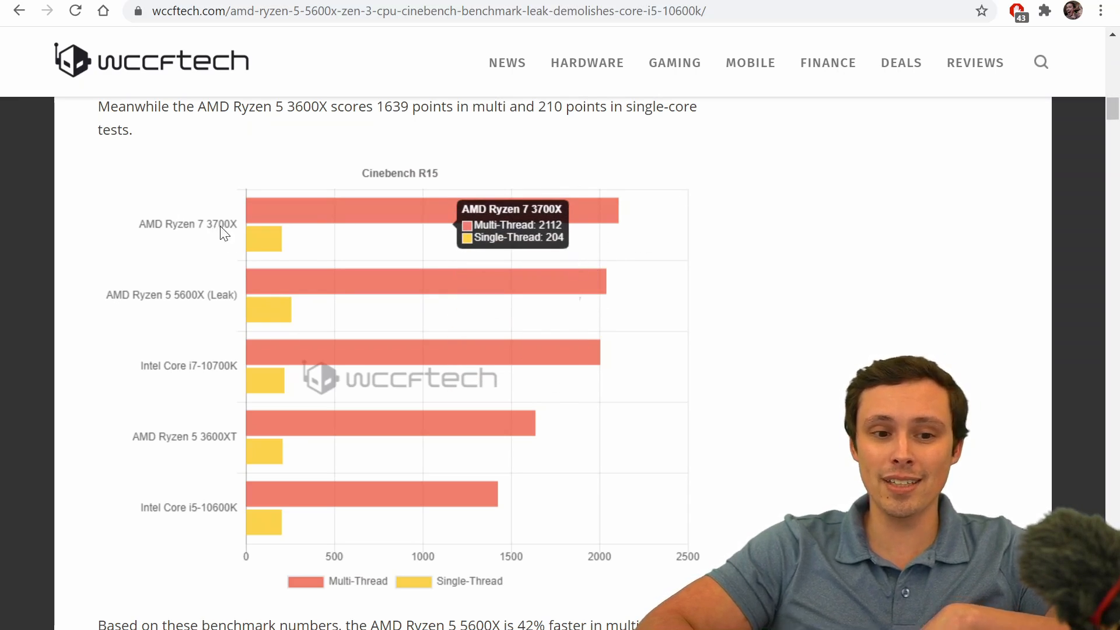
{"action": "mouse_move", "coordinate": [255, 233]}
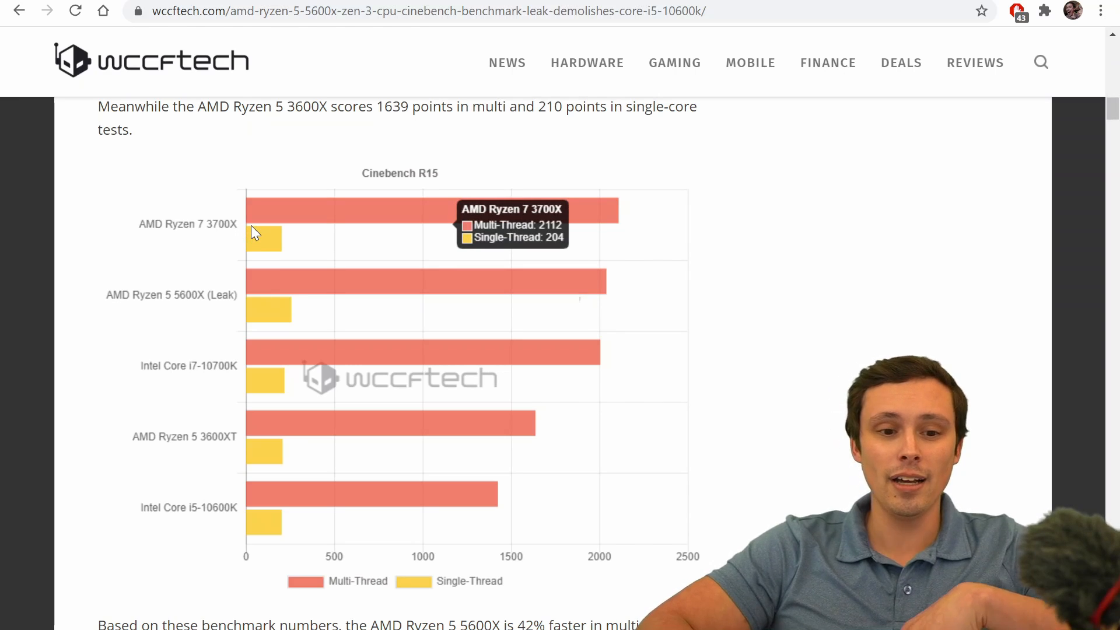
{"action": "mouse_move", "coordinate": [186, 304]}
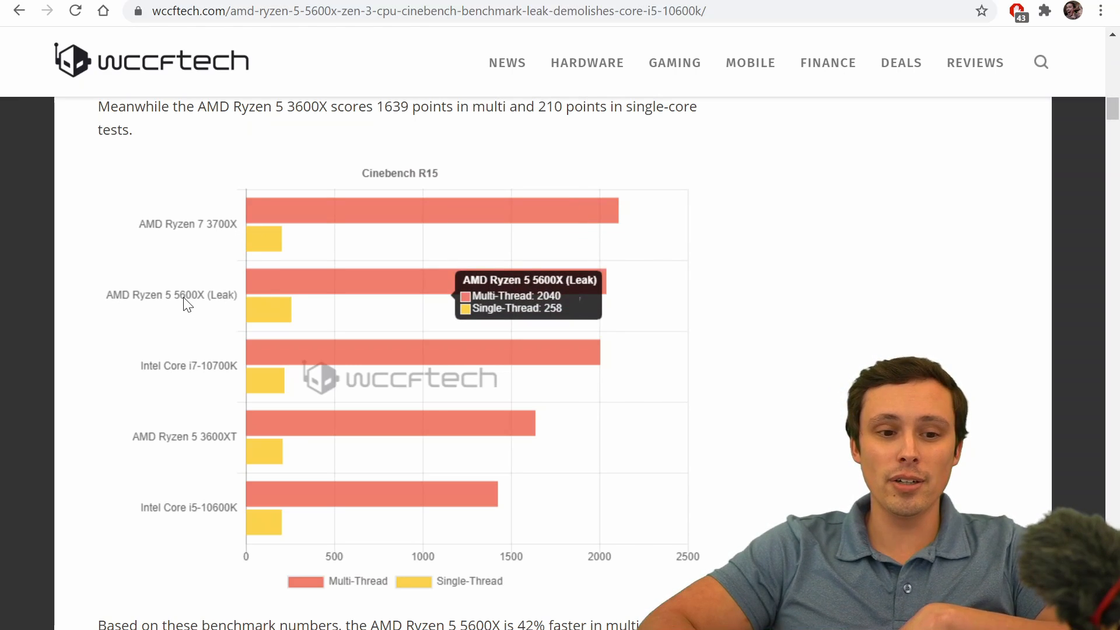
{"action": "mouse_move", "coordinate": [274, 242]}
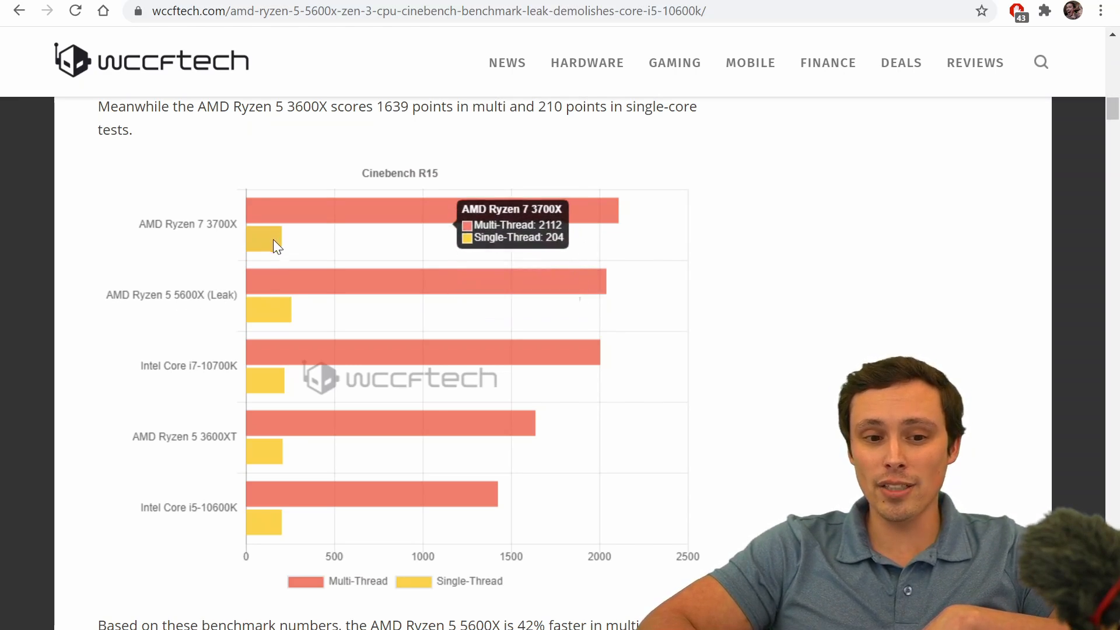
{"action": "mouse_move", "coordinate": [273, 286]}
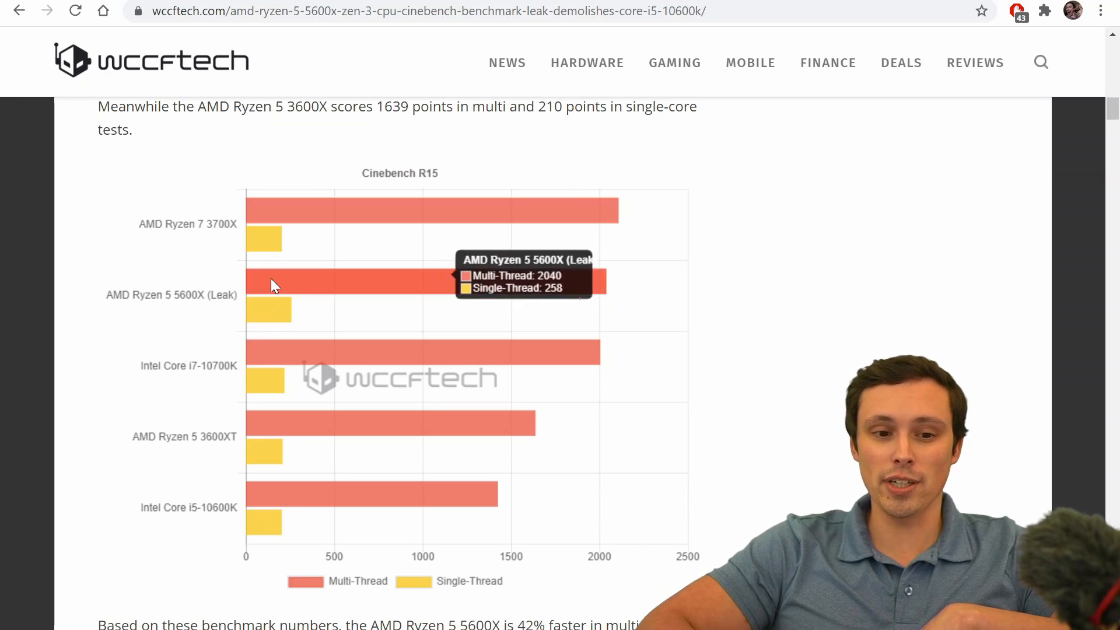
{"action": "mouse_move", "coordinate": [227, 267]}
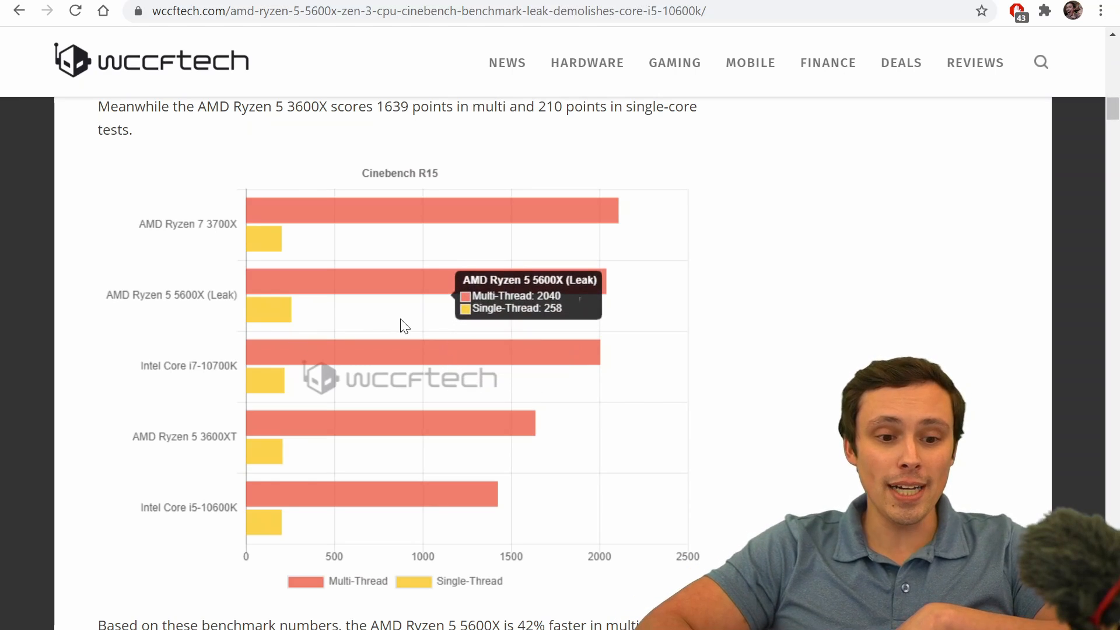
{"action": "mouse_move", "coordinate": [211, 435]}
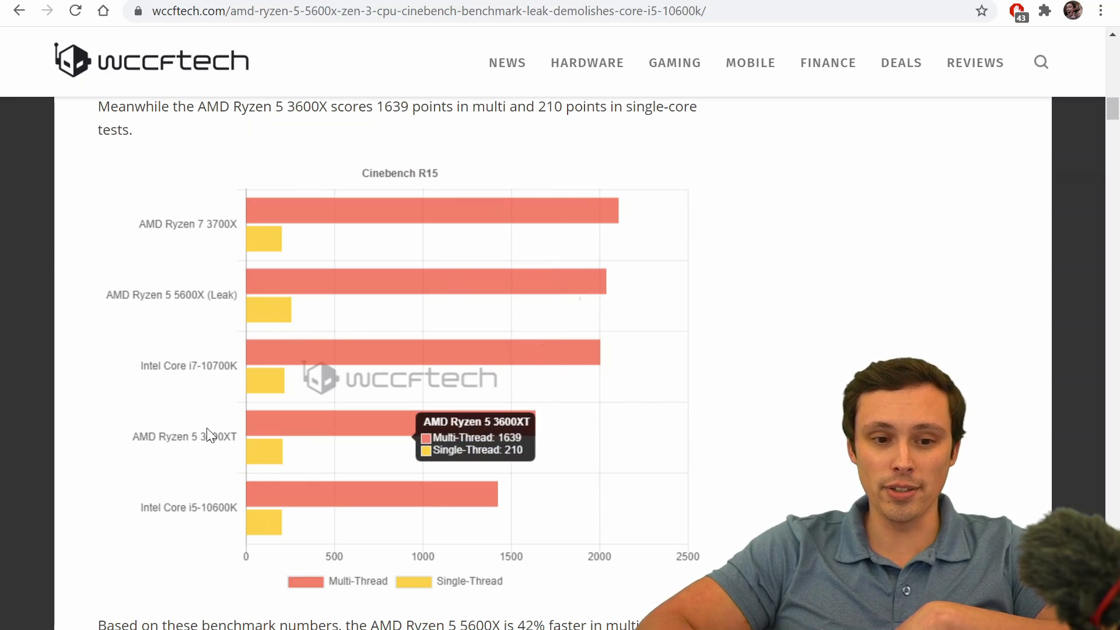
{"action": "mouse_move", "coordinate": [210, 306]}
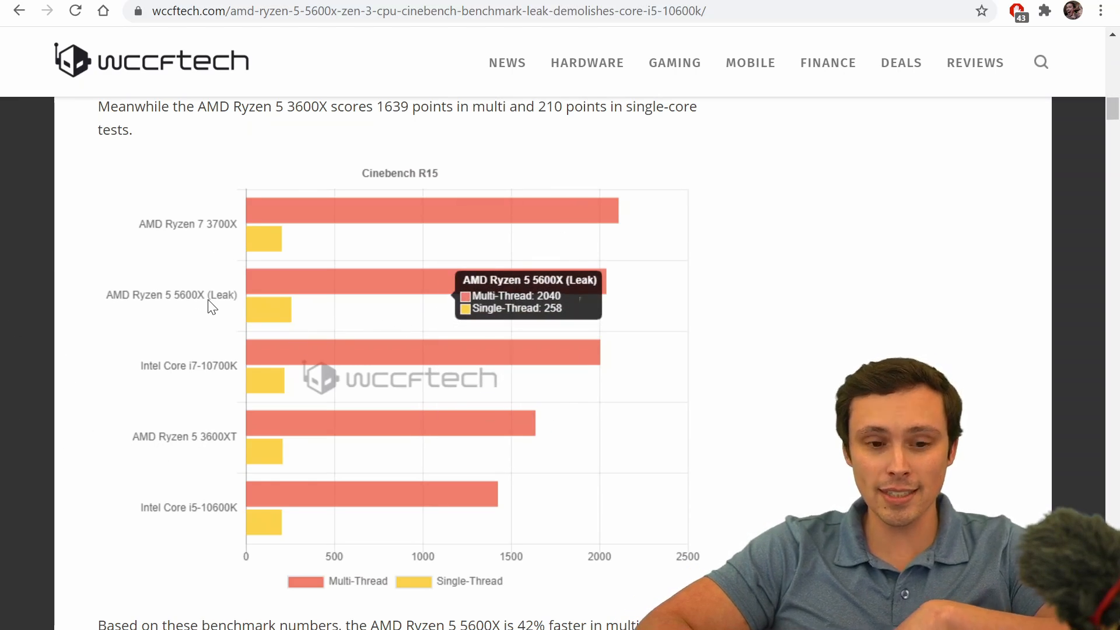
{"action": "mouse_move", "coordinate": [277, 316]}
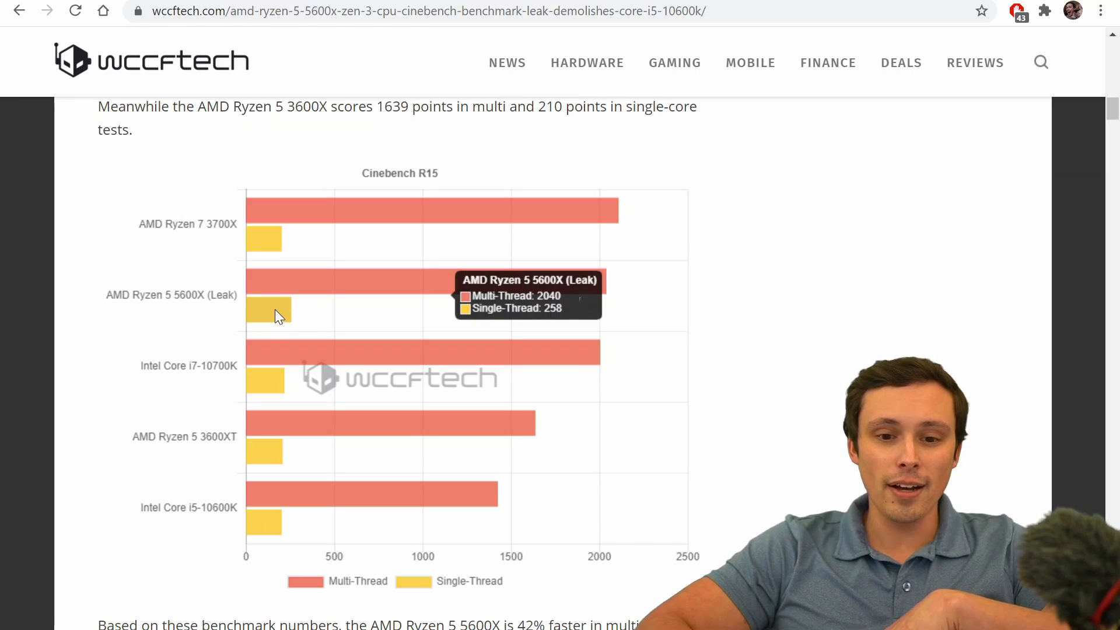
{"action": "mouse_move", "coordinate": [266, 460]}
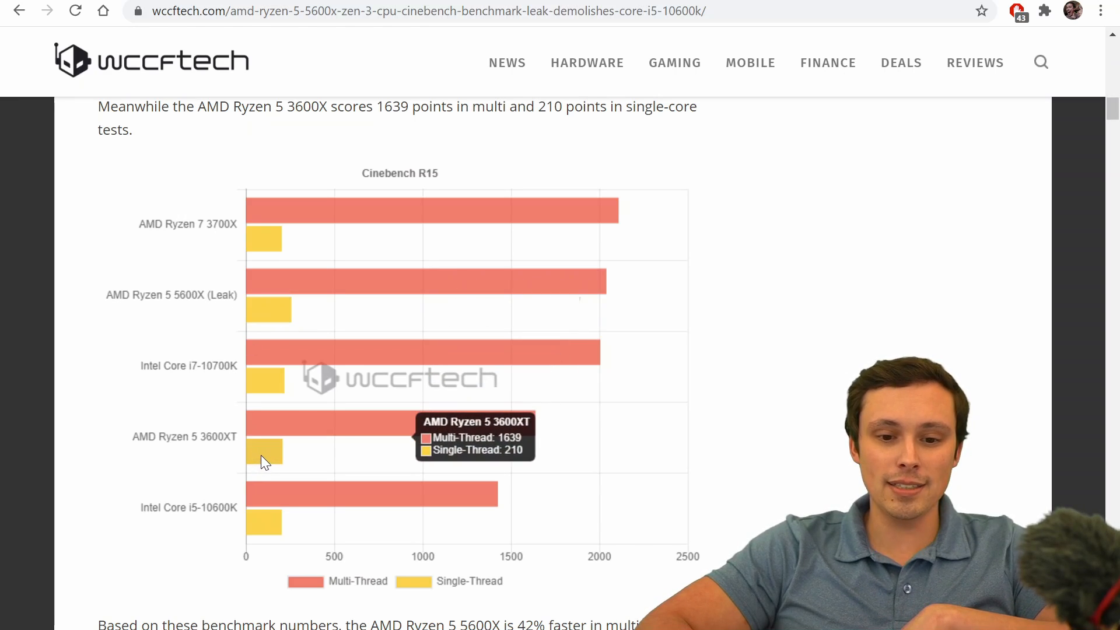
{"action": "mouse_move", "coordinate": [286, 315]}
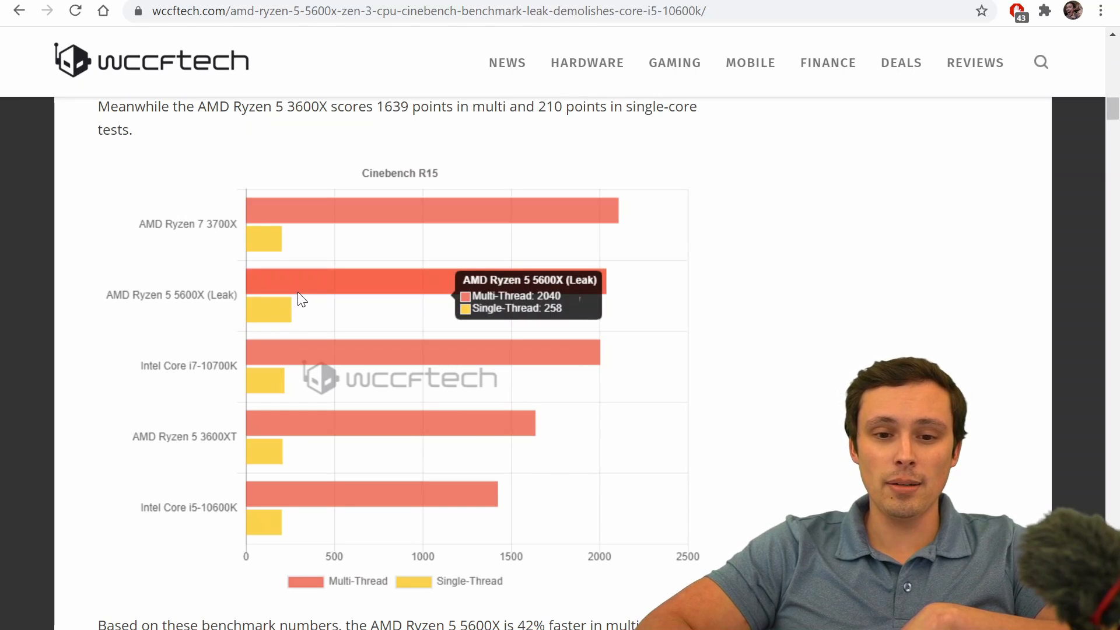
{"action": "mouse_move", "coordinate": [267, 421]}
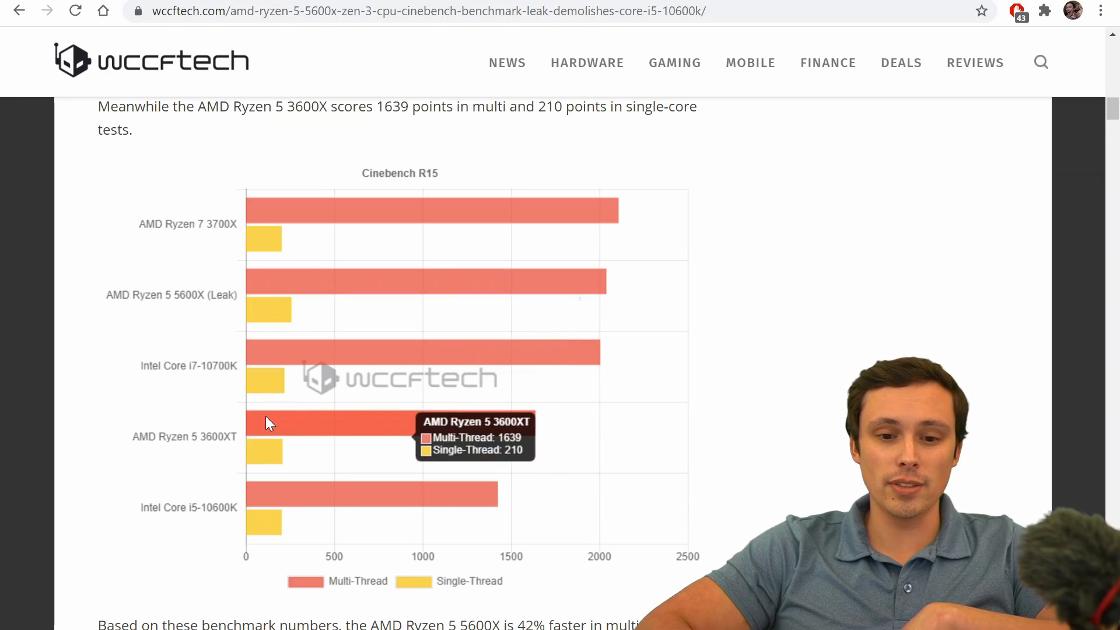
{"action": "mouse_move", "coordinate": [338, 292]}
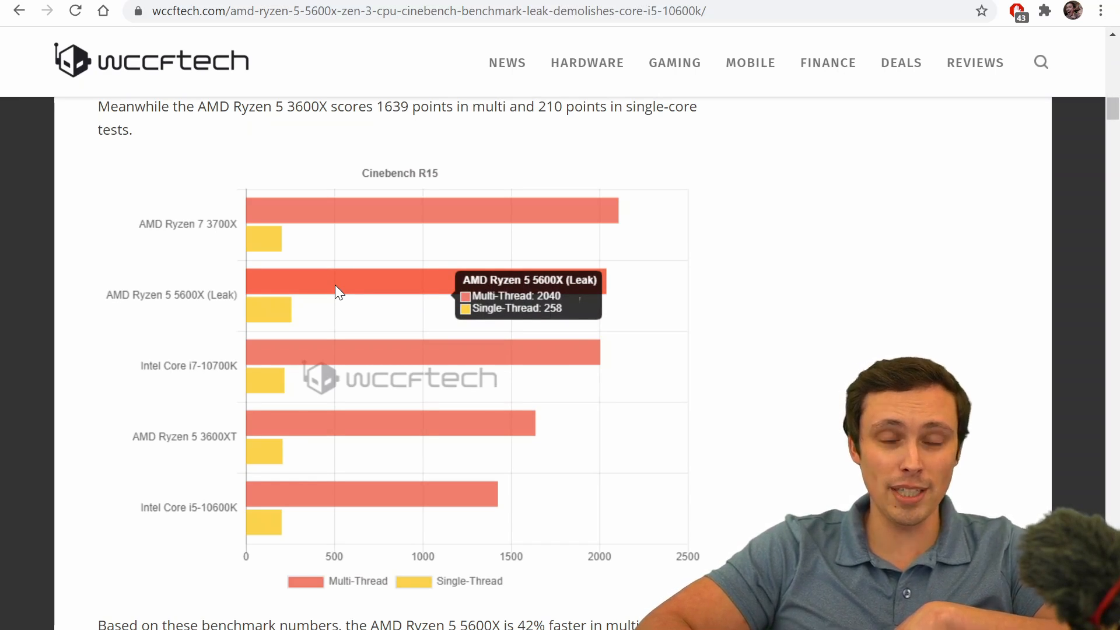
{"action": "mouse_move", "coordinate": [245, 464]}
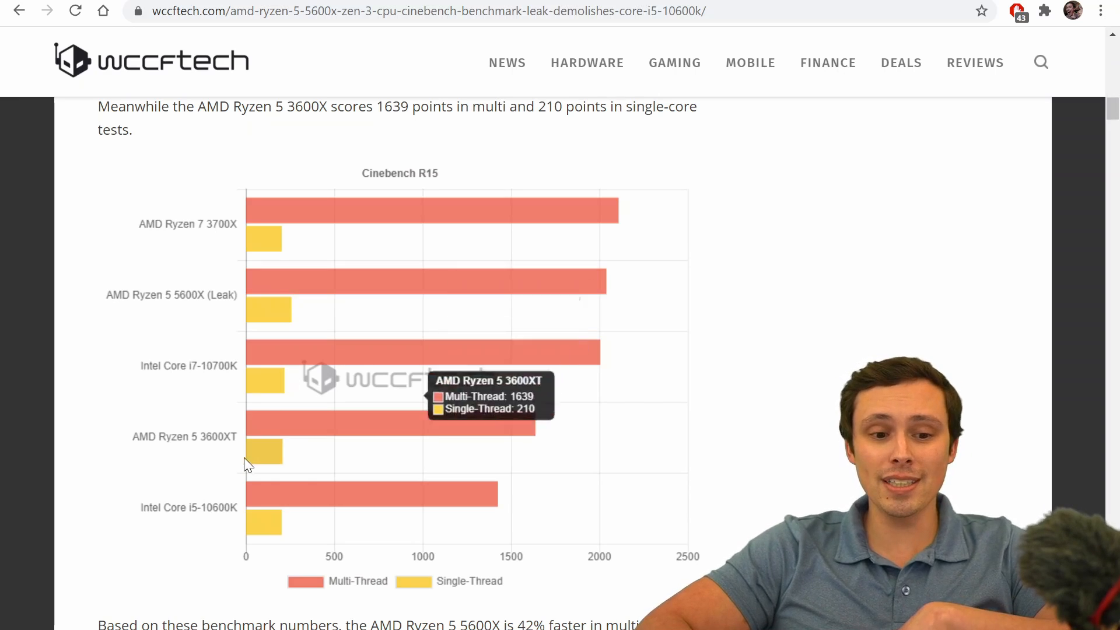
{"action": "mouse_move", "coordinate": [229, 447]}
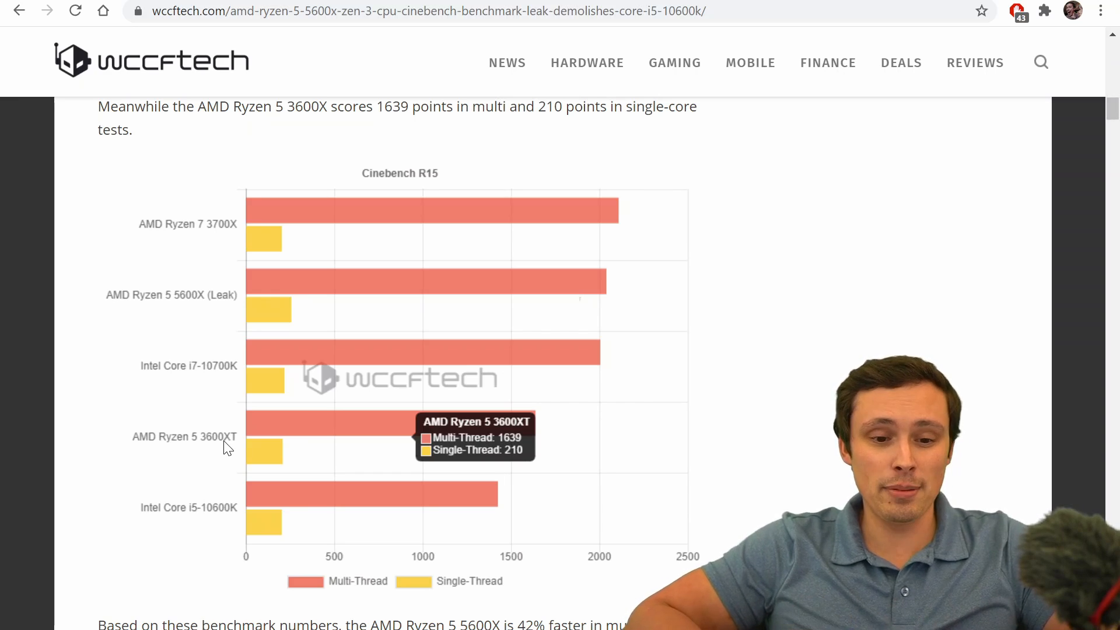
{"action": "mouse_move", "coordinate": [227, 442]}
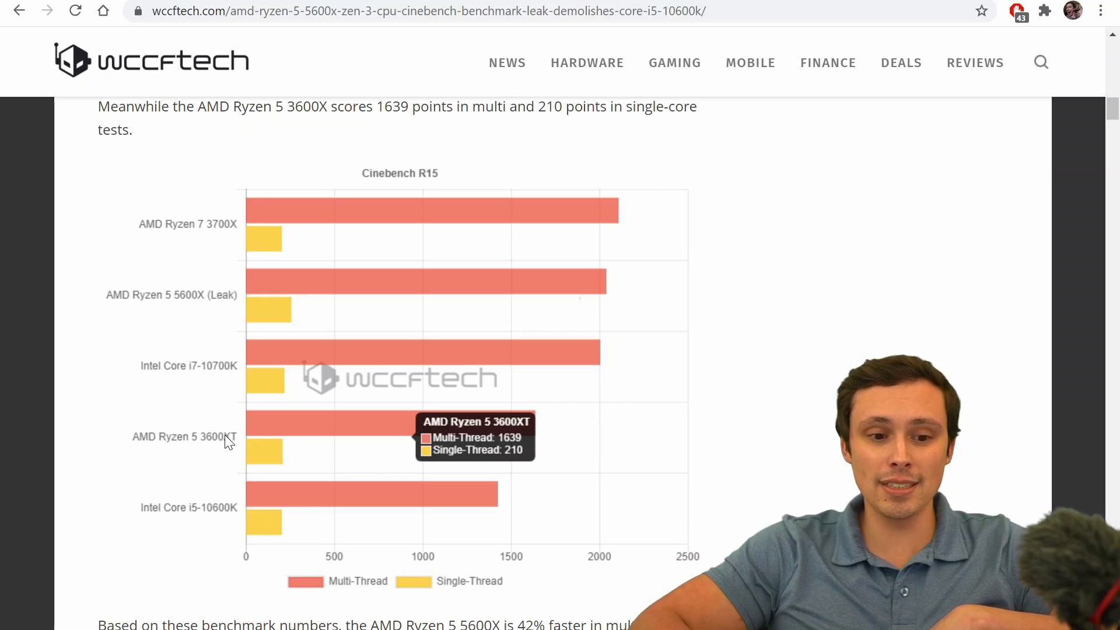
{"action": "mouse_move", "coordinate": [220, 451]}
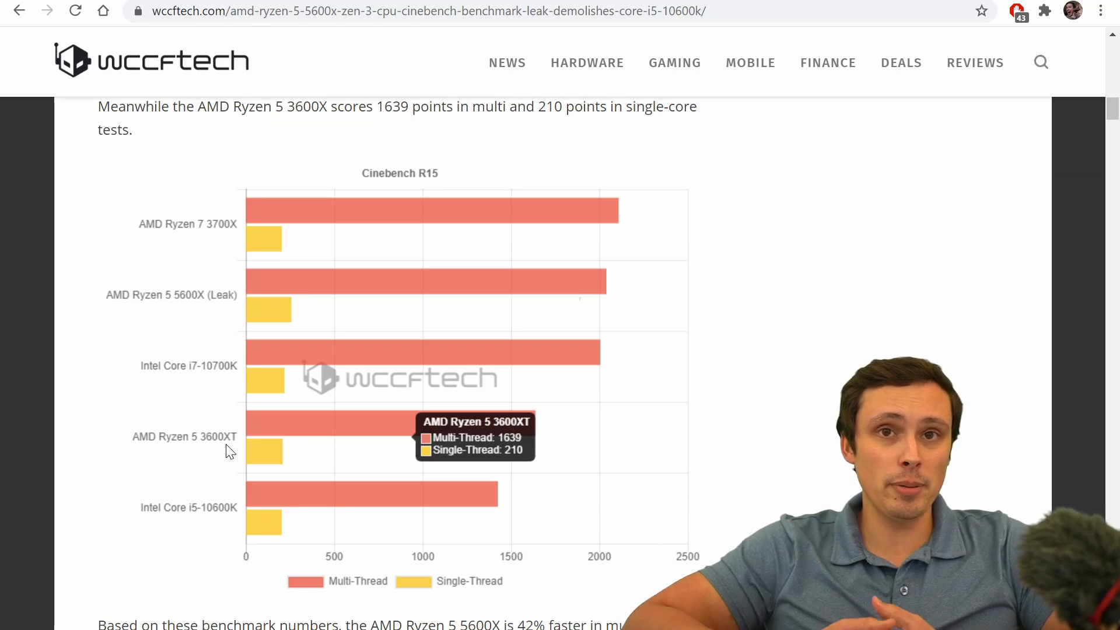
{"action": "mouse_move", "coordinate": [262, 447]}
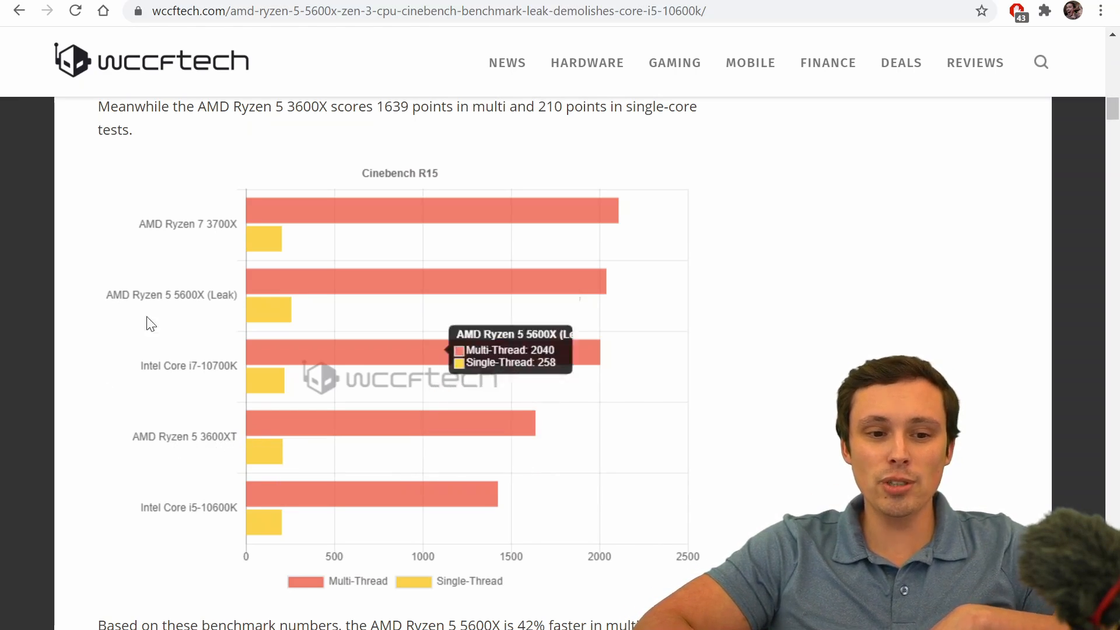
{"action": "mouse_move", "coordinate": [207, 314]}
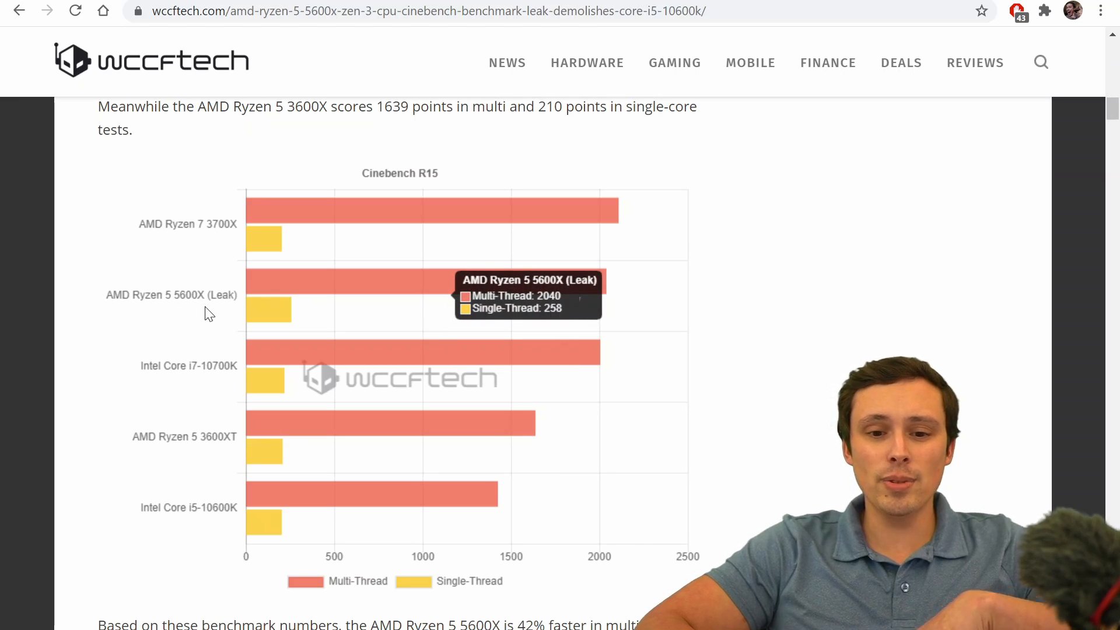
{"action": "mouse_move", "coordinate": [528, 356]}
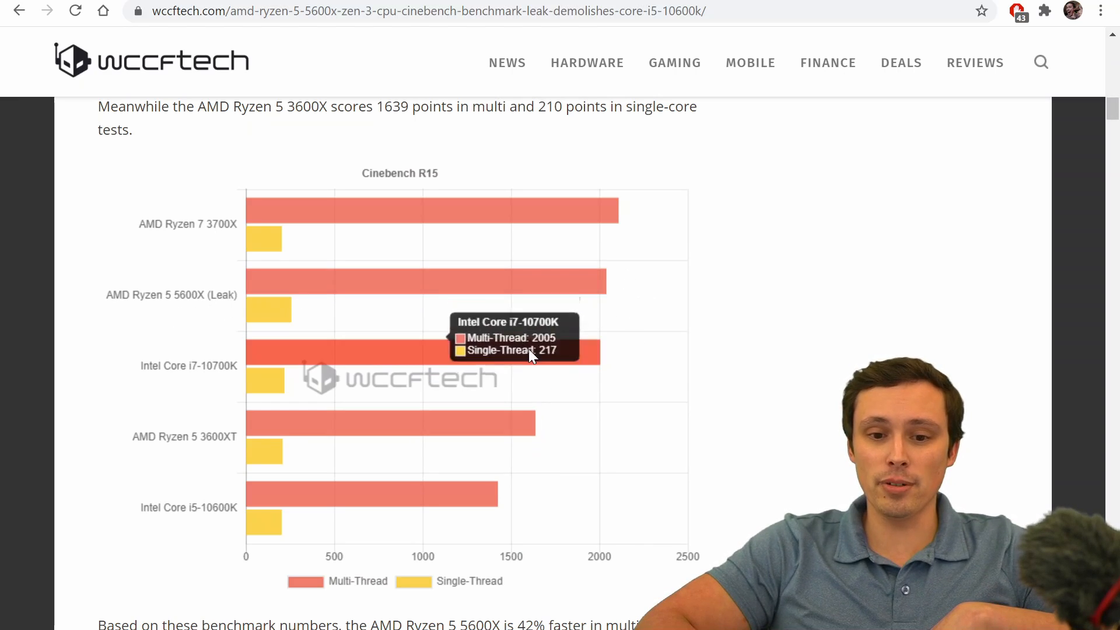
{"action": "mouse_move", "coordinate": [574, 279]}
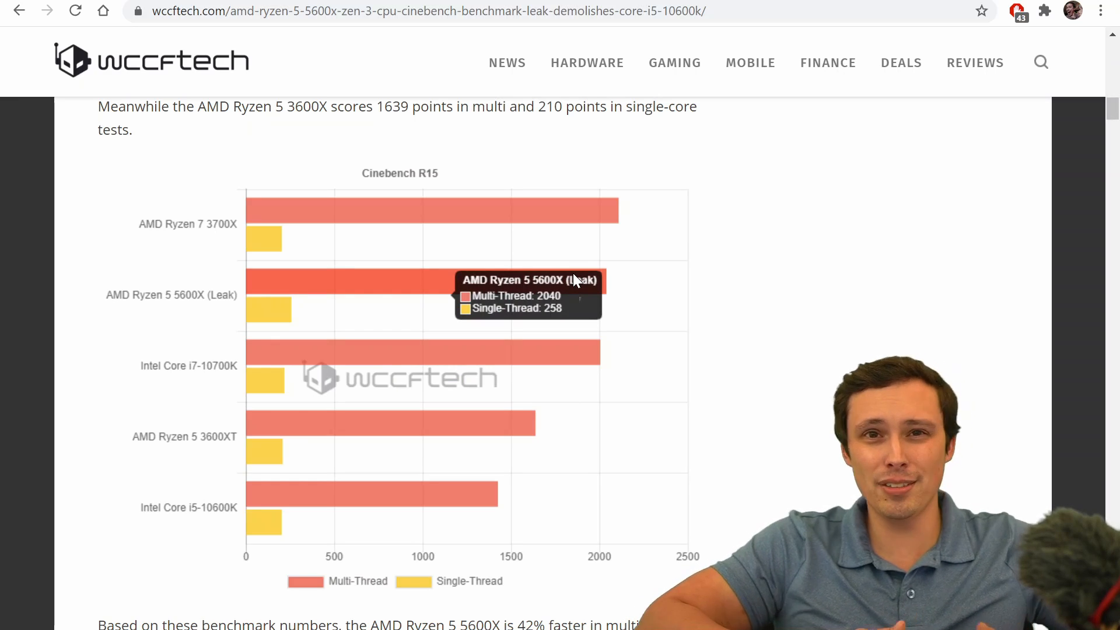
{"action": "mouse_move", "coordinate": [438, 287]}
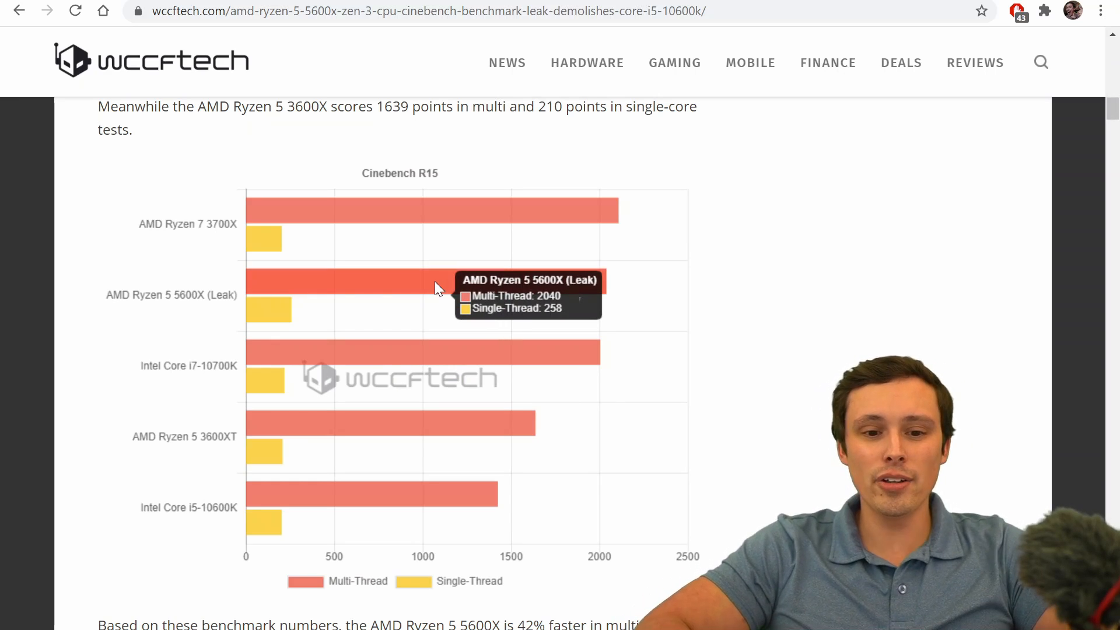
{"action": "mouse_move", "coordinate": [276, 315]}
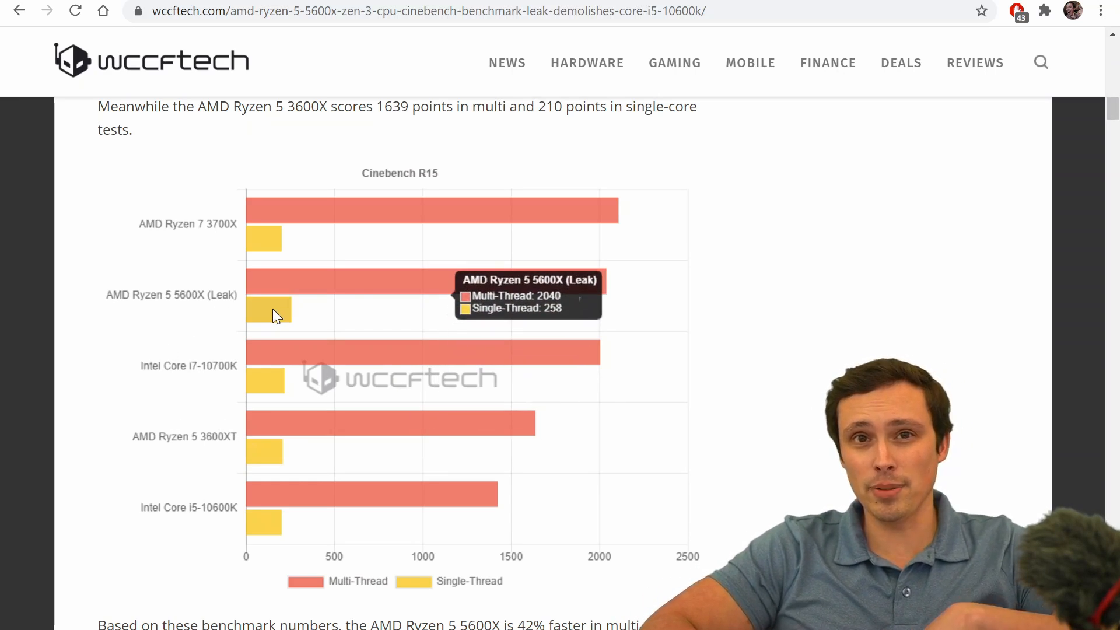
{"action": "mouse_move", "coordinate": [336, 312]}
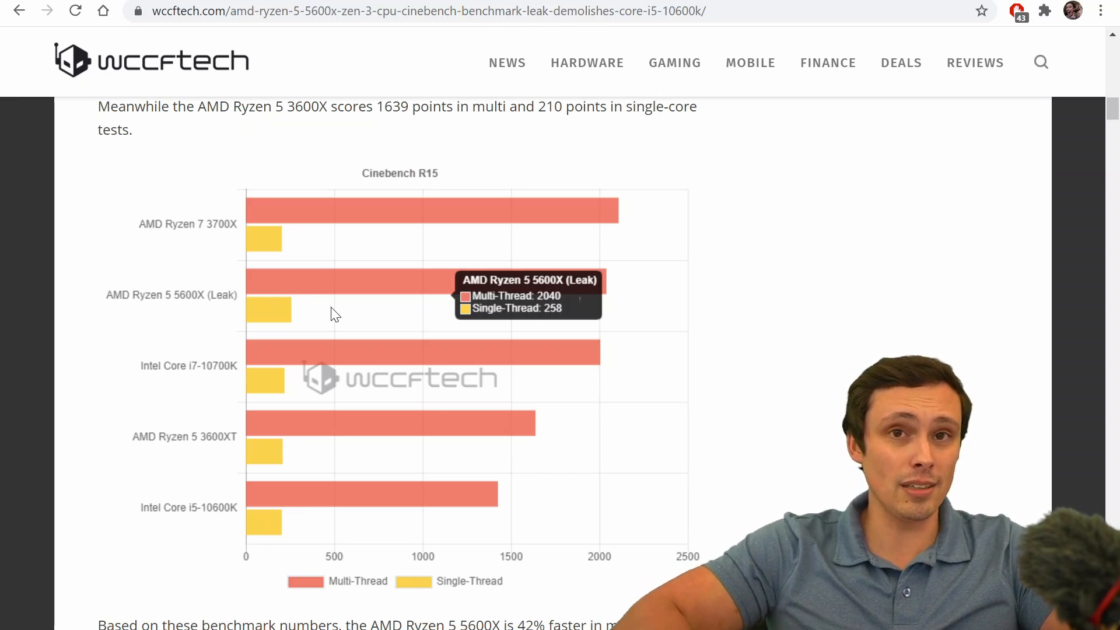
{"action": "mouse_move", "coordinate": [251, 361]}
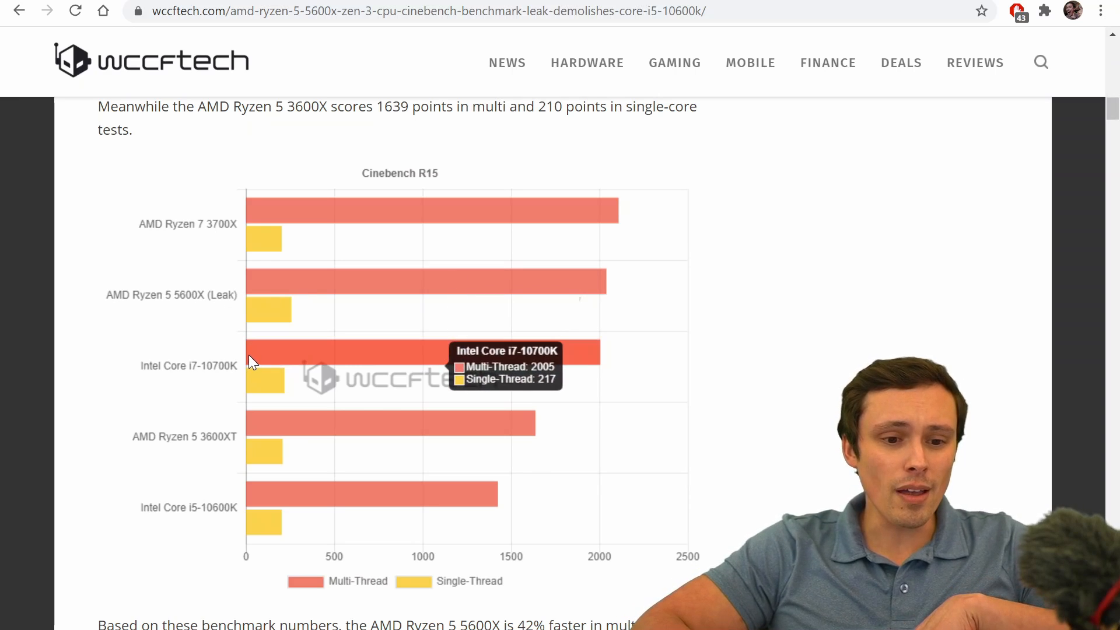
{"action": "mouse_move", "coordinate": [289, 290]}
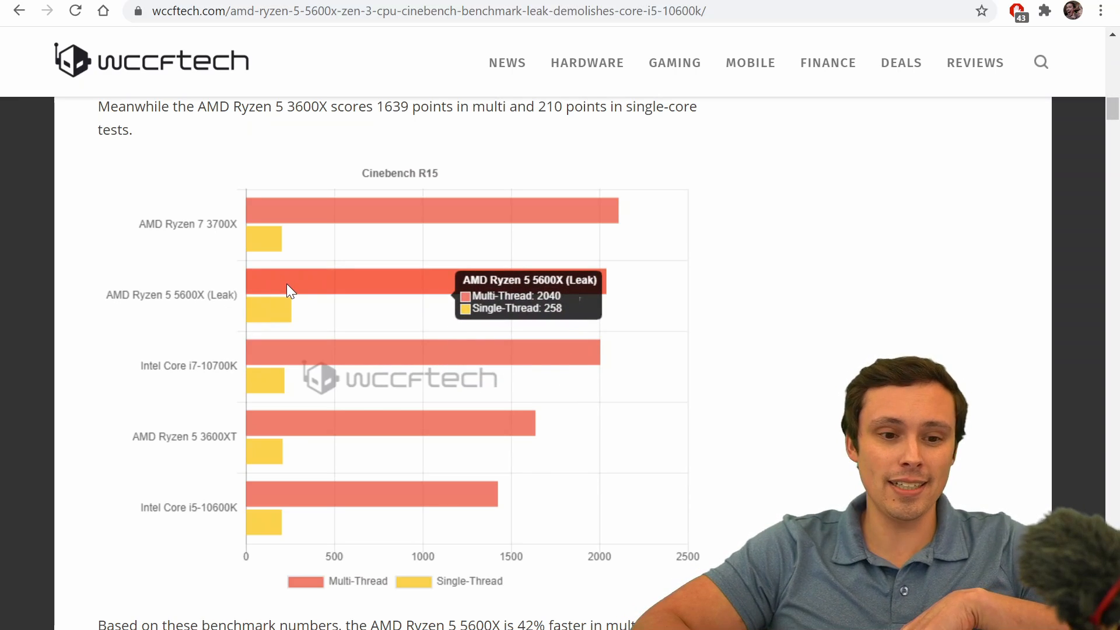
{"action": "mouse_move", "coordinate": [200, 375]}
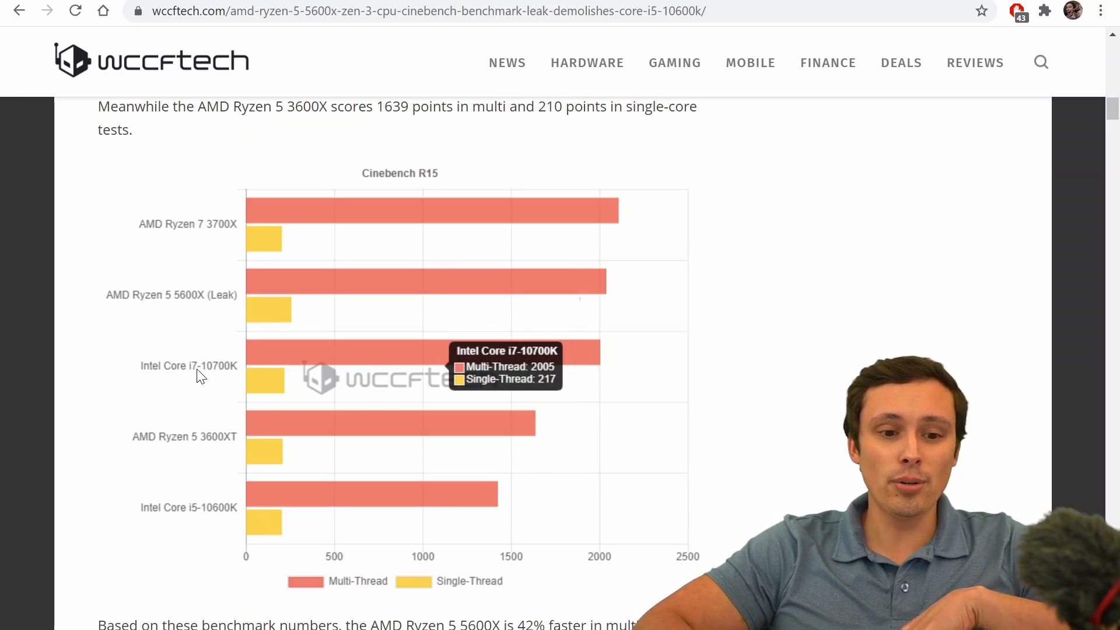
{"action": "mouse_move", "coordinate": [236, 327]}
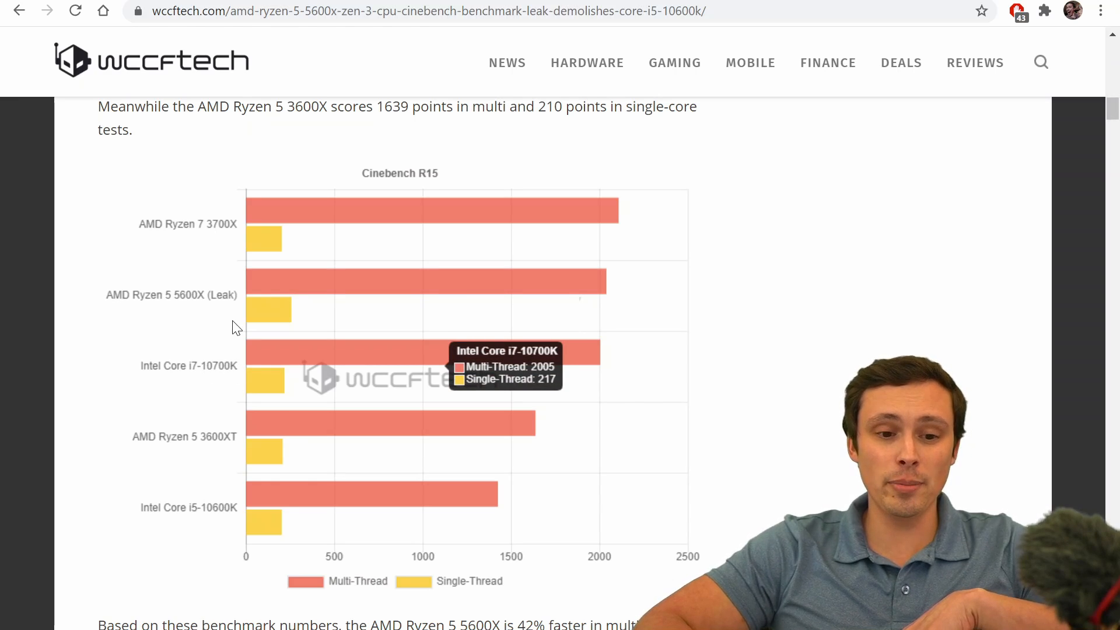
{"action": "mouse_move", "coordinate": [236, 373]}
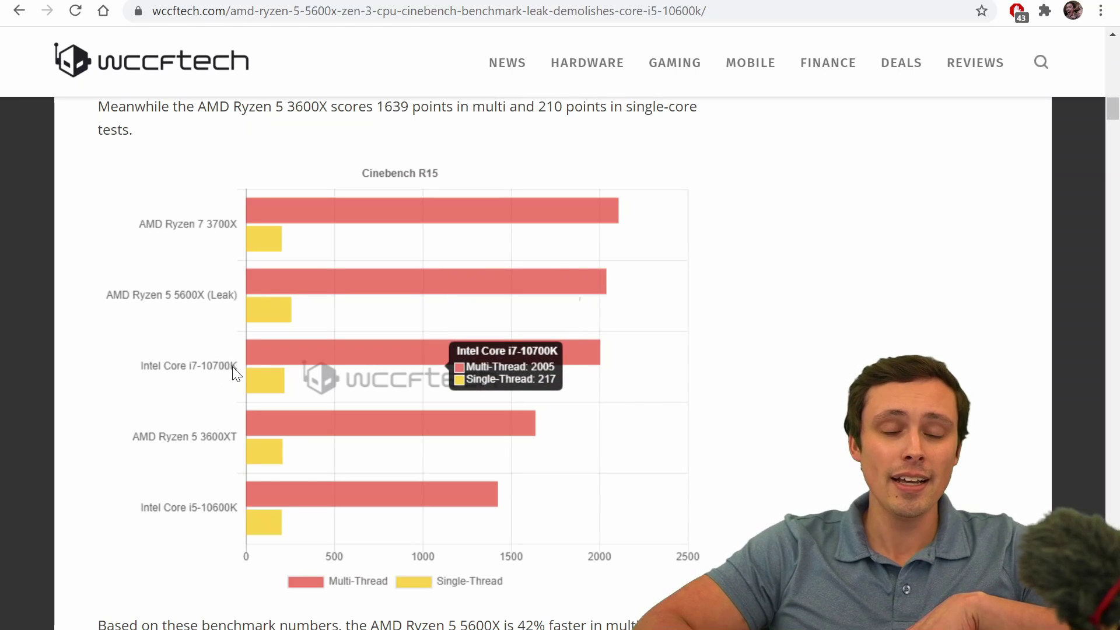
{"action": "mouse_move", "coordinate": [257, 302]}
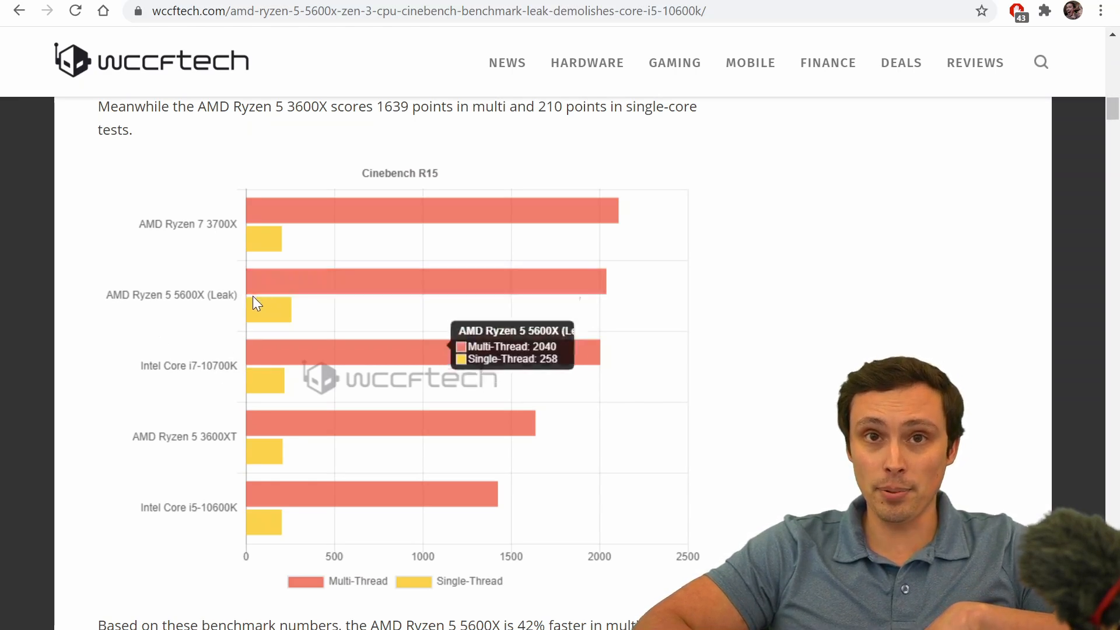
{"action": "mouse_move", "coordinate": [210, 302]}
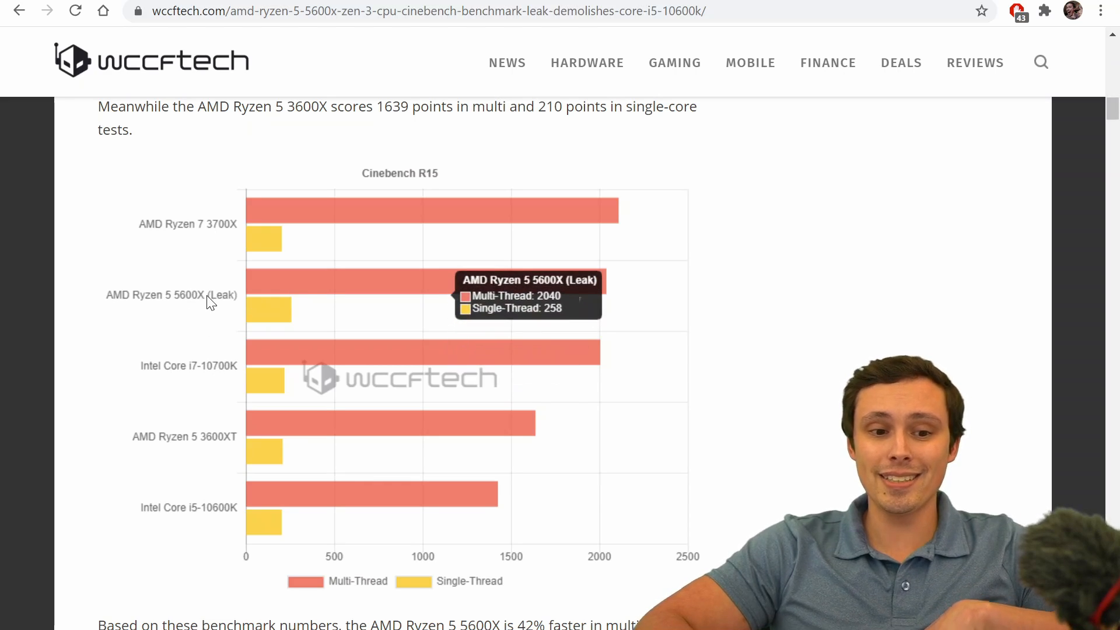
{"action": "mouse_move", "coordinate": [202, 377]}
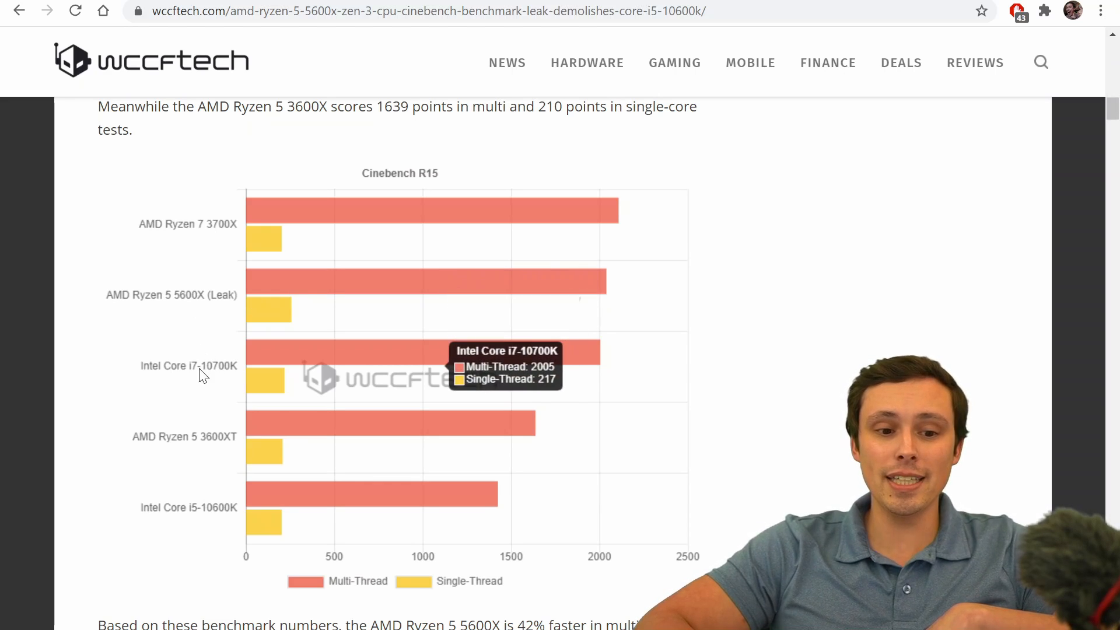
{"action": "mouse_move", "coordinate": [216, 375]}
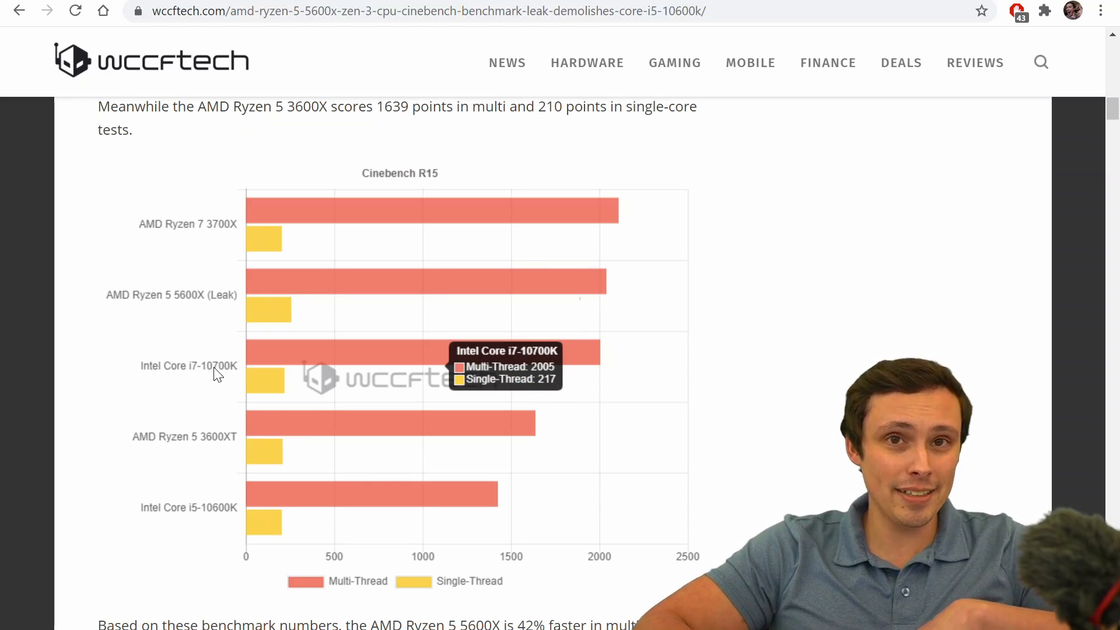
{"action": "mouse_move", "coordinate": [193, 300]}
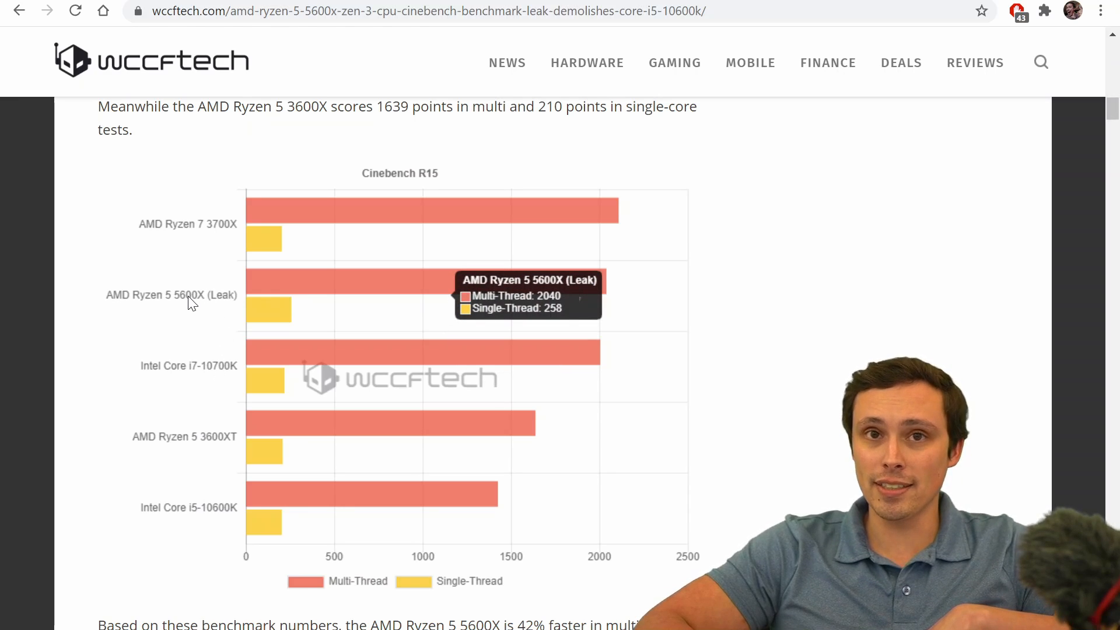
{"action": "mouse_move", "coordinate": [233, 351]}
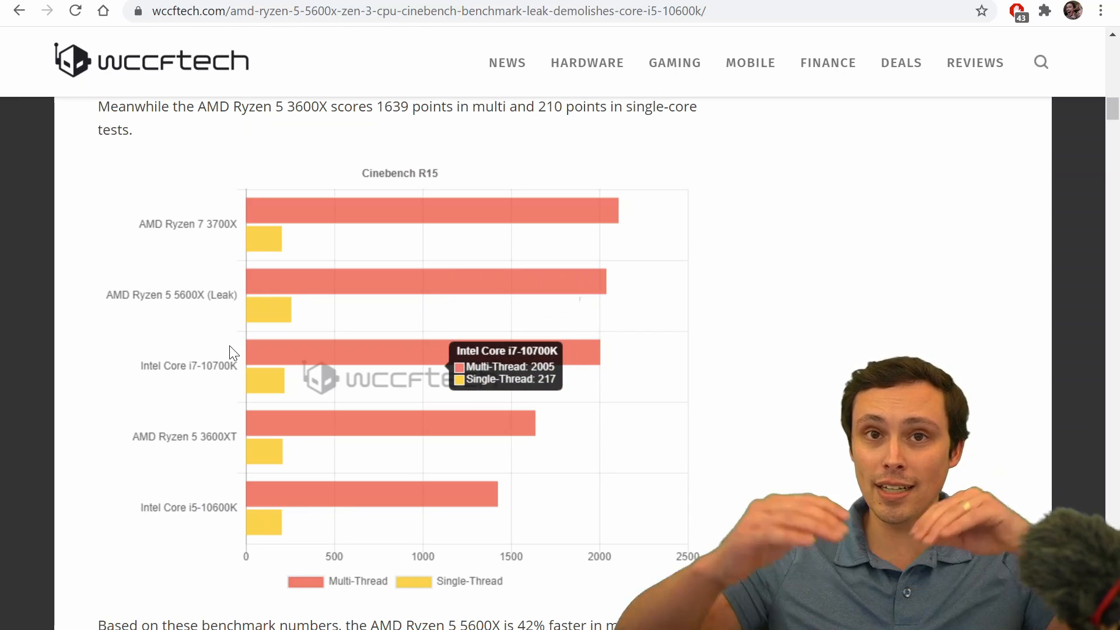
{"action": "mouse_move", "coordinate": [321, 300]}
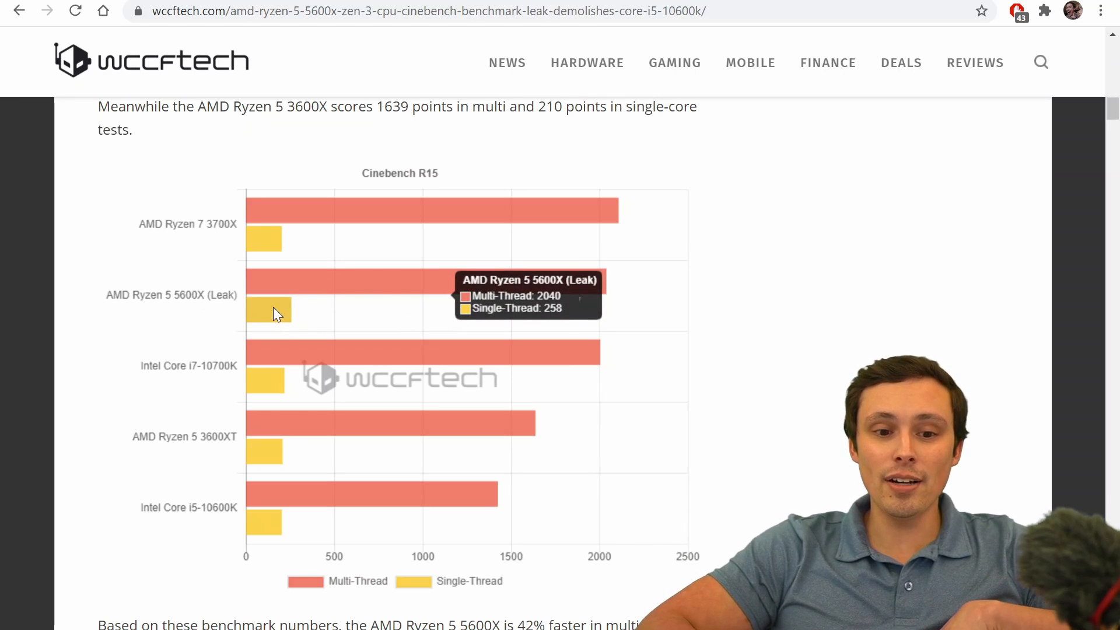
{"action": "mouse_move", "coordinate": [284, 356]}
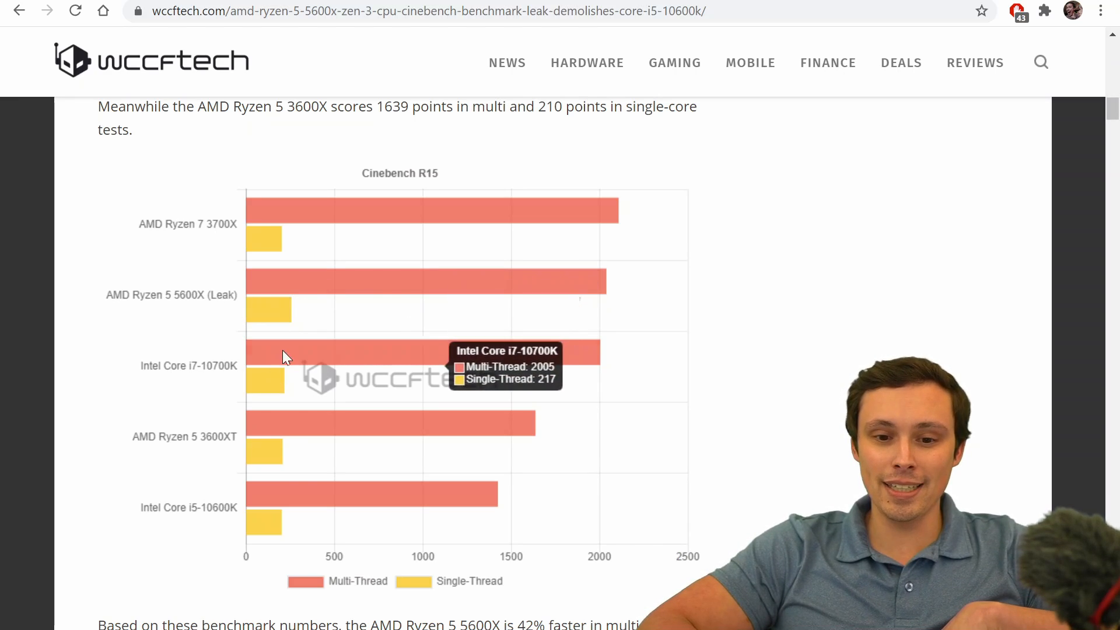
{"action": "mouse_move", "coordinate": [579, 346]}
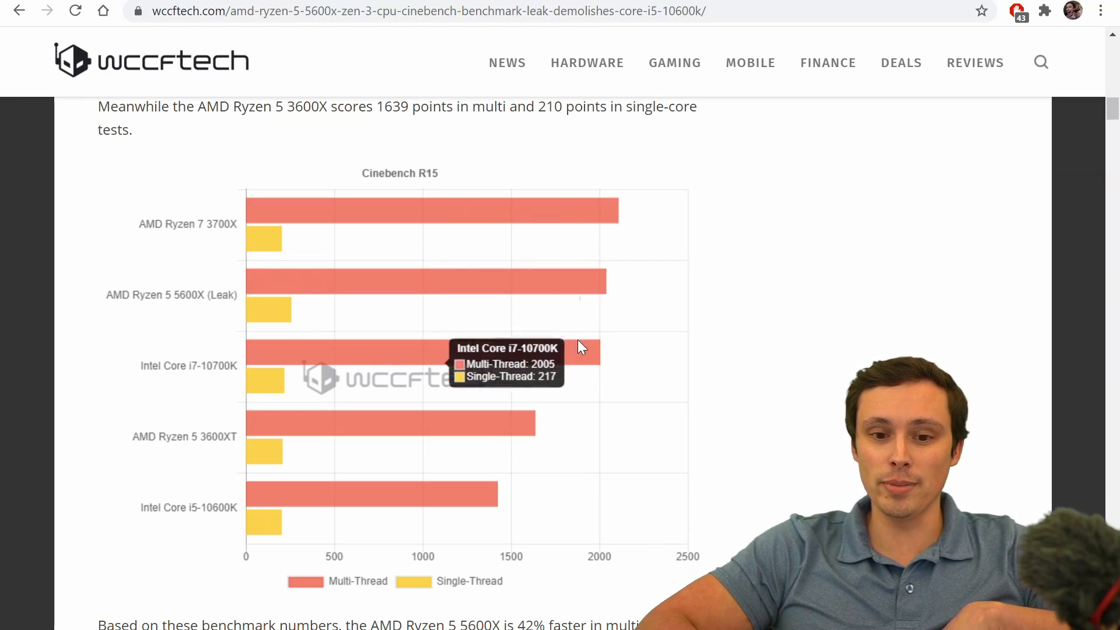
{"action": "mouse_move", "coordinate": [358, 336]}
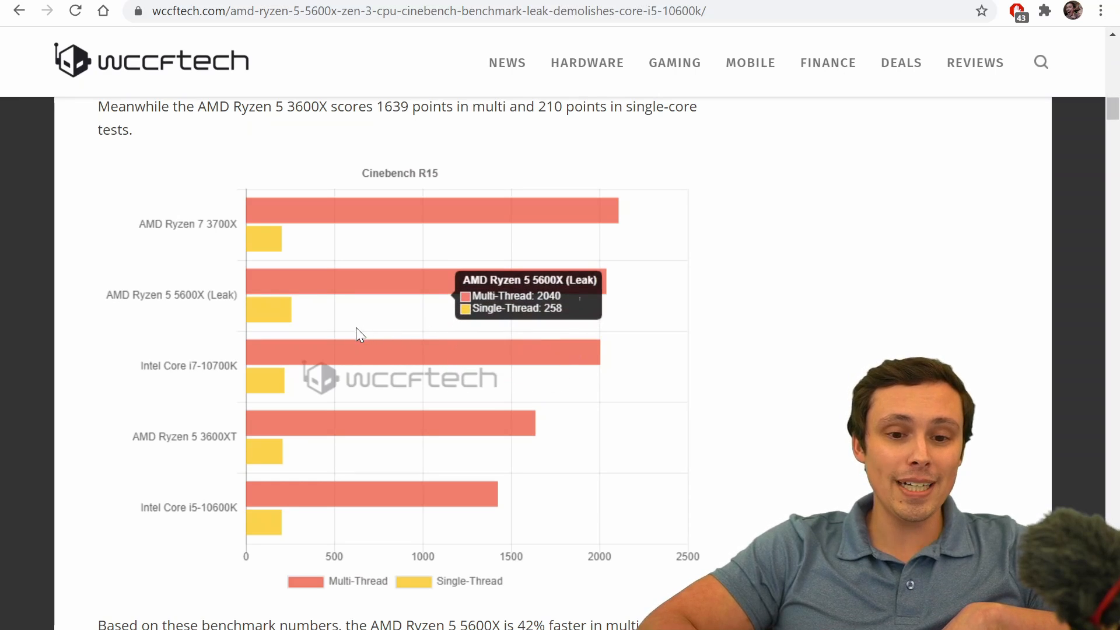
{"action": "mouse_move", "coordinate": [277, 370]}
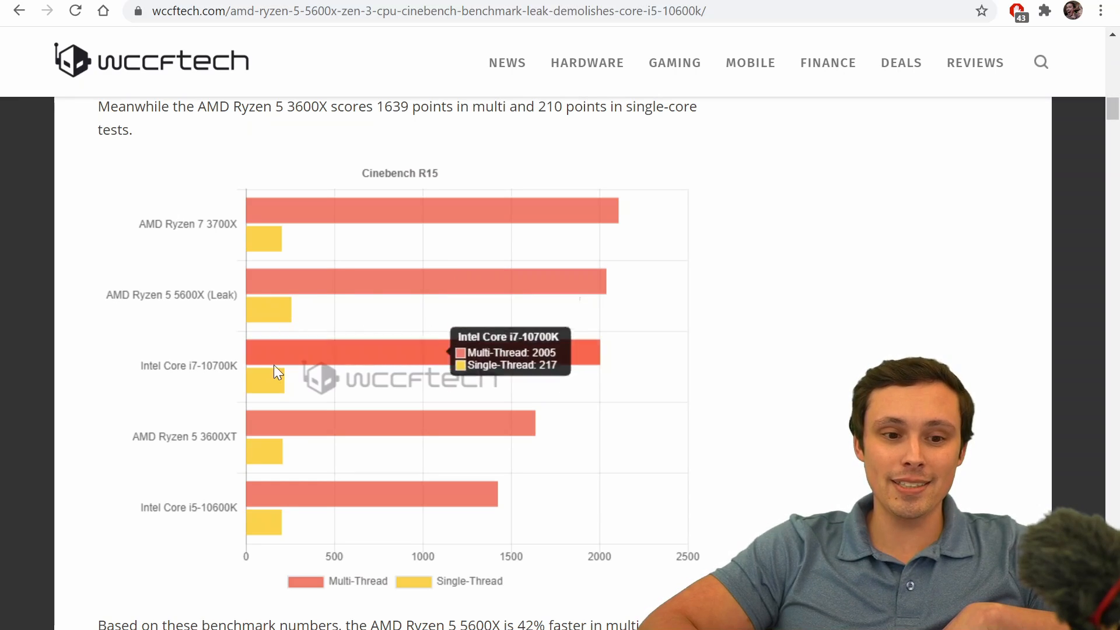
{"action": "mouse_move", "coordinate": [365, 321]}
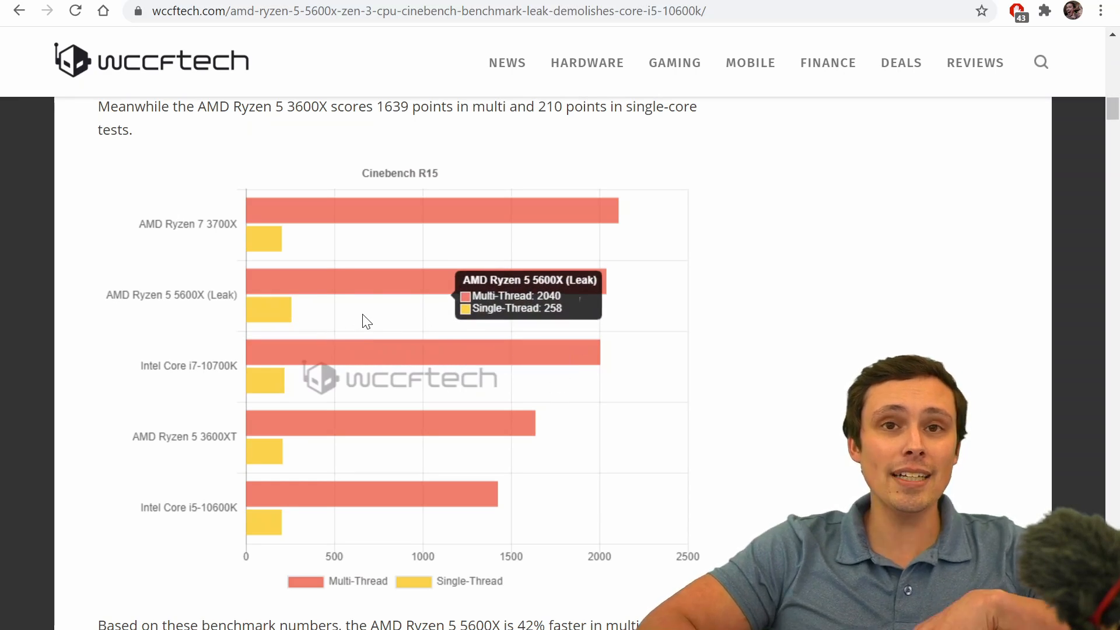
{"action": "mouse_move", "coordinate": [750, 352]}
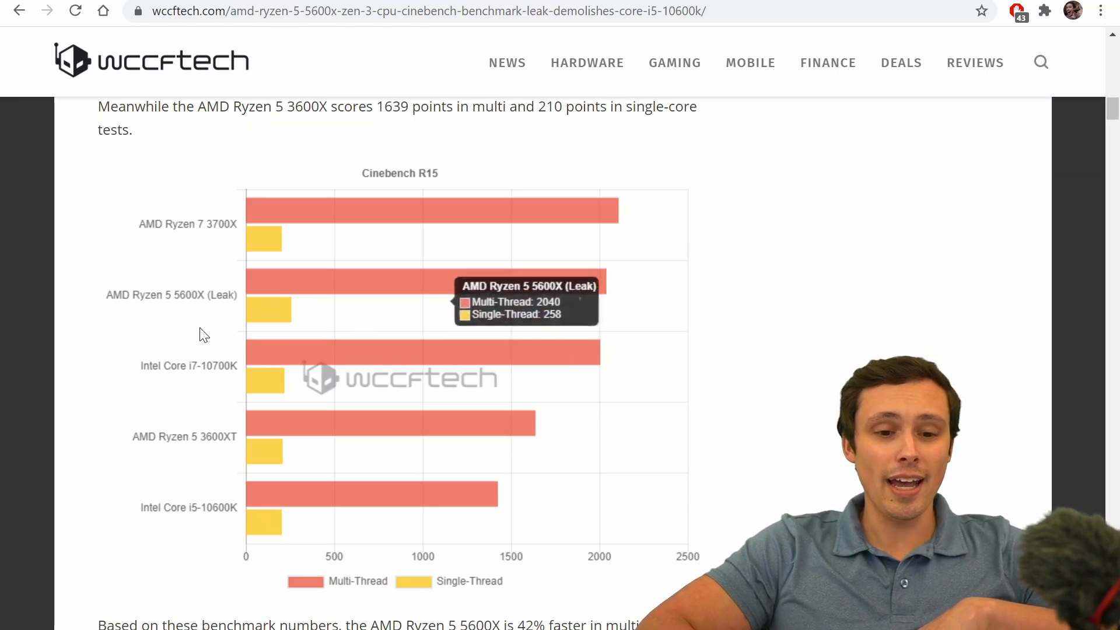
{"action": "mouse_move", "coordinate": [261, 318]}
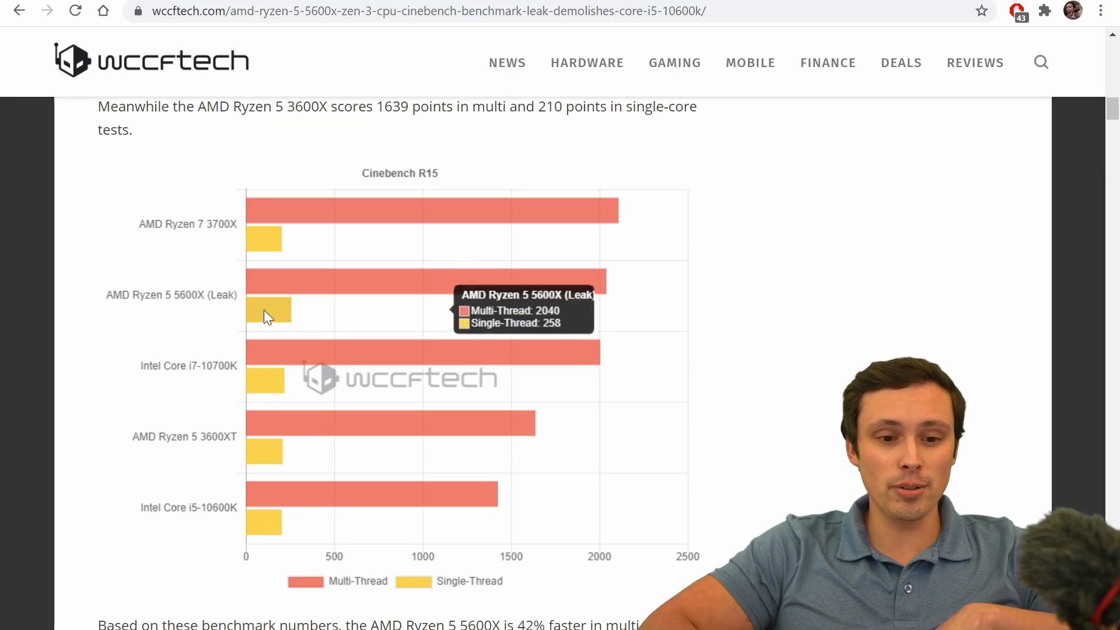
{"action": "mouse_move", "coordinate": [265, 372]}
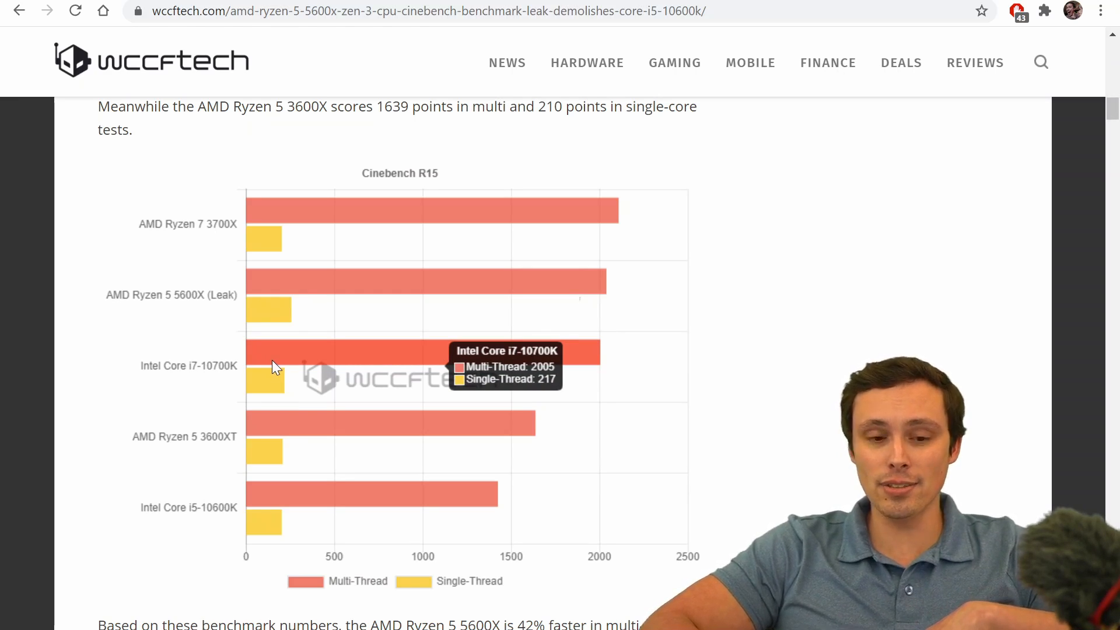
{"action": "mouse_move", "coordinate": [277, 318]}
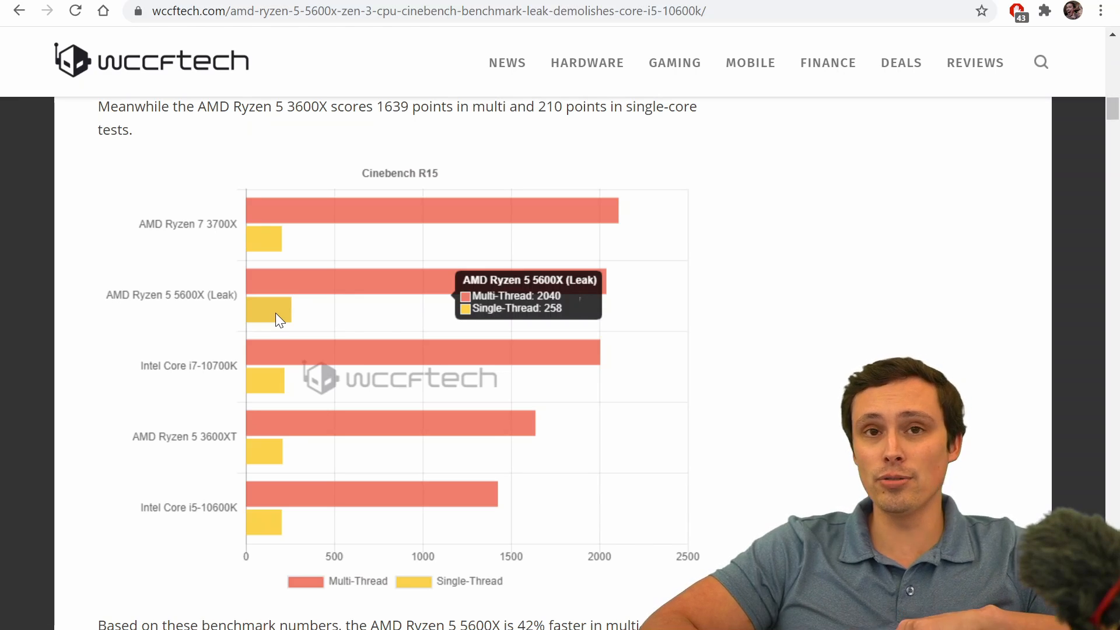
{"action": "mouse_move", "coordinate": [207, 312]}
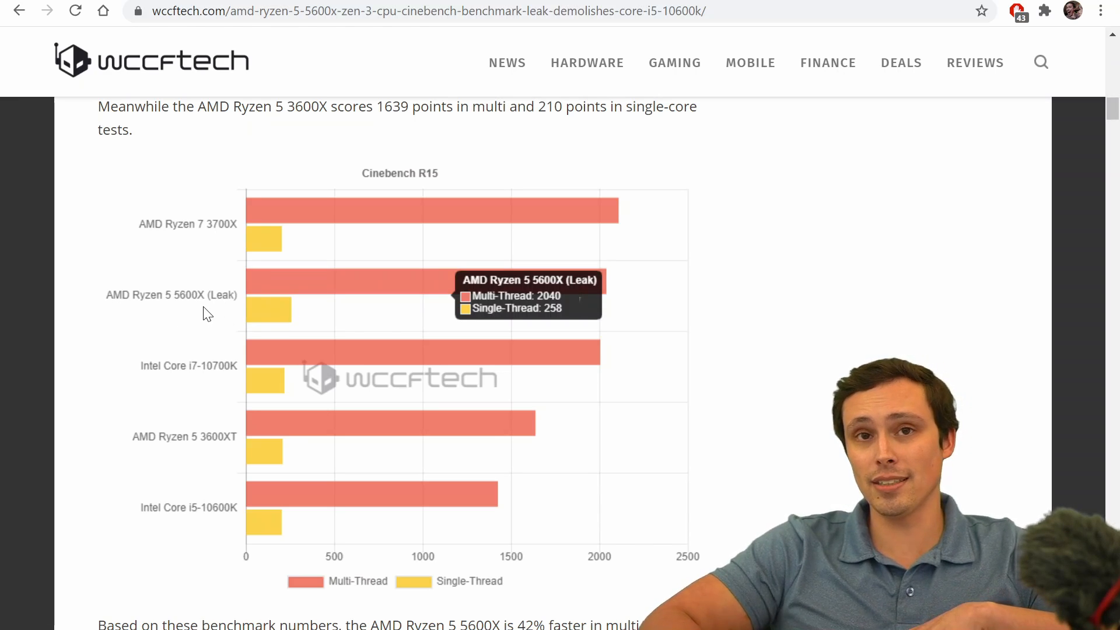
{"action": "mouse_move", "coordinate": [275, 312]}
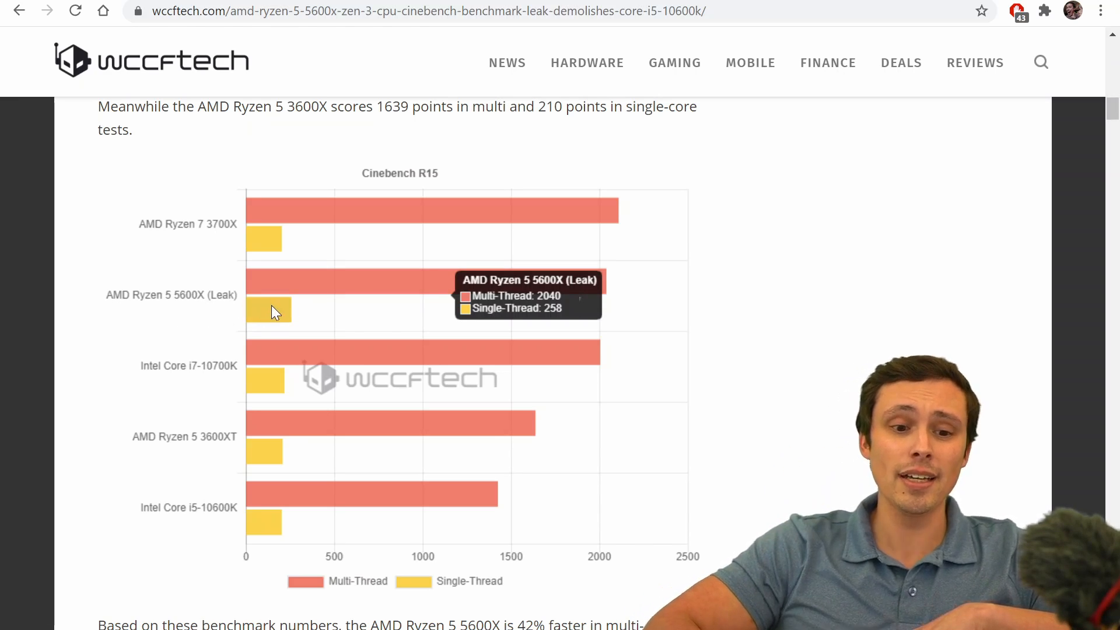
{"action": "mouse_move", "coordinate": [174, 280]}
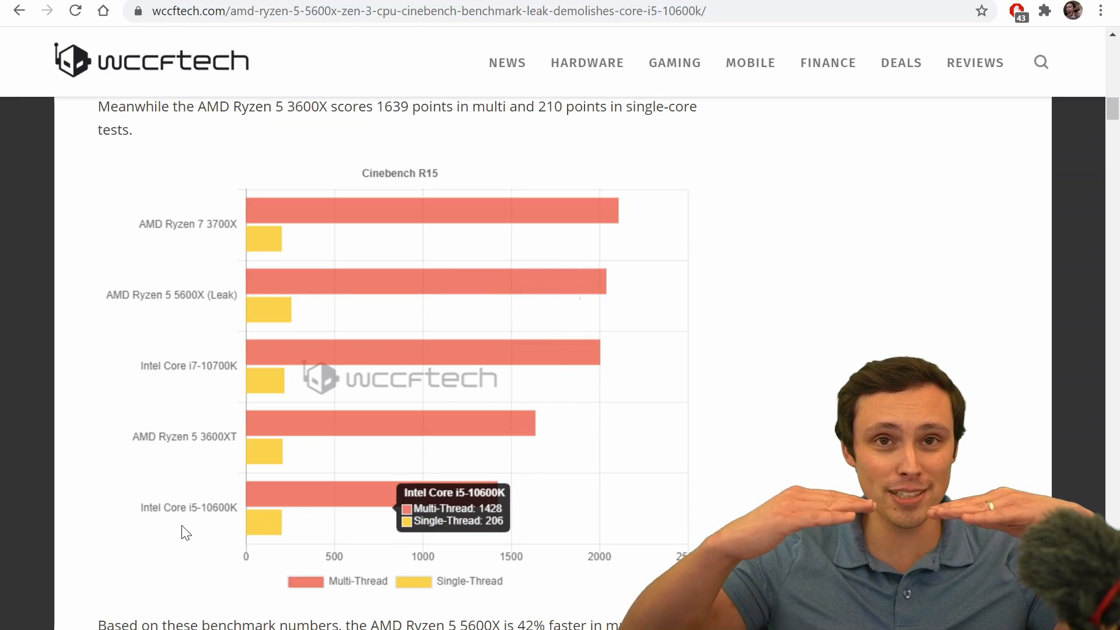
{"action": "mouse_move", "coordinate": [270, 318]}
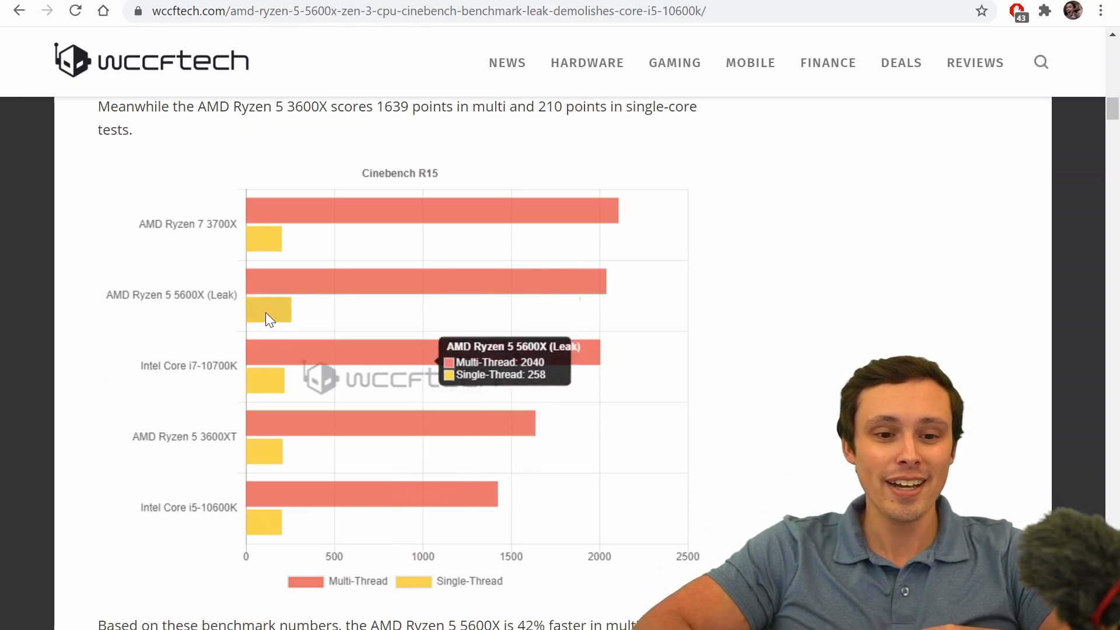
{"action": "mouse_move", "coordinate": [270, 312]}
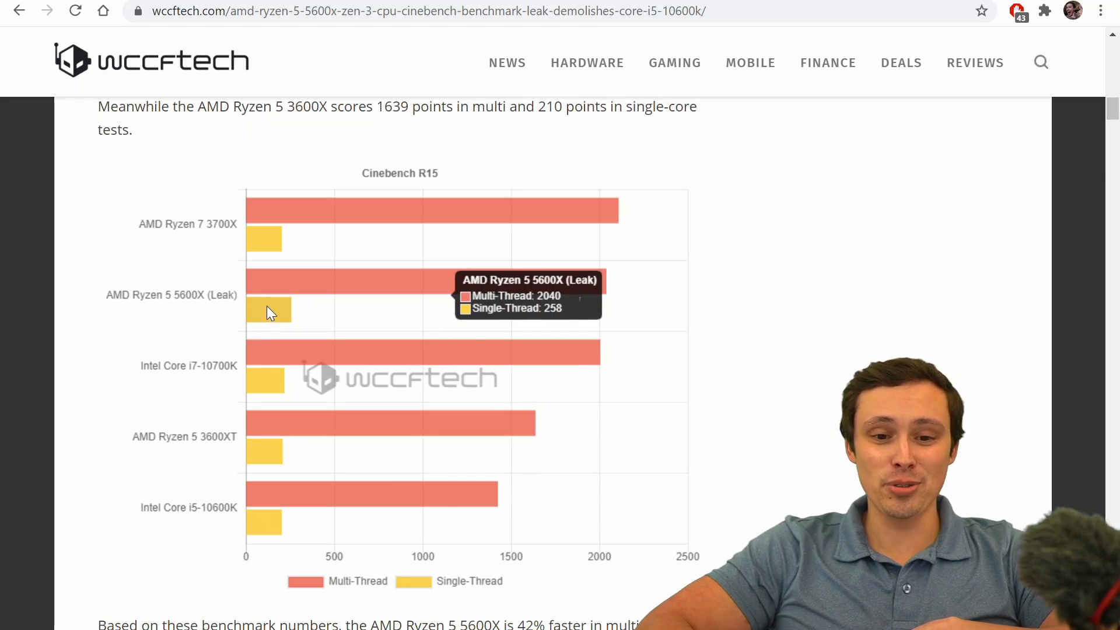
{"action": "mouse_move", "coordinate": [266, 527]}
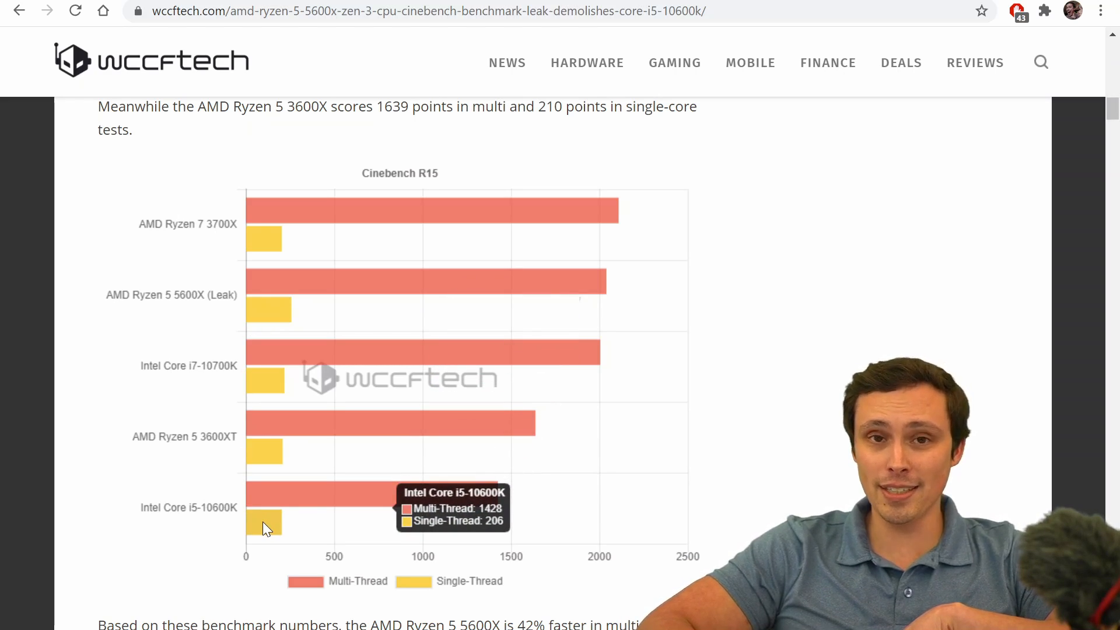
{"action": "mouse_move", "coordinate": [376, 287]}
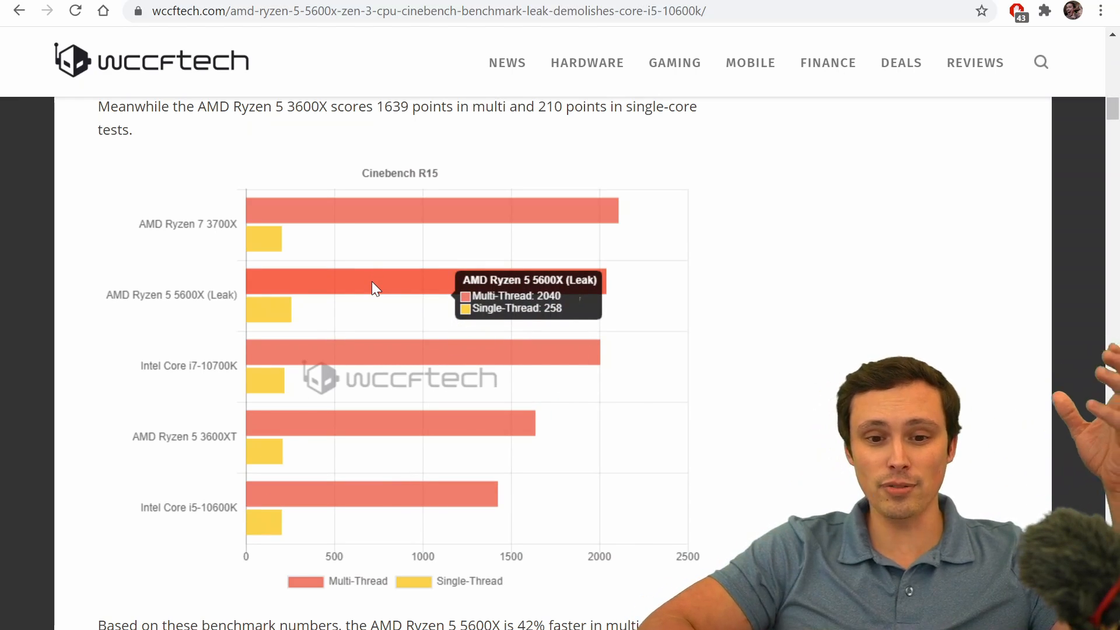
{"action": "mouse_move", "coordinate": [357, 499]}
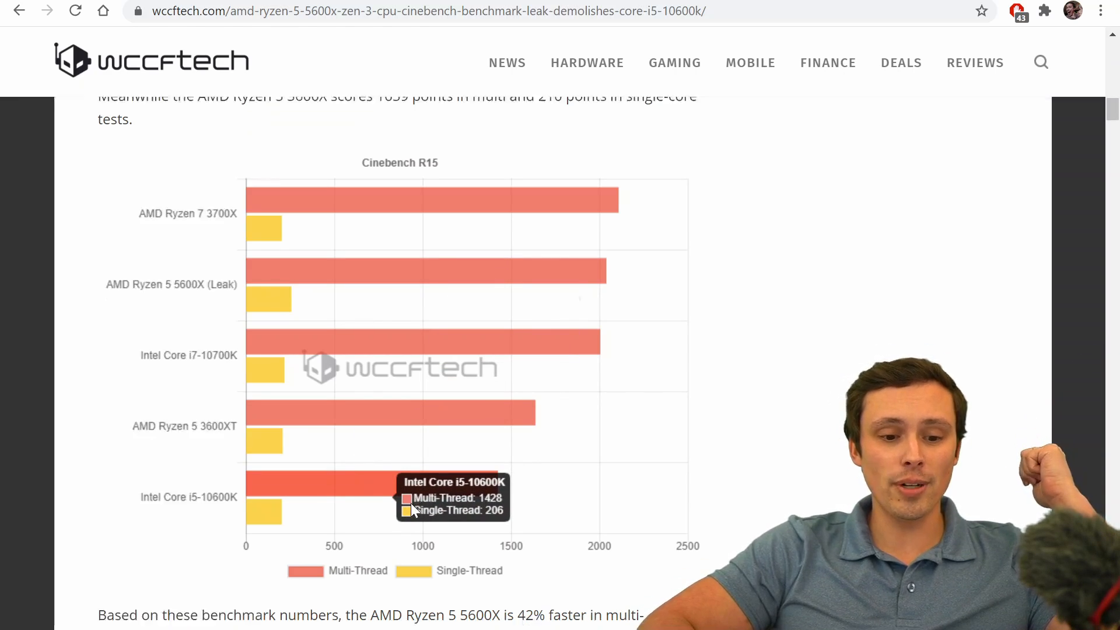
Highlight the '42% faster' multi-threading and '22% faster' single-core claims versus rival CPUs.
{"action": "scroll", "scroll_direction": "down", "scroll_amount": 3}
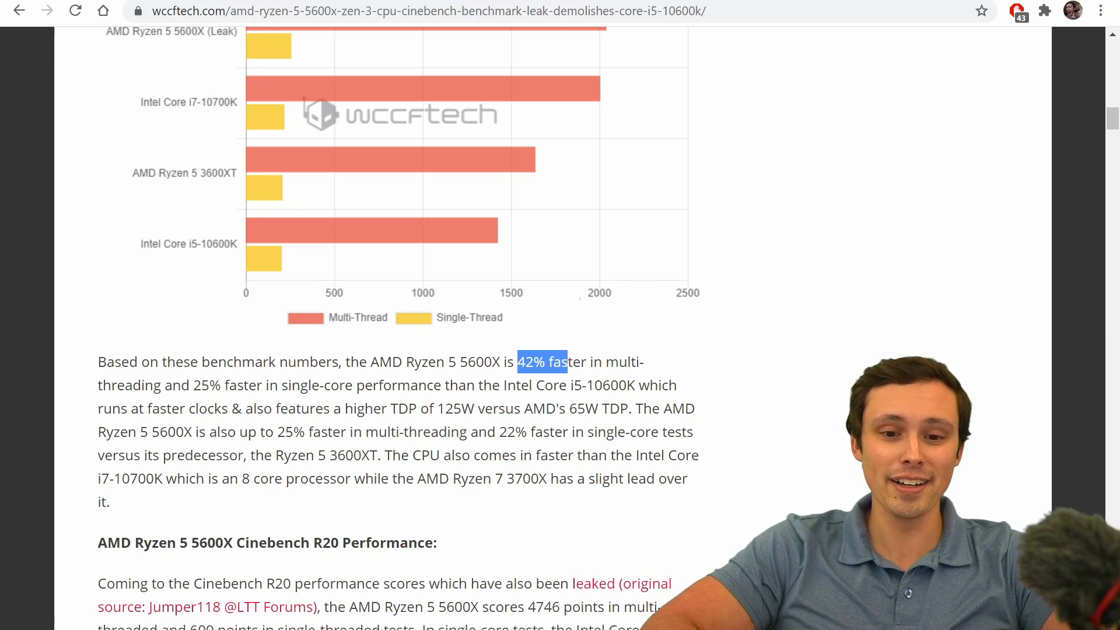
{"action": "double_click", "coordinate": [568, 362]}
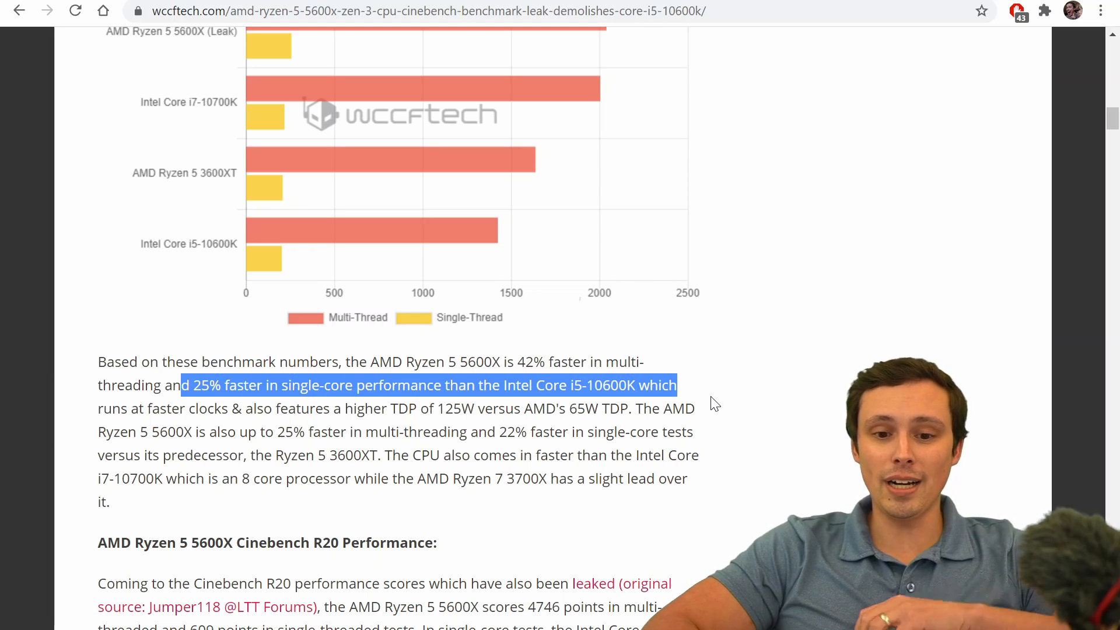
{"action": "mouse_move", "coordinate": [706, 400]}
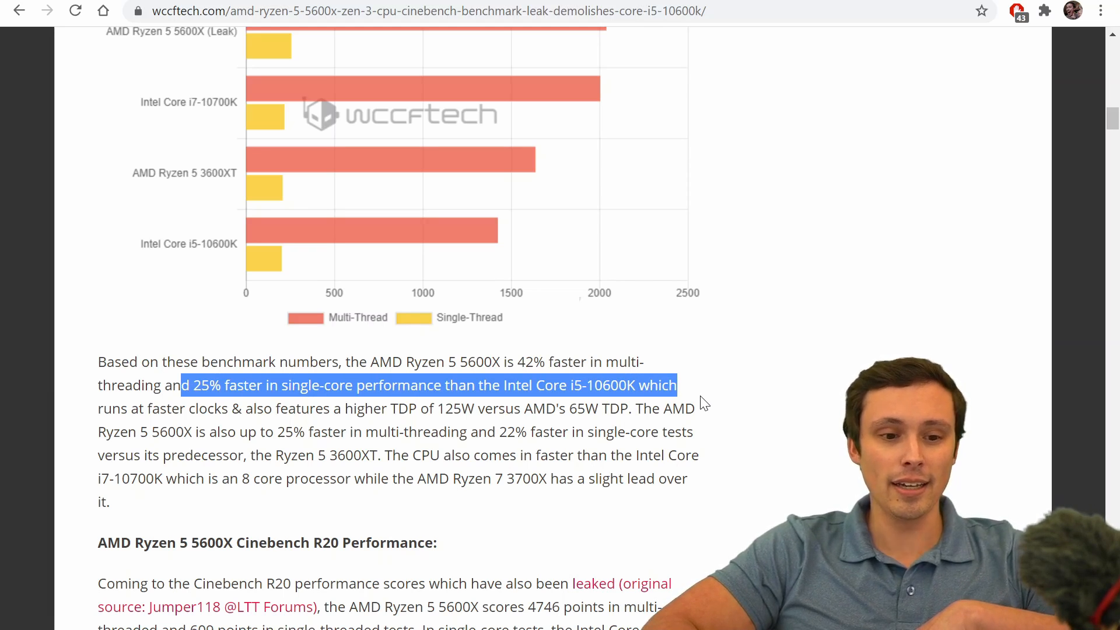
{"action": "mouse_move", "coordinate": [686, 402]}
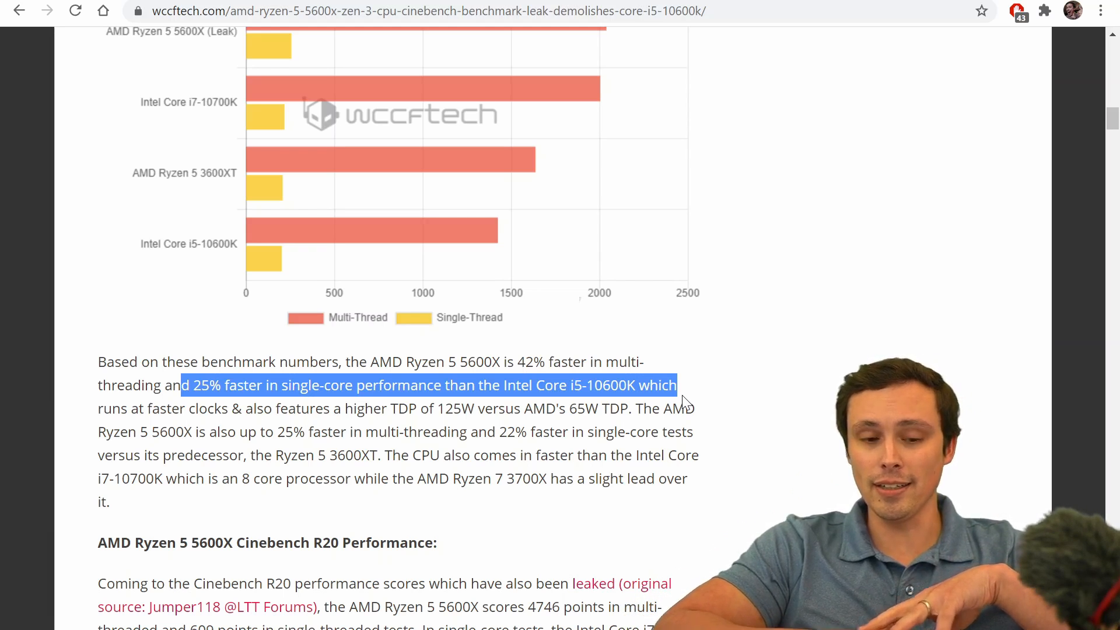
{"action": "left_click", "coordinate": [253, 427]}
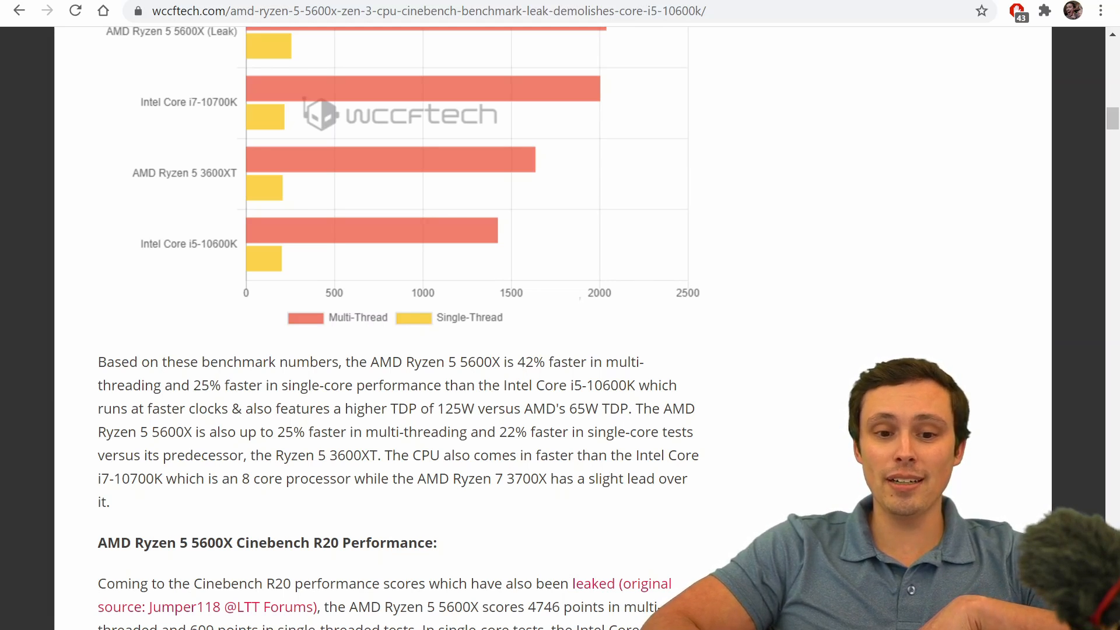
{"action": "double_click", "coordinate": [581, 409]}
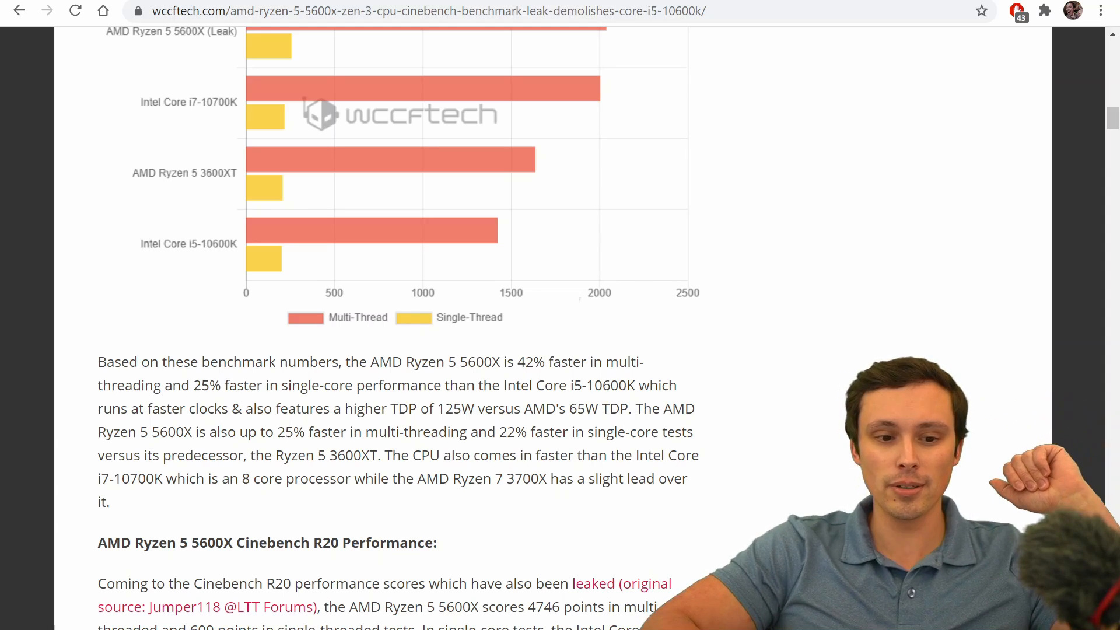
{"action": "double_click", "coordinate": [309, 431]}
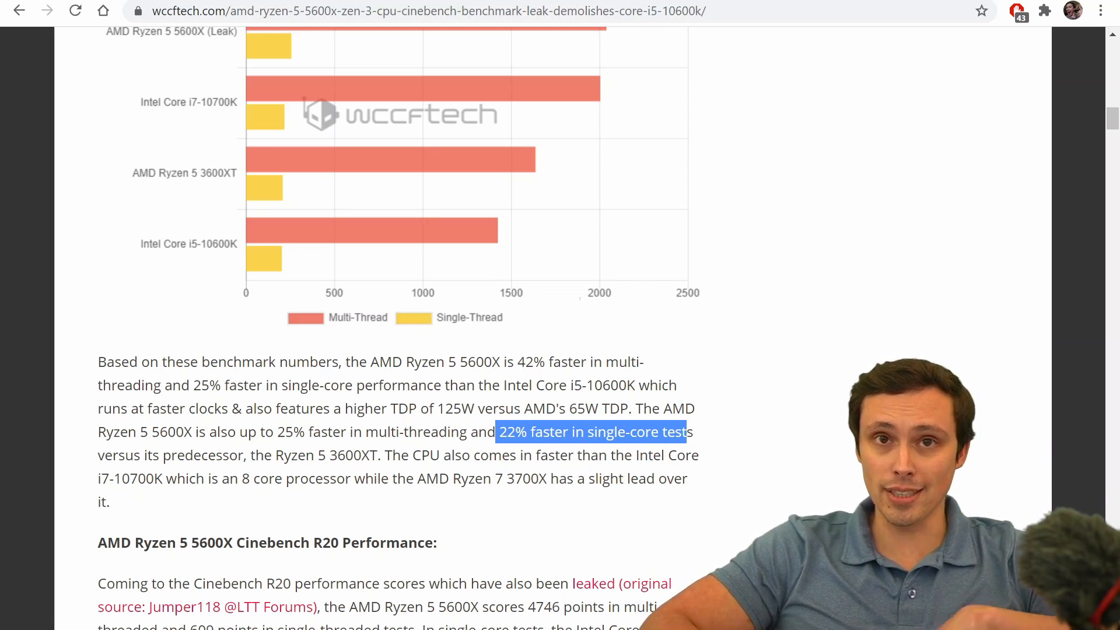
{"action": "mouse_move", "coordinate": [389, 220]}
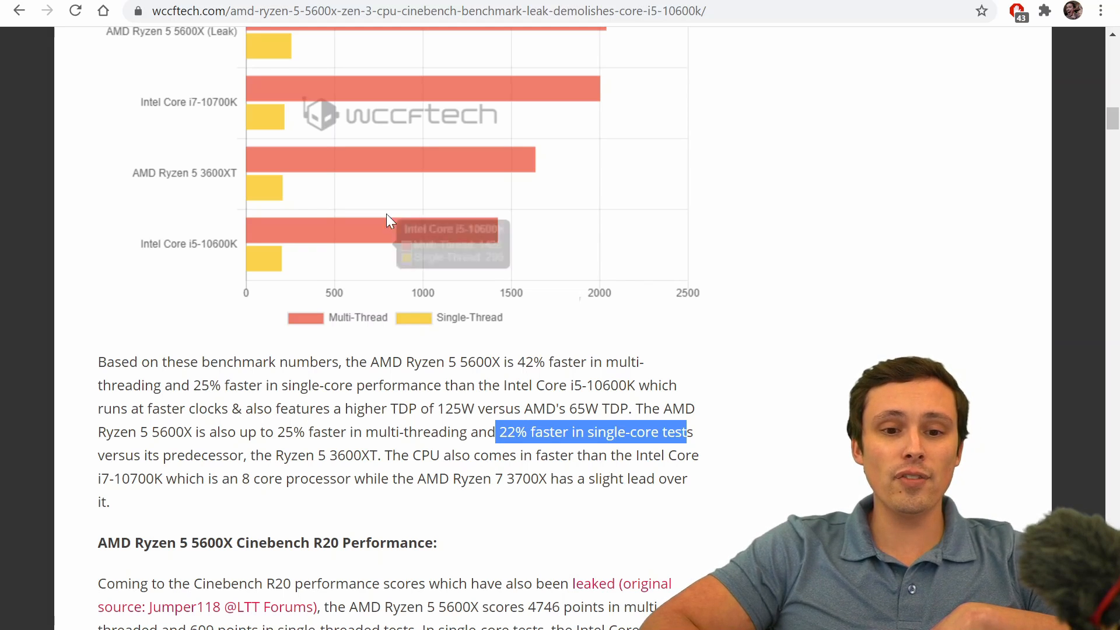
{"action": "mouse_move", "coordinate": [194, 169]}
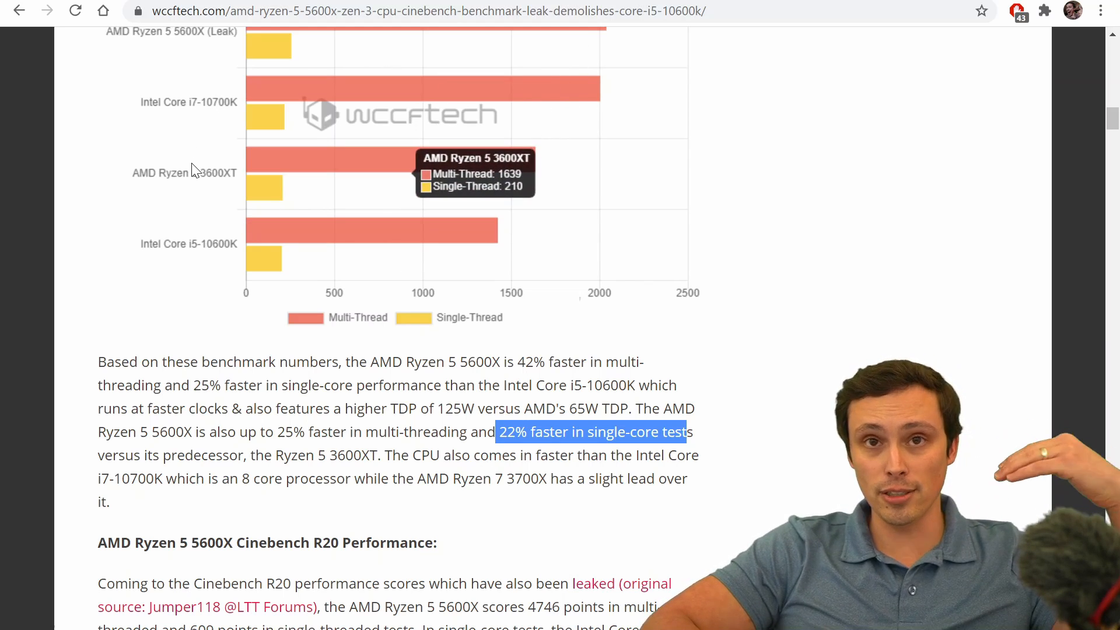
Scroll past the R15 chart to the Cinebench R20 section showing the 4746/609 scores.
{"action": "scroll", "scroll_direction": "up", "scroll_amount": 3}
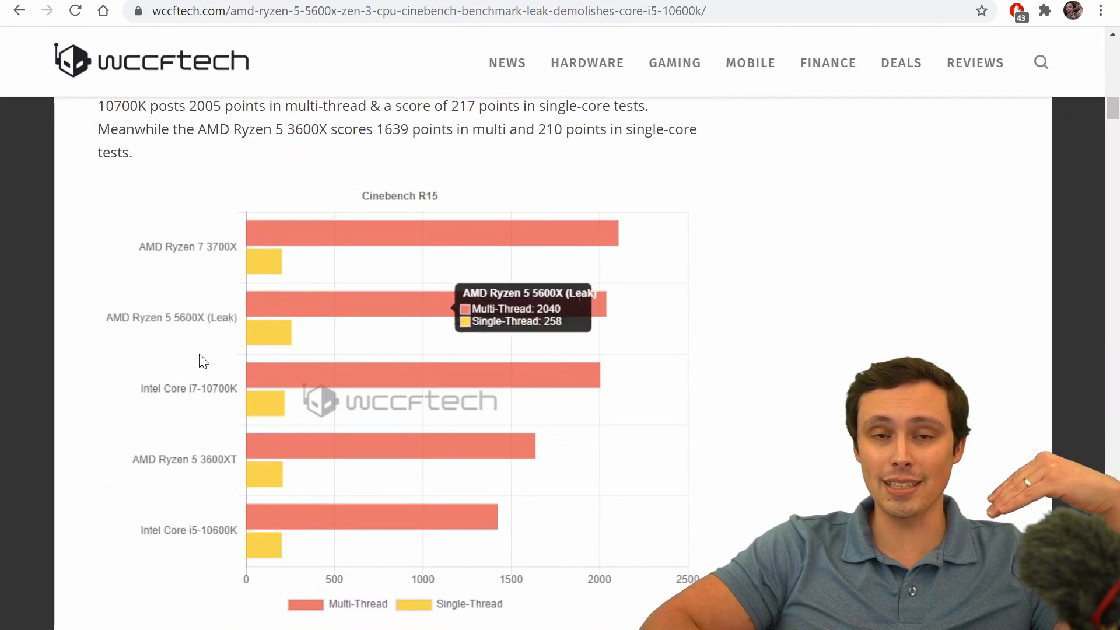
{"action": "scroll", "scroll_direction": "down", "scroll_amount": 3}
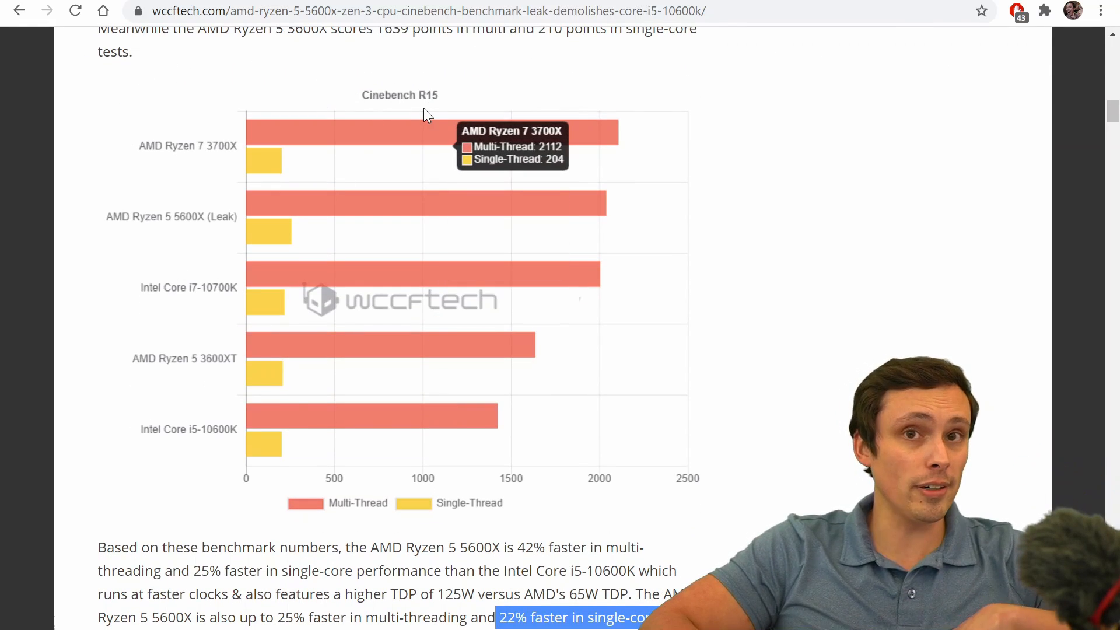
{"action": "mouse_move", "coordinate": [506, 279]}
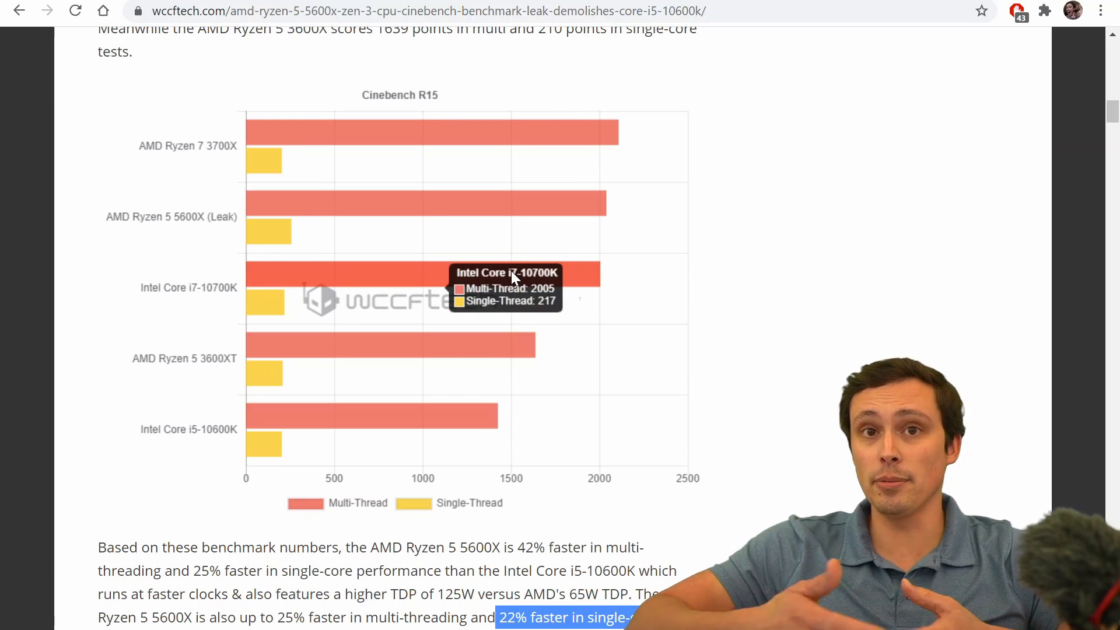
{"action": "scroll", "scroll_direction": "down", "scroll_amount": 3}
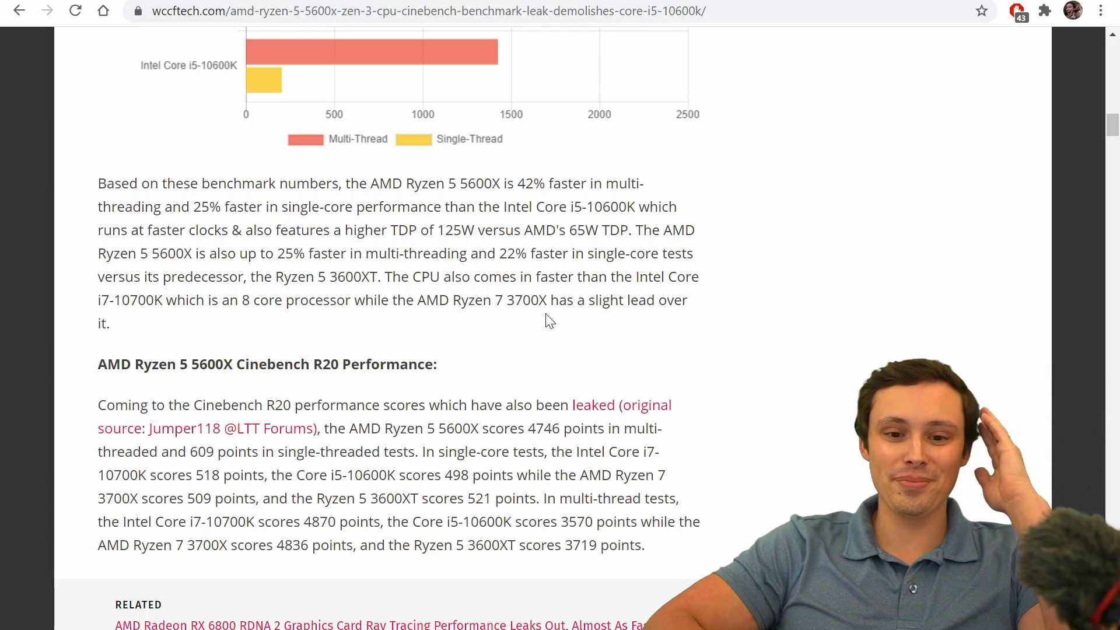
{"action": "mouse_move", "coordinate": [534, 316]}
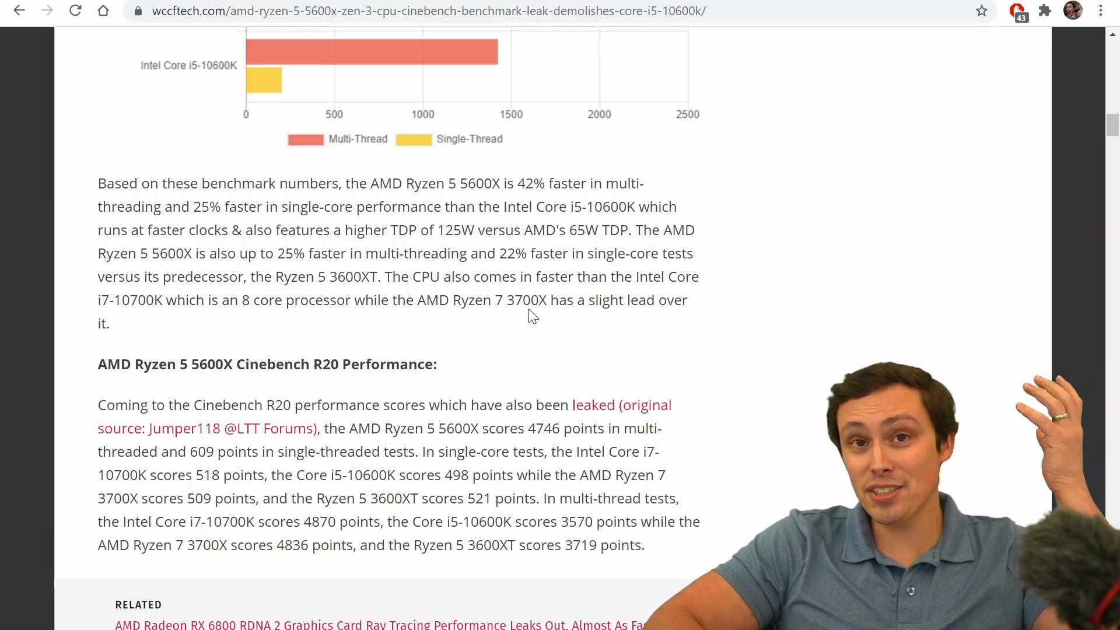
Scroll further until the Cinebench Release 20 results screenshot appears below the R20 paragraph.
{"action": "scroll", "scroll_direction": "down", "scroll_amount": 3}
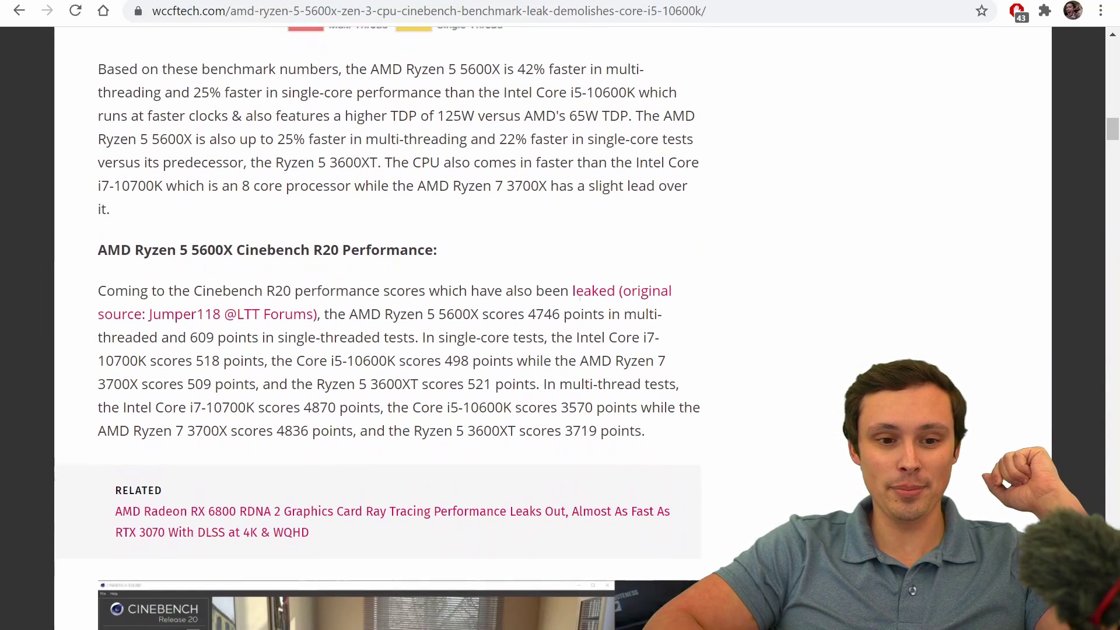
{"action": "scroll", "scroll_direction": "down", "scroll_amount": 3}
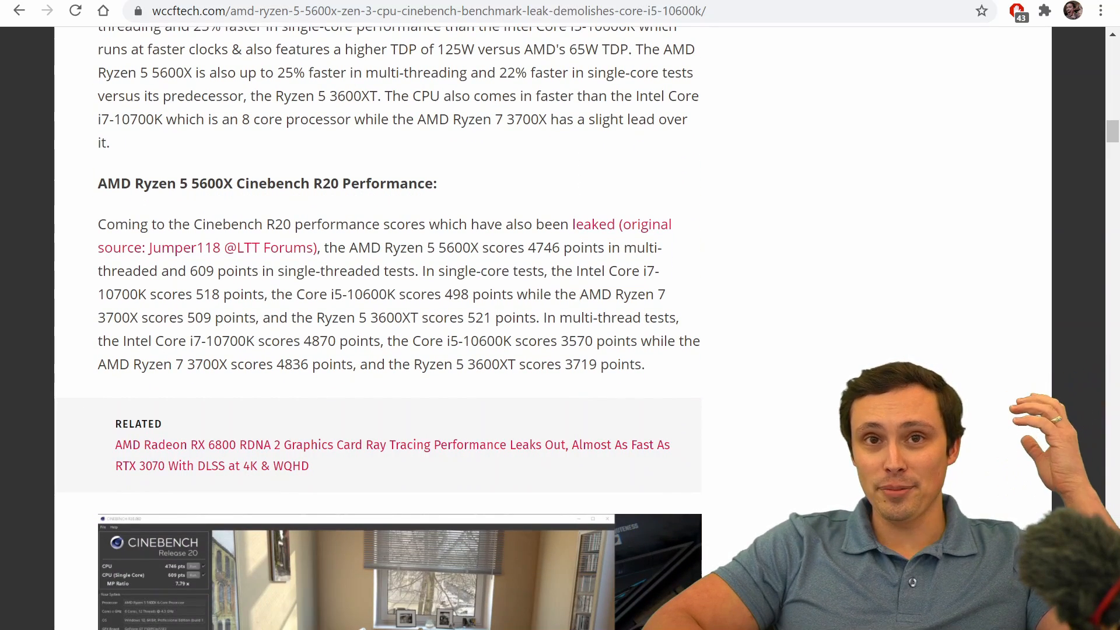
{"action": "mouse_move", "coordinate": [484, 334]}
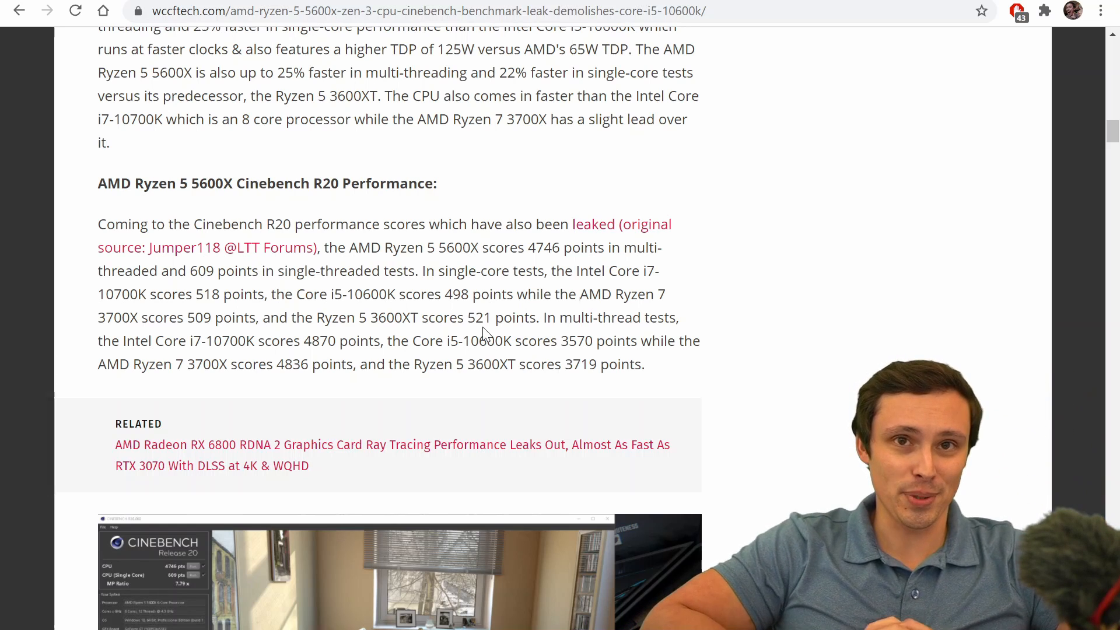
{"action": "scroll", "scroll_direction": "down", "scroll_amount": 3}
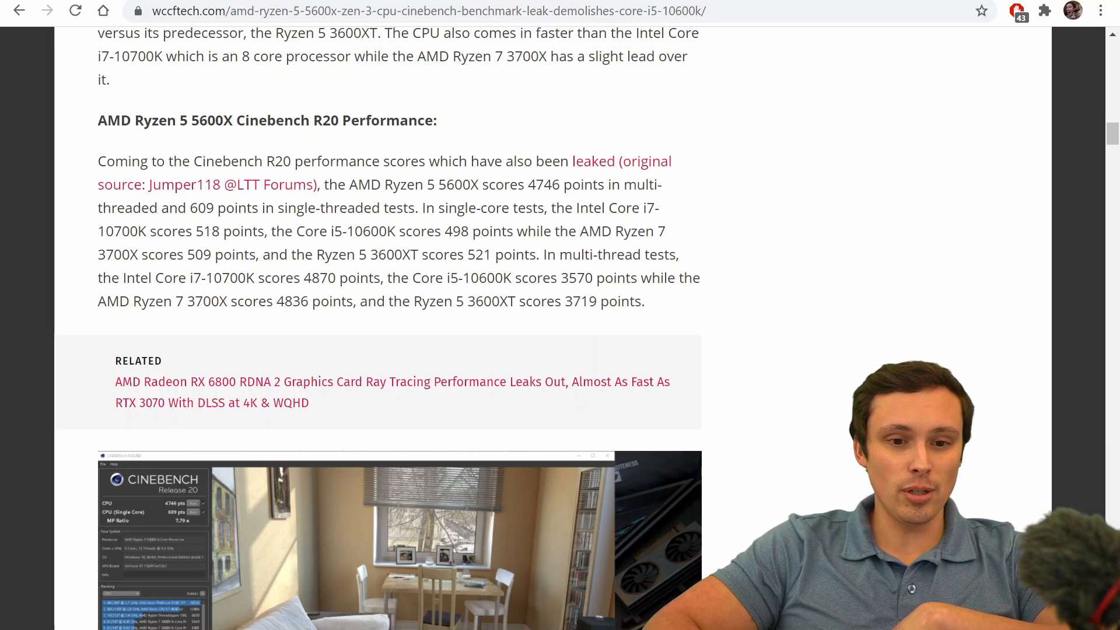
Bring the Cinebench R20 bar chart into view, reading tooltips such as the Ryzen 7 3700X's 4836/509.
{"action": "scroll", "scroll_direction": "down", "scroll_amount": 3}
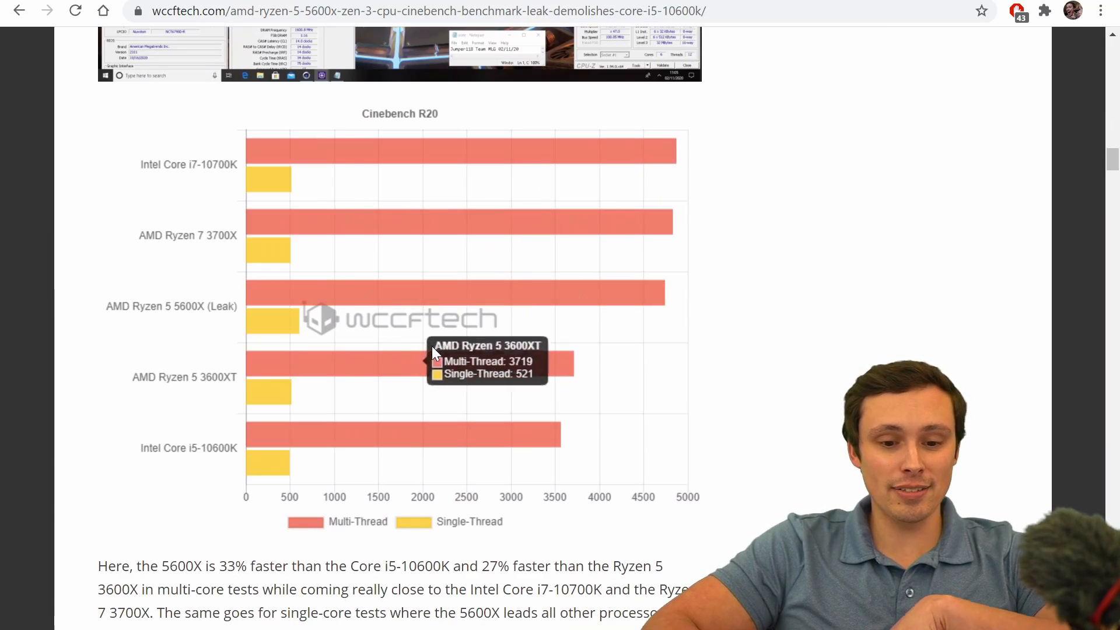
{"action": "mouse_move", "coordinate": [391, 205]}
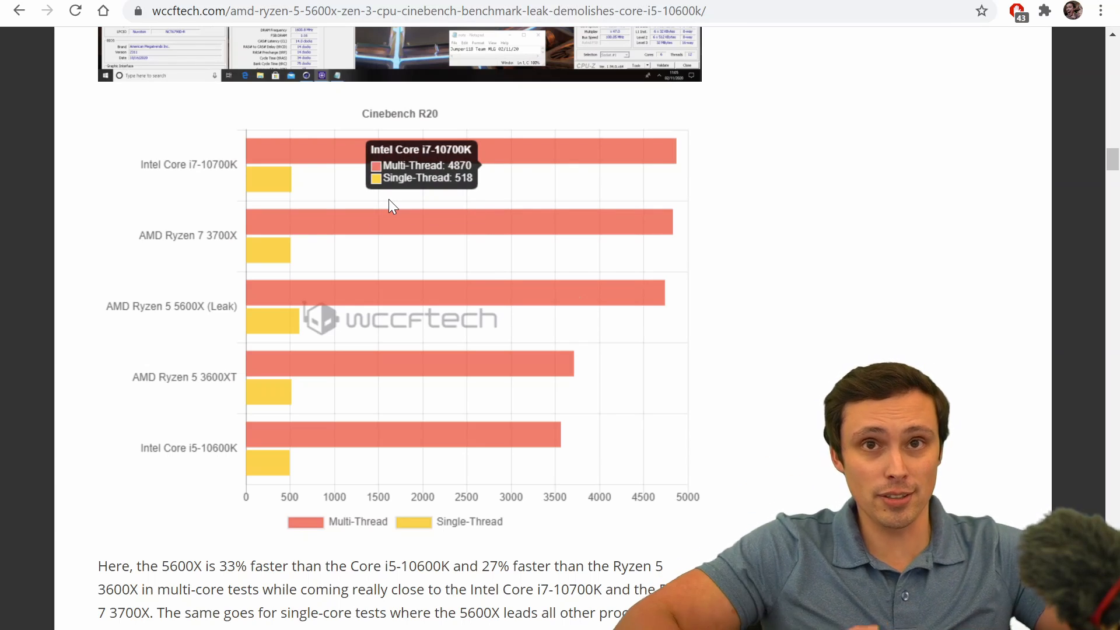
{"action": "mouse_move", "coordinate": [789, 246]}
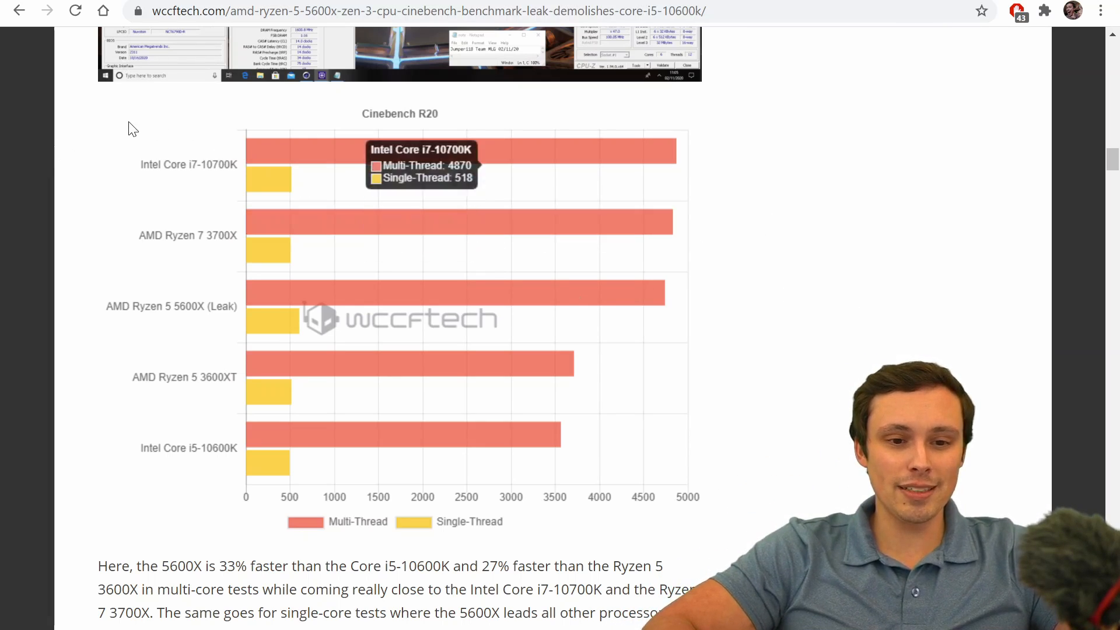
{"action": "mouse_move", "coordinate": [67, 169]}
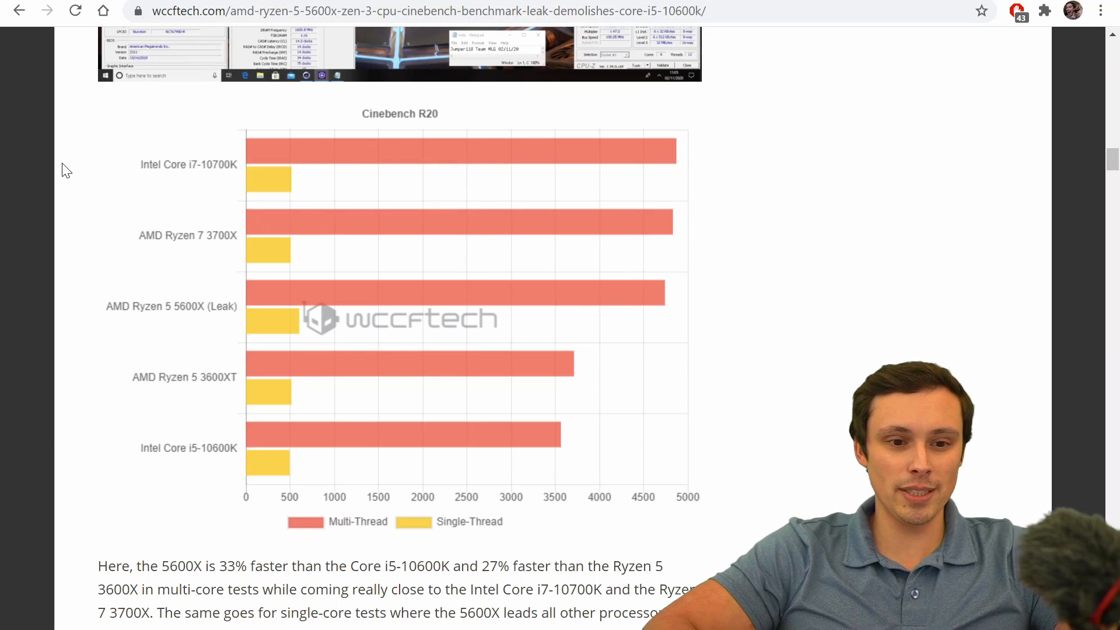
{"action": "mouse_move", "coordinate": [197, 398]}
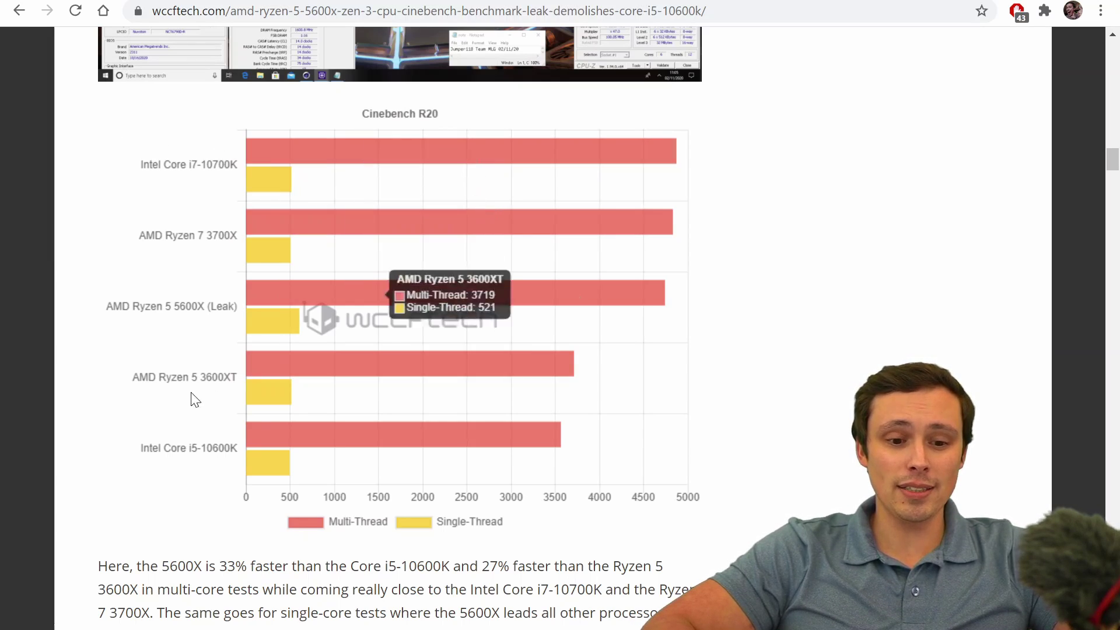
{"action": "mouse_move", "coordinate": [266, 495]}
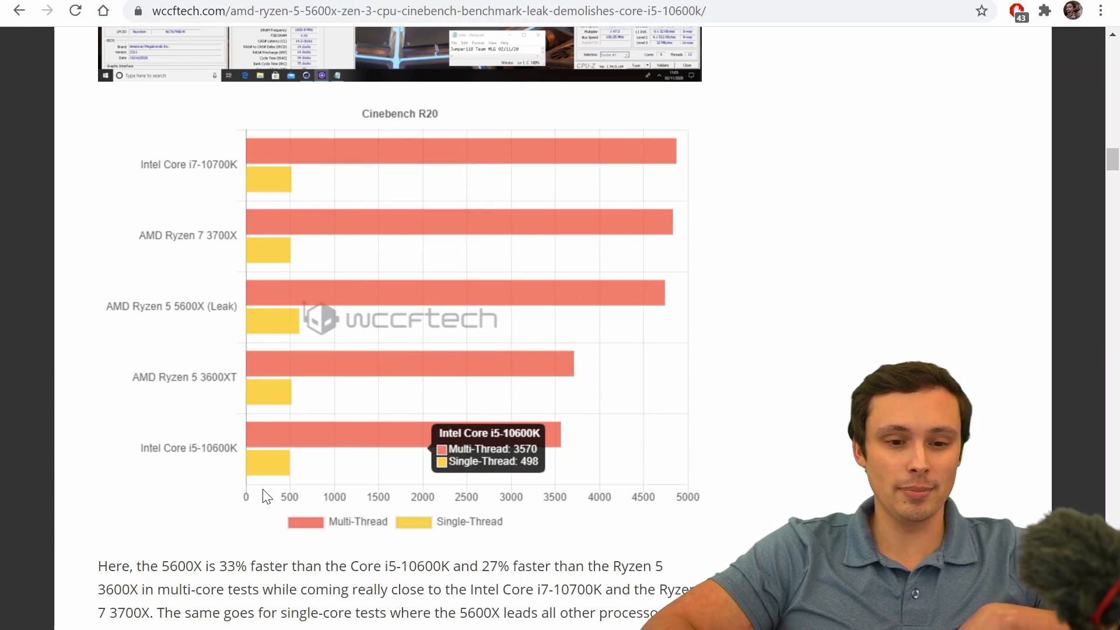
{"action": "mouse_move", "coordinate": [292, 450]}
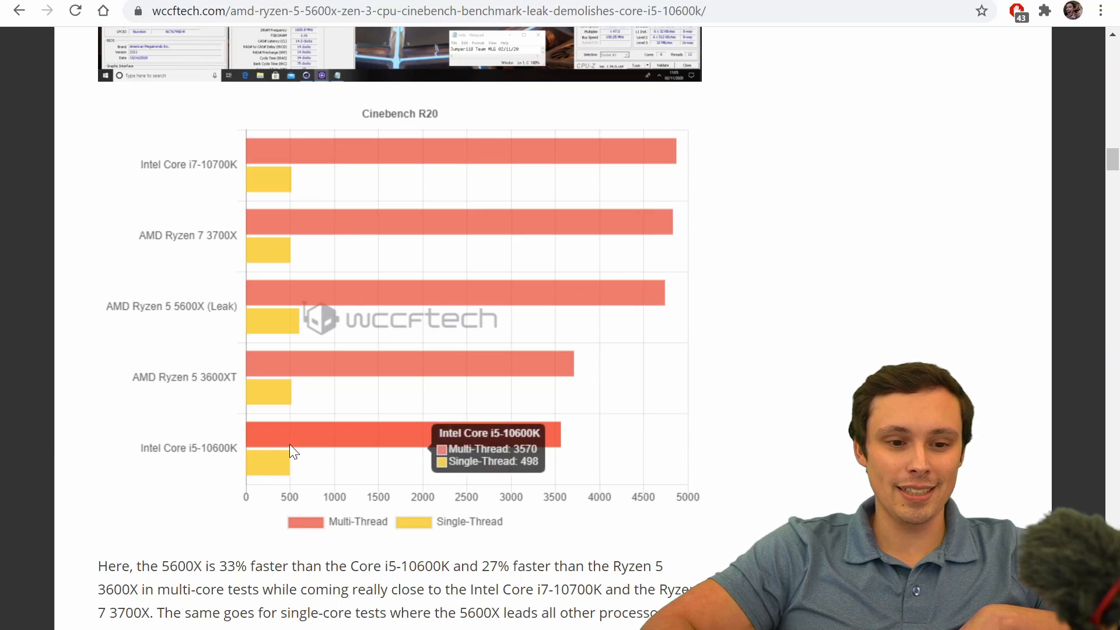
{"action": "mouse_move", "coordinate": [274, 389]}
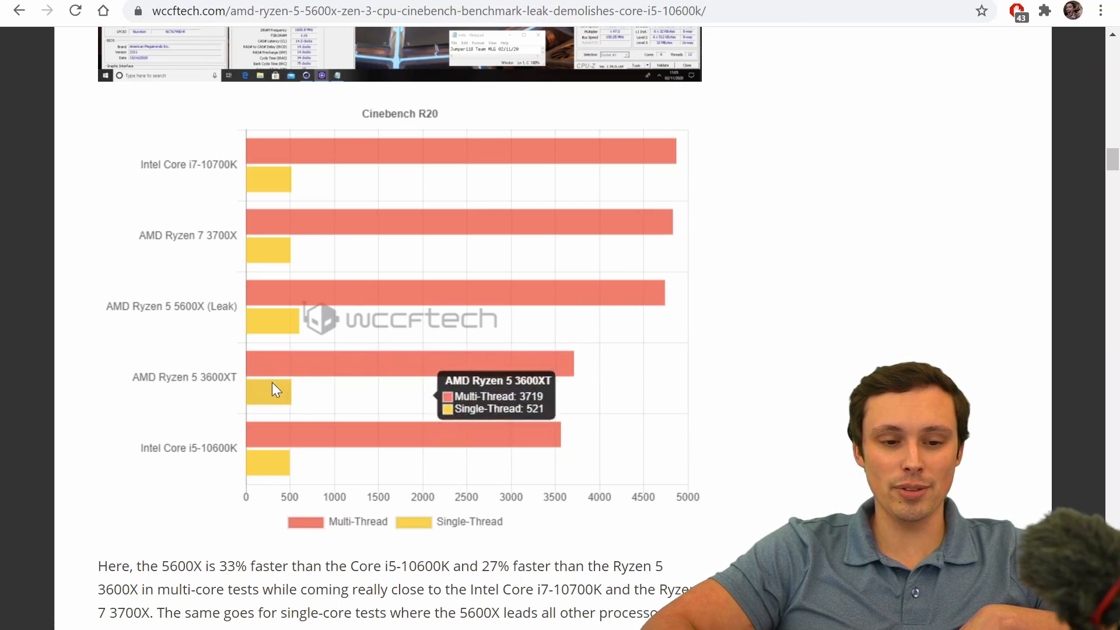
{"action": "mouse_move", "coordinate": [285, 448]}
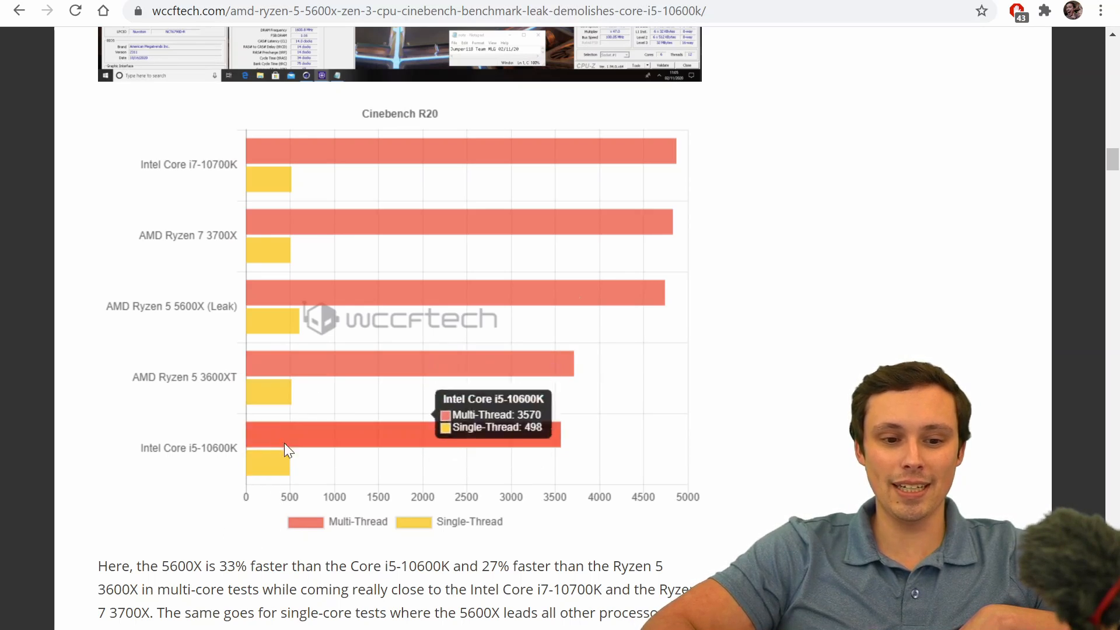
{"action": "mouse_move", "coordinate": [286, 317]}
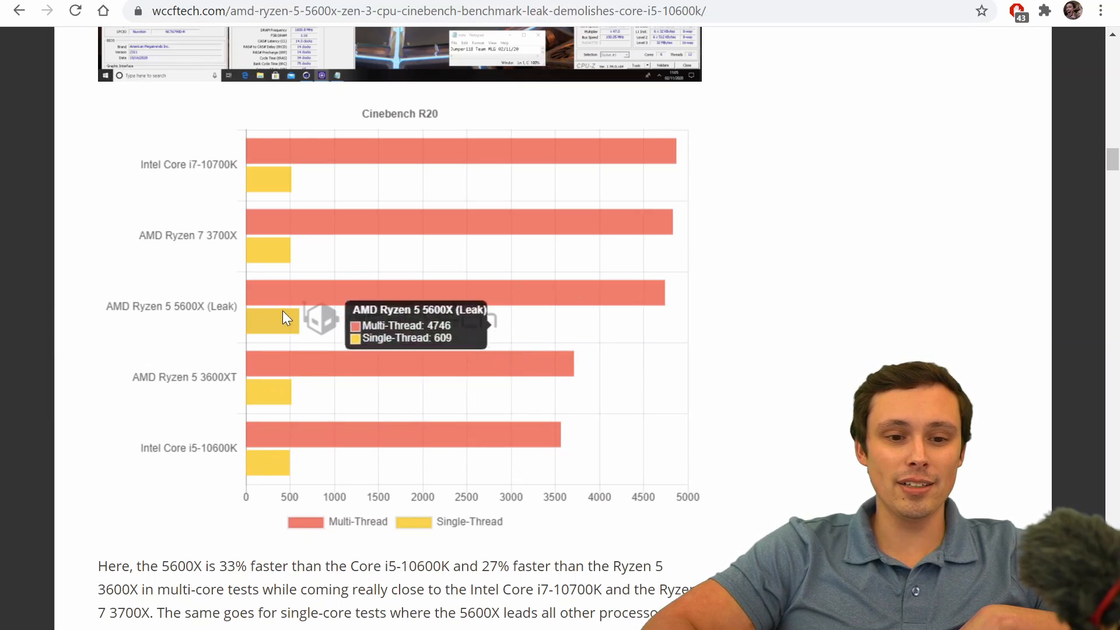
{"action": "mouse_move", "coordinate": [292, 335]}
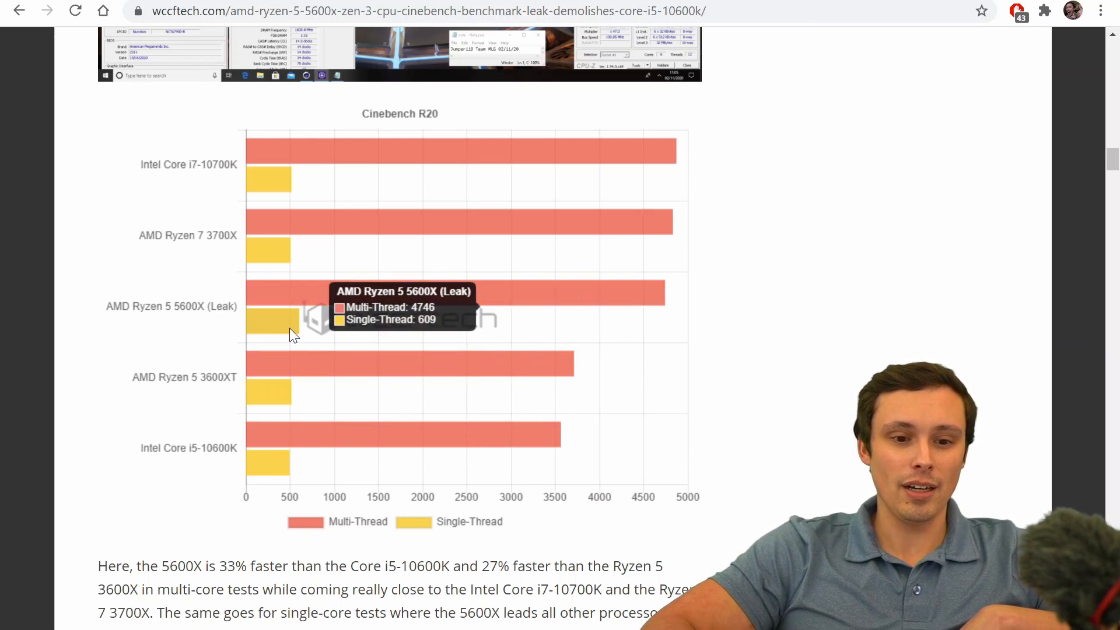
{"action": "mouse_move", "coordinate": [277, 470]}
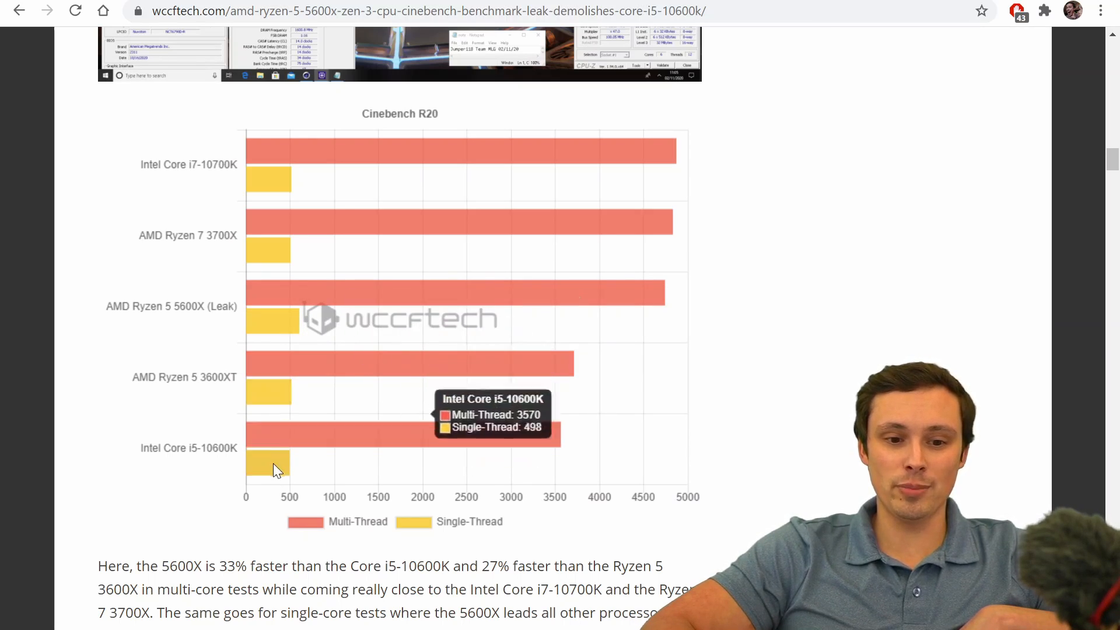
{"action": "mouse_move", "coordinate": [280, 405]}
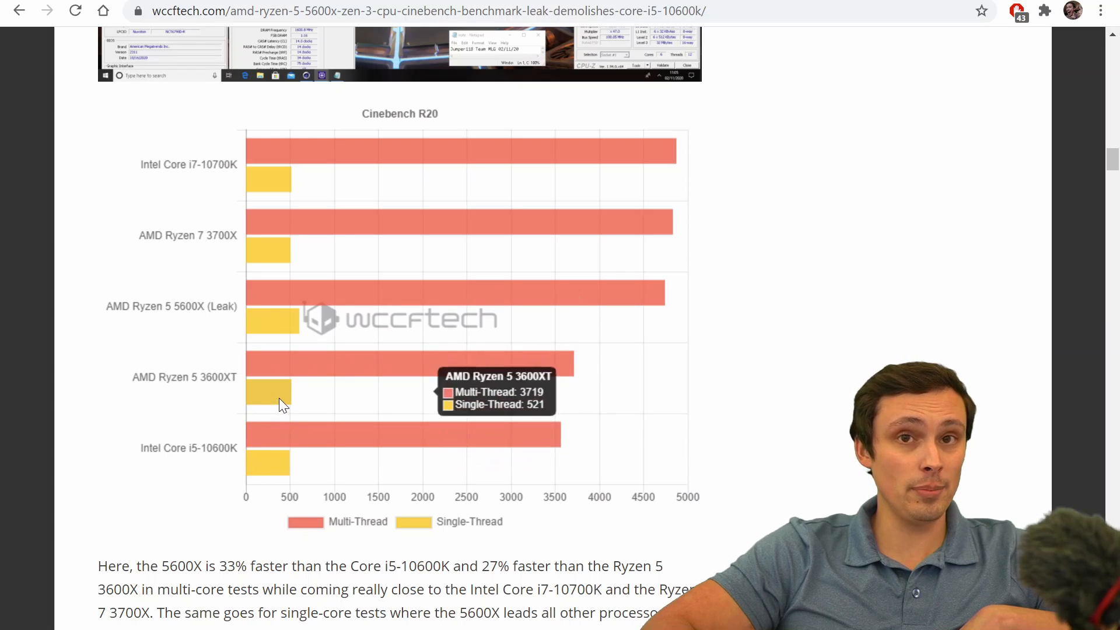
{"action": "mouse_move", "coordinate": [284, 320]}
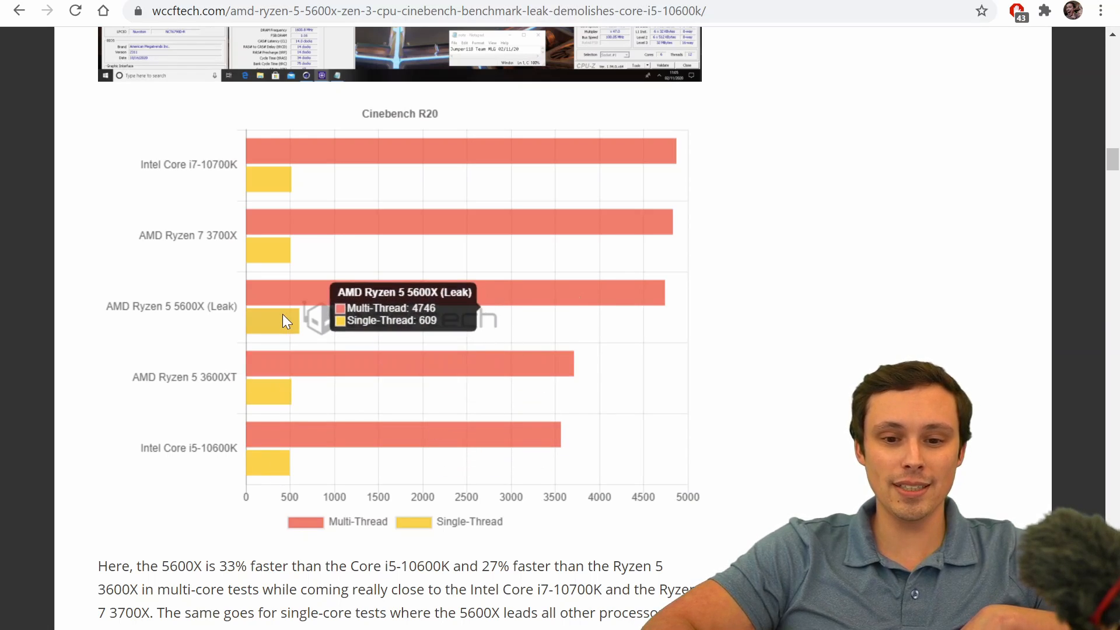
{"action": "mouse_move", "coordinate": [573, 361]}
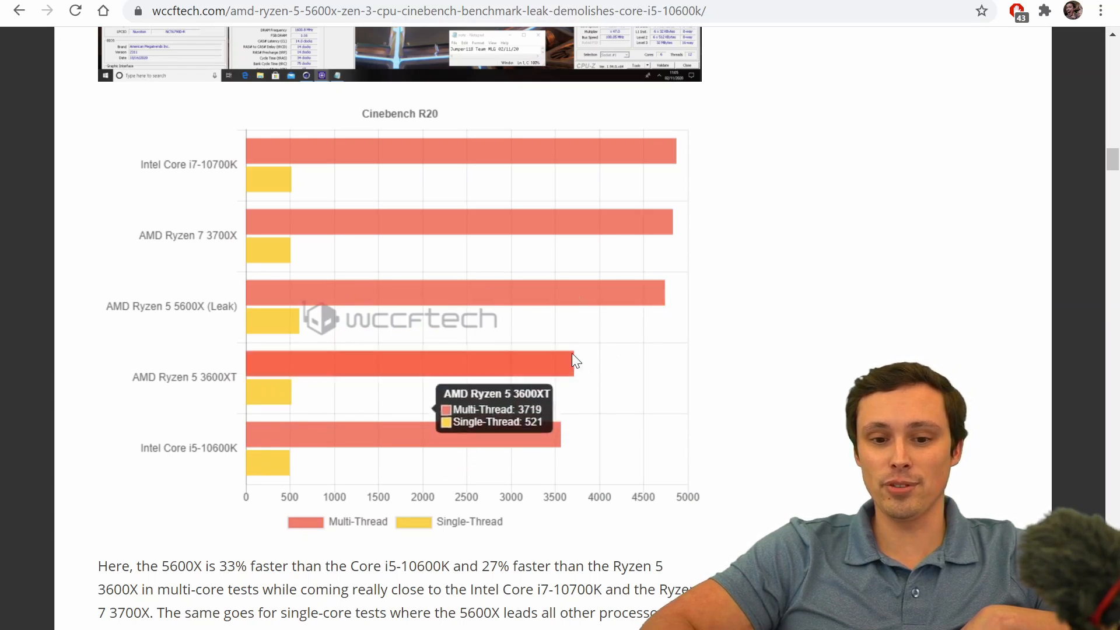
{"action": "mouse_move", "coordinate": [511, 270]}
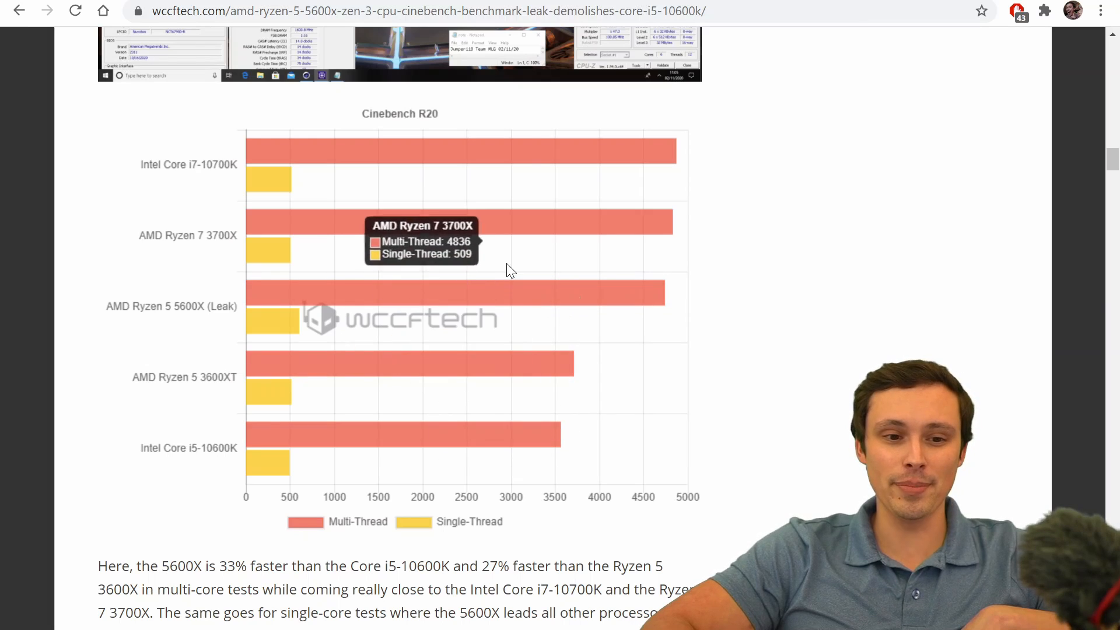
{"action": "scroll", "scroll_direction": "up", "scroll_amount": 3}
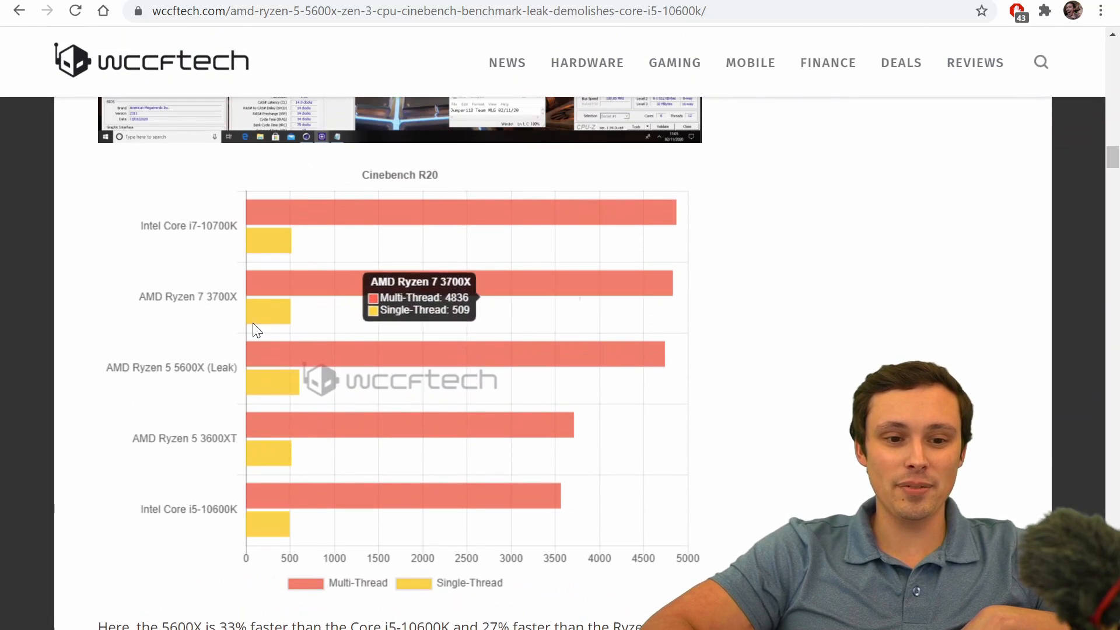
{"action": "mouse_move", "coordinate": [282, 368]}
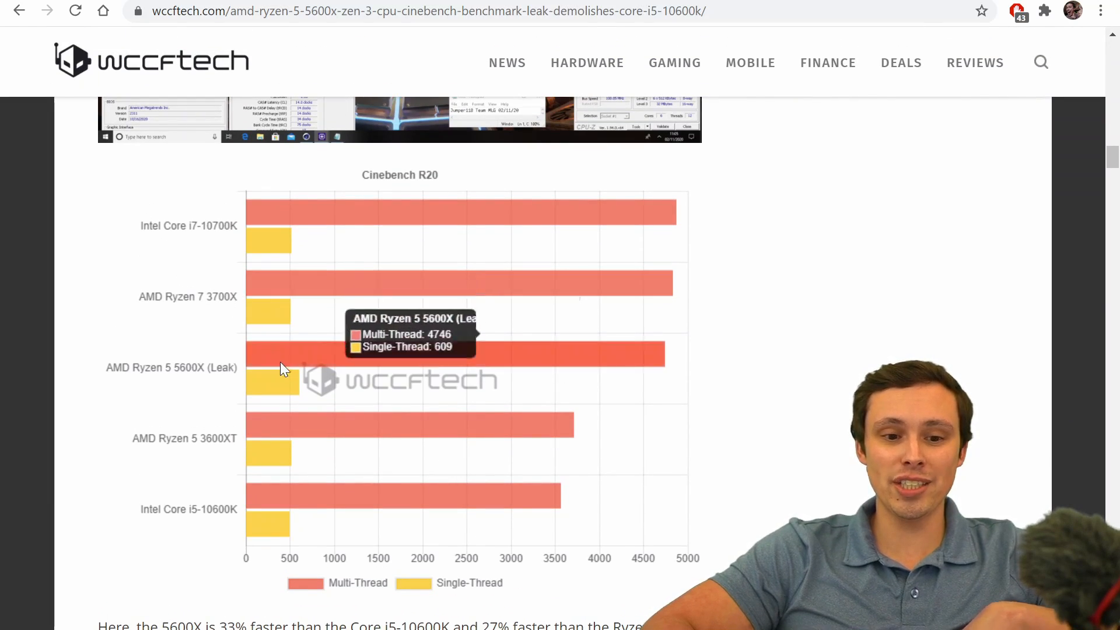
{"action": "mouse_move", "coordinate": [278, 307]}
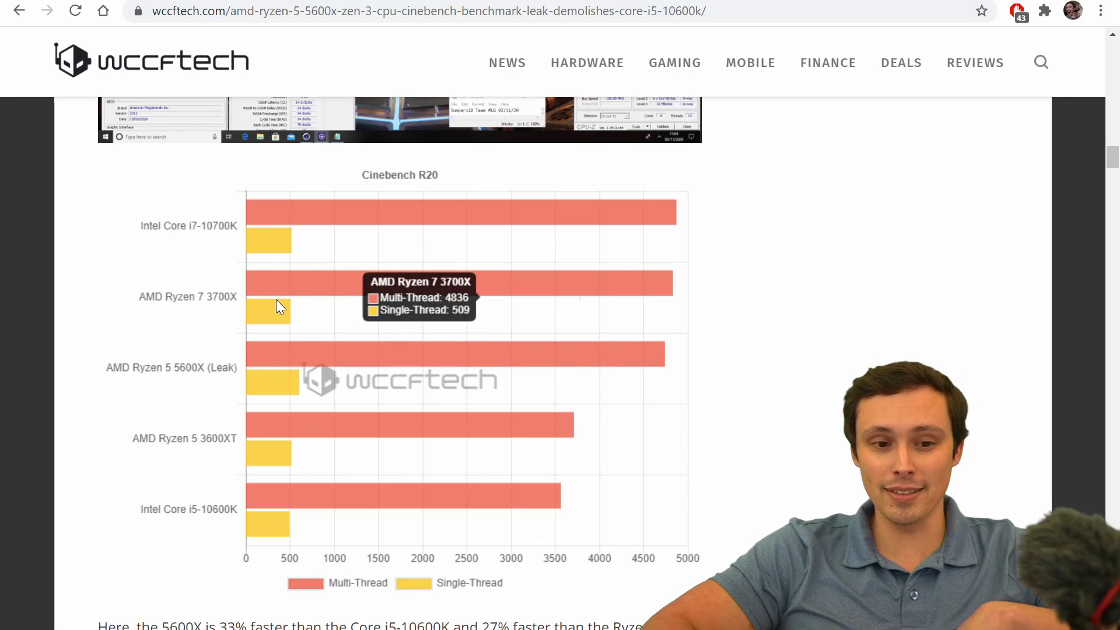
{"action": "mouse_move", "coordinate": [288, 386]}
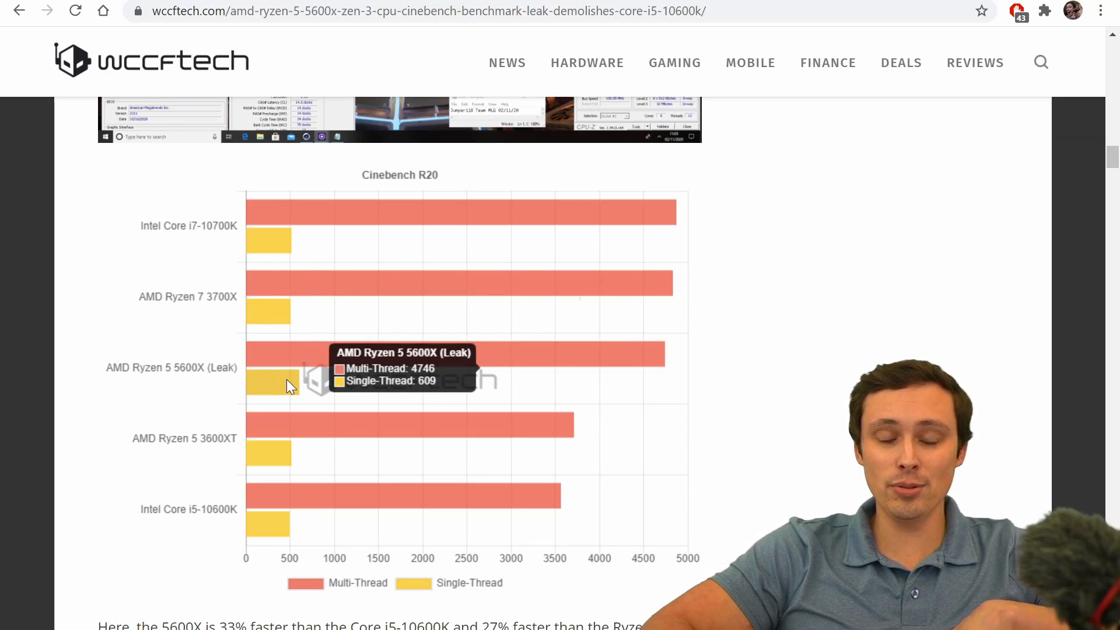
{"action": "mouse_move", "coordinate": [286, 317]}
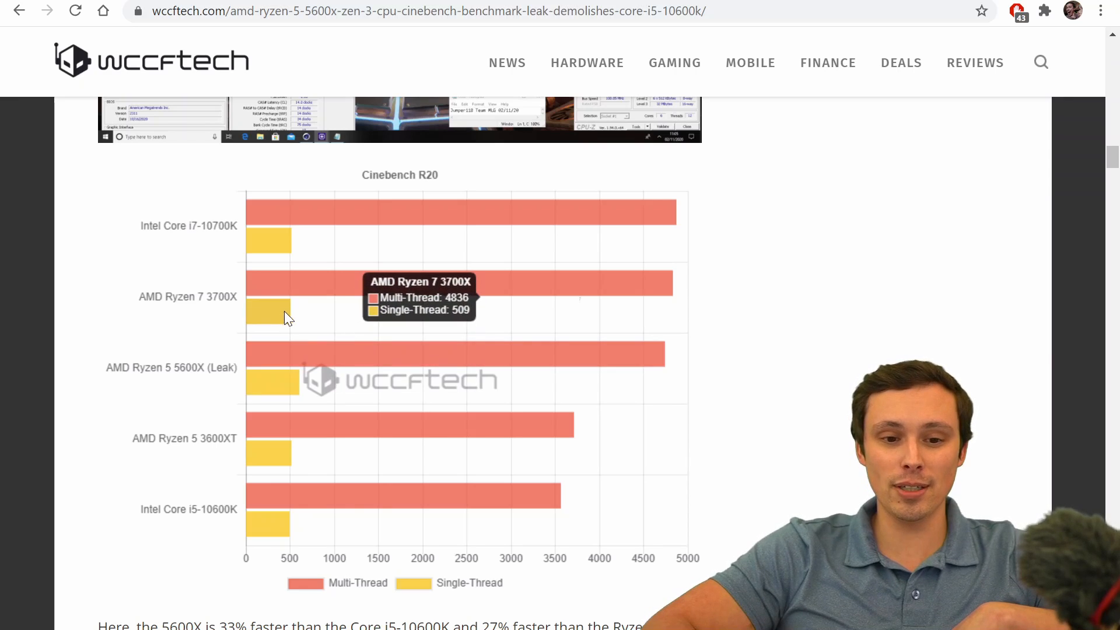
{"action": "mouse_move", "coordinate": [630, 306]}
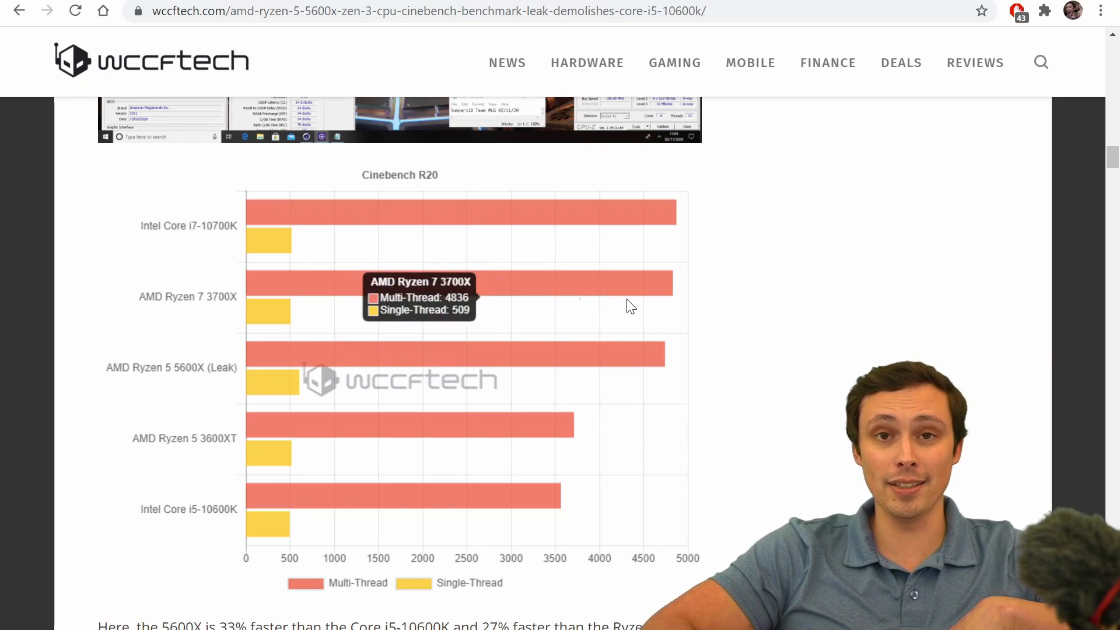
{"action": "mouse_move", "coordinate": [287, 385]}
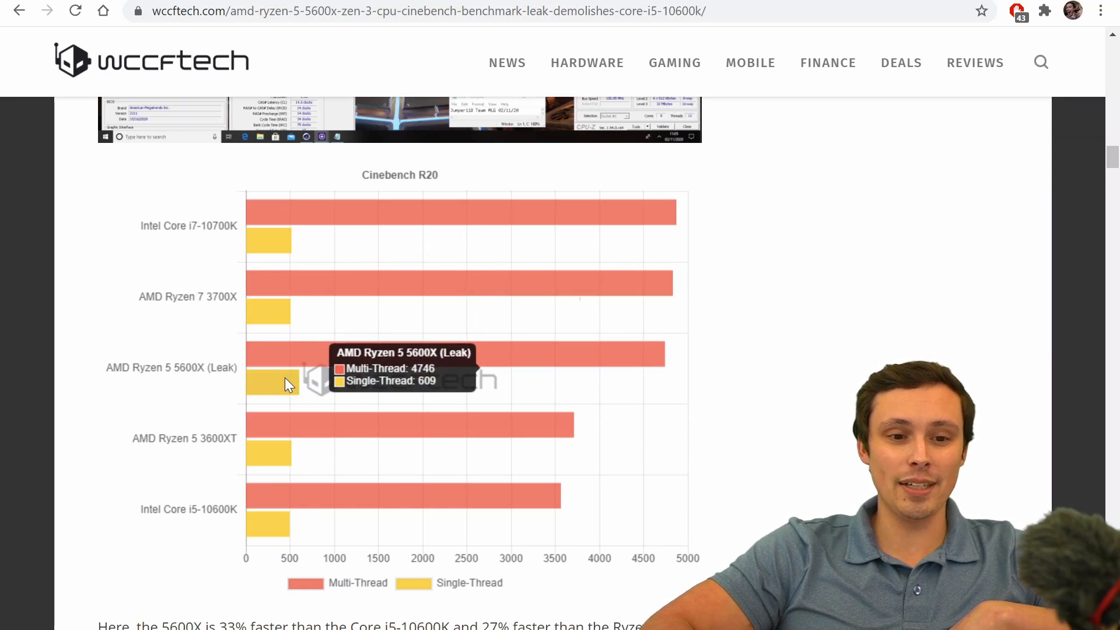
{"action": "mouse_move", "coordinate": [197, 226]}
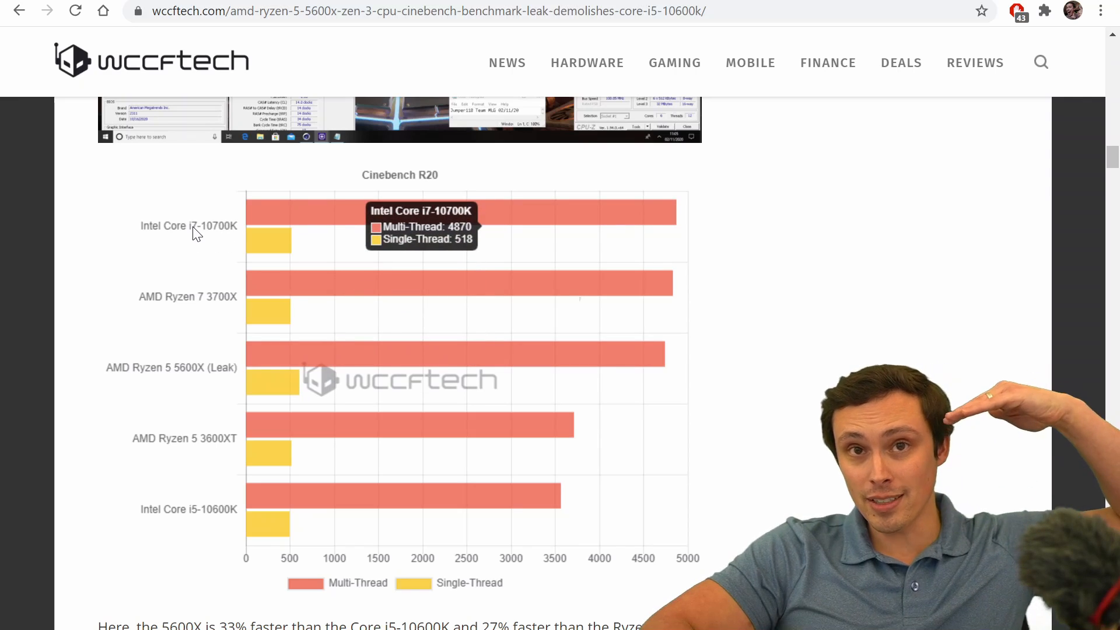
{"action": "mouse_move", "coordinate": [279, 250]}
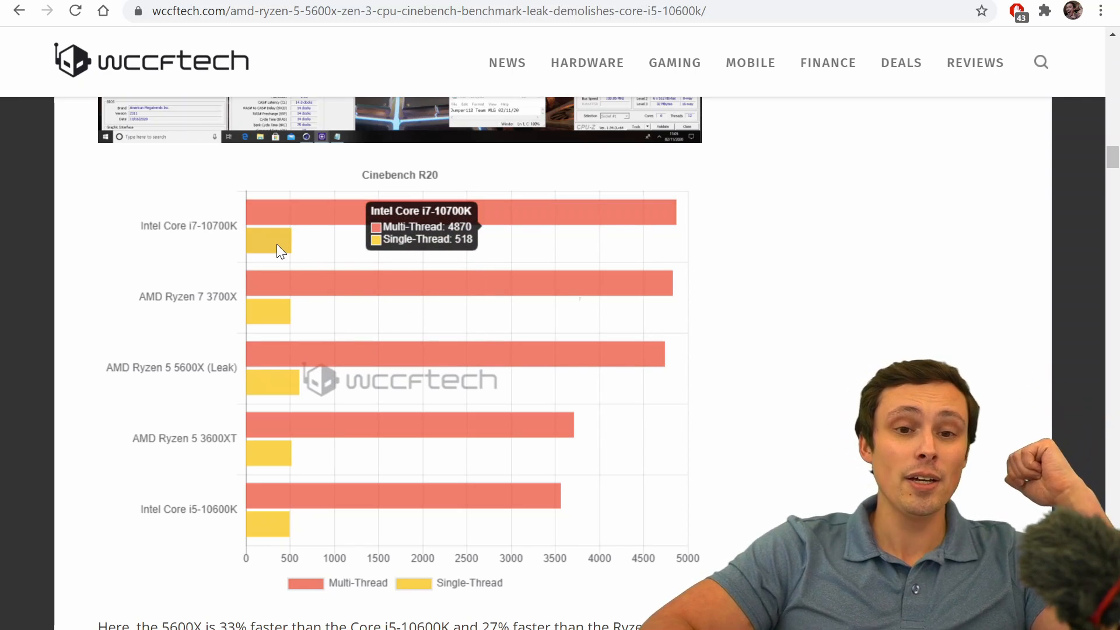
{"action": "mouse_move", "coordinate": [311, 337]}
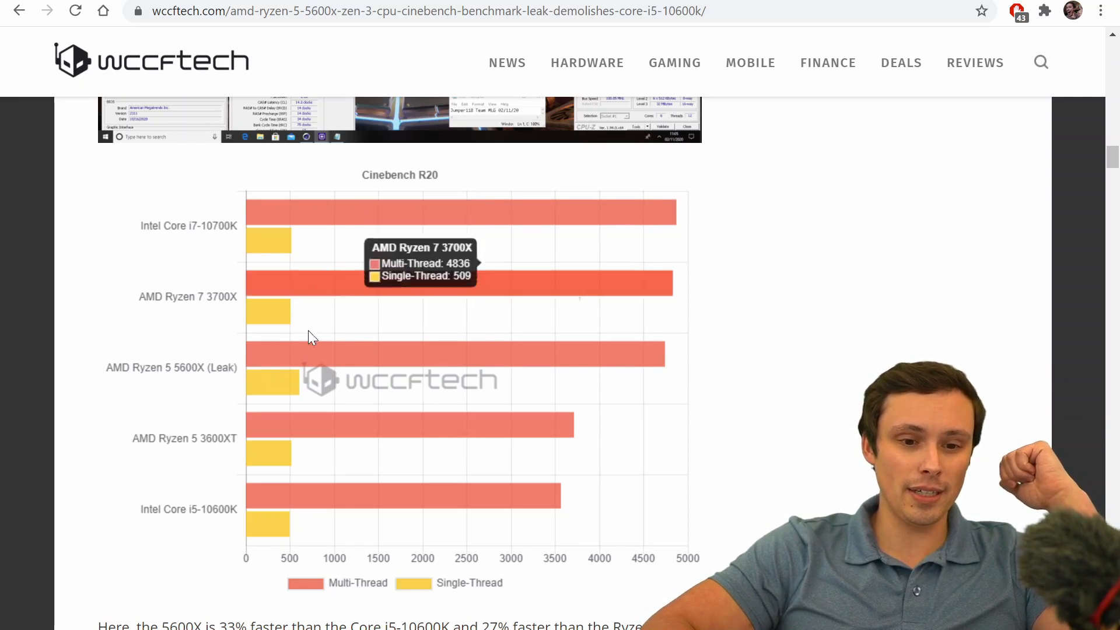
{"action": "mouse_move", "coordinate": [682, 318]}
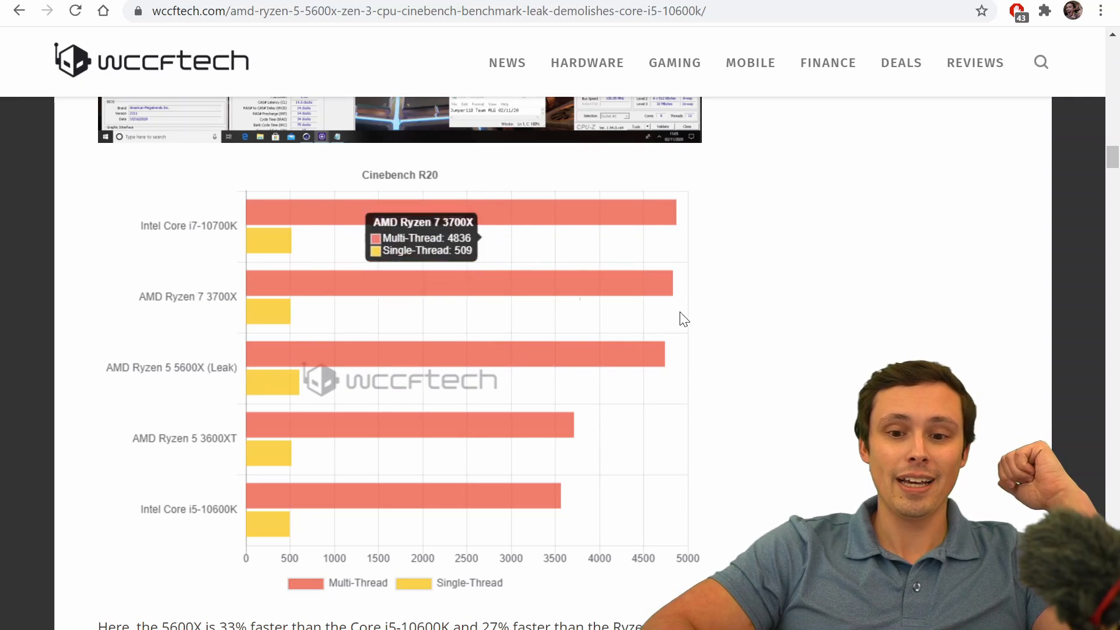
{"action": "mouse_move", "coordinate": [659, 238]}
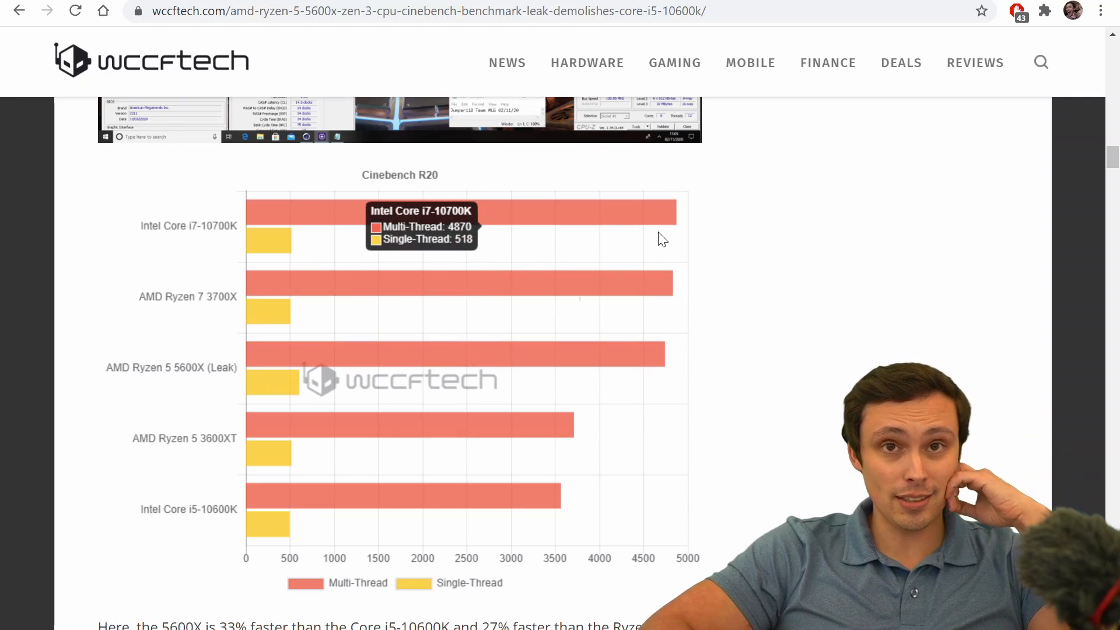
Scroll to the 'Overclocked To 6.12 GHz With LN2 Cooling' section and its CPU-Z validation screenshot.
{"action": "scroll", "scroll_direction": "down", "scroll_amount": 3}
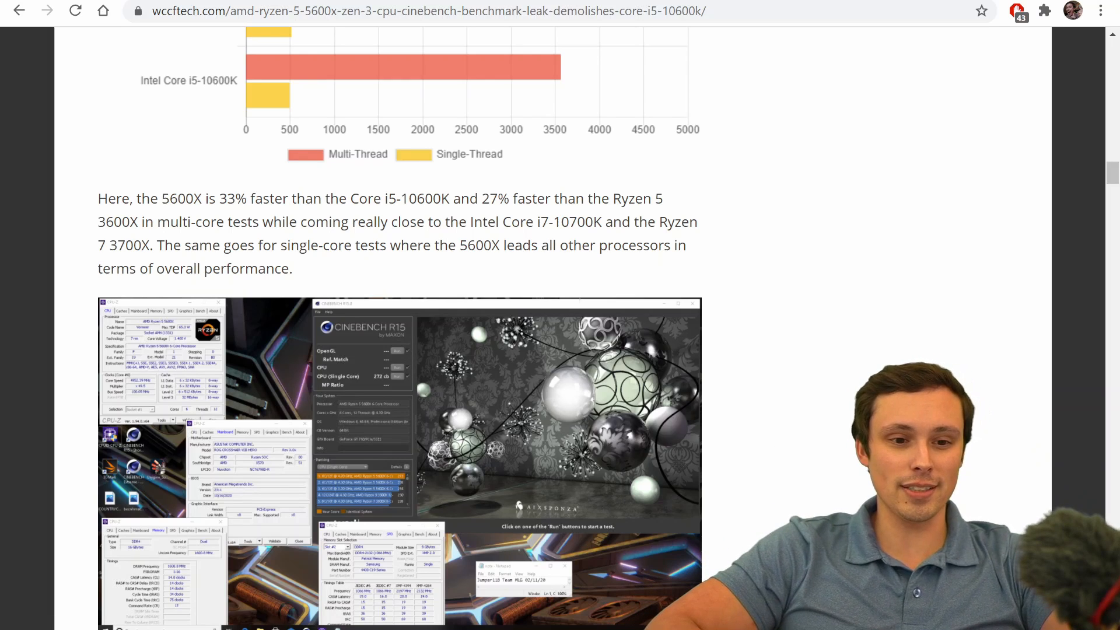
{"action": "scroll", "scroll_direction": "down", "scroll_amount": 3}
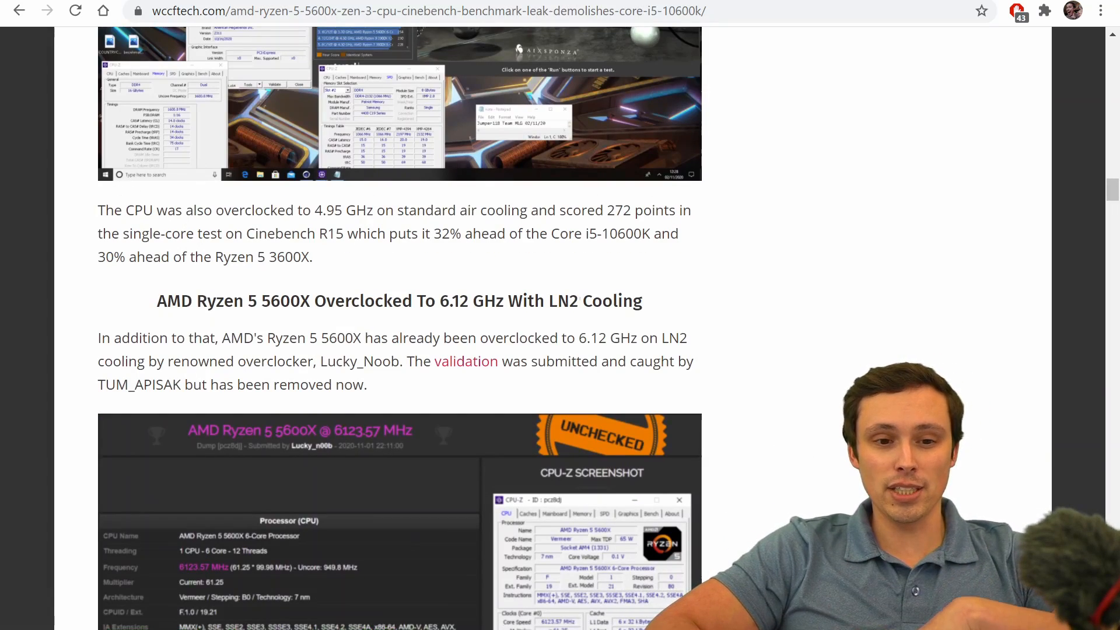
{"action": "double_click", "coordinate": [321, 210]}
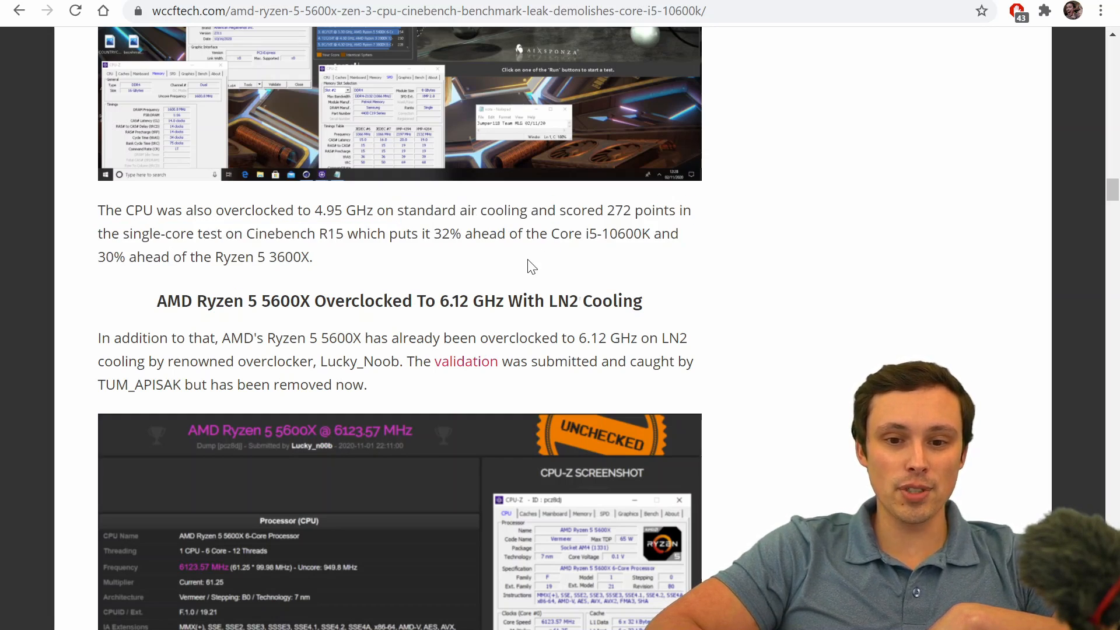
{"action": "scroll", "scroll_direction": "down", "scroll_amount": 3}
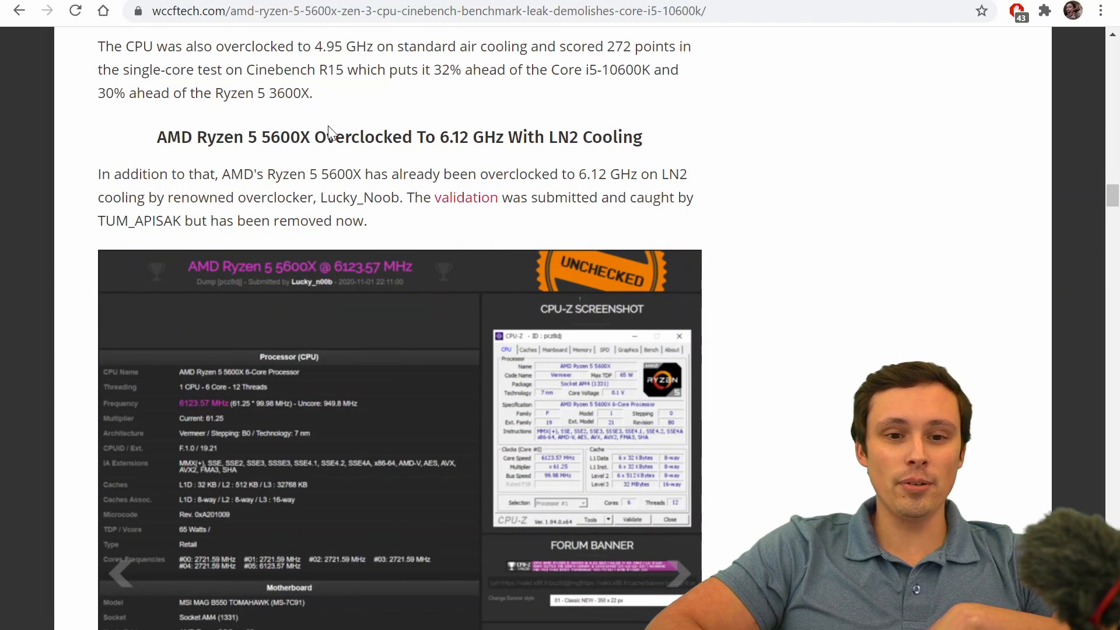
{"action": "mouse_move", "coordinate": [493, 133]}
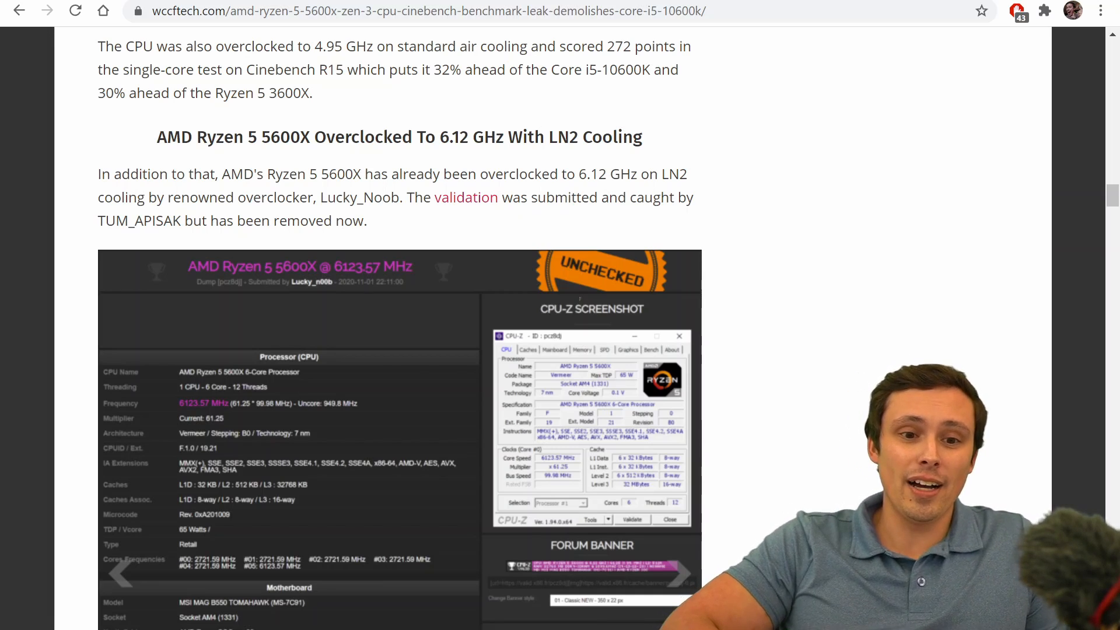
{"action": "double_click", "coordinate": [454, 137]}
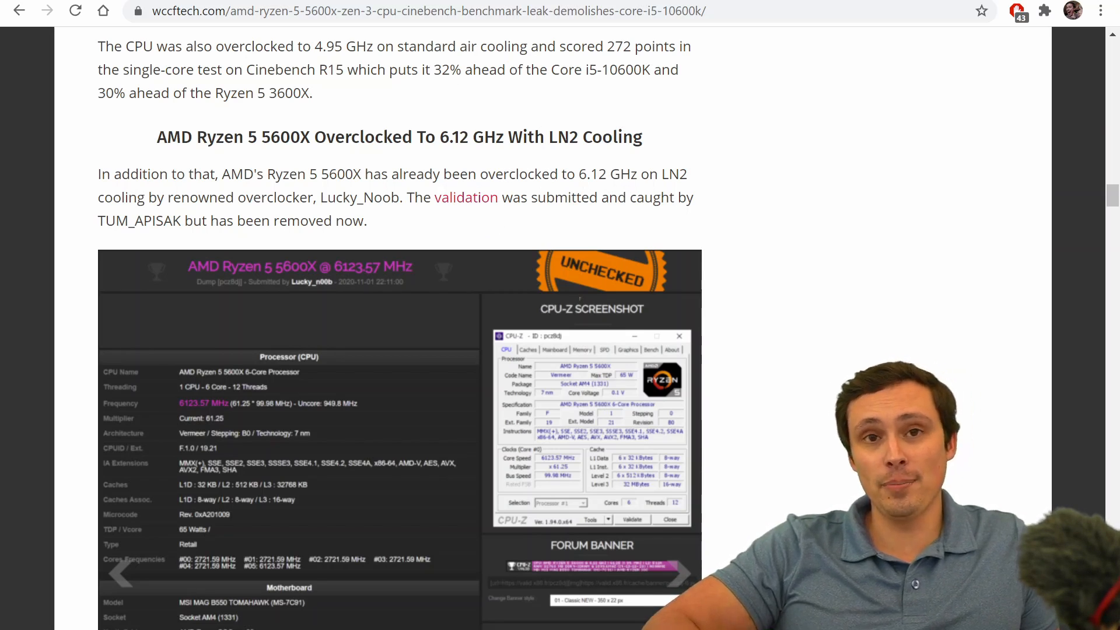
Scroll to the Passmark single-thread paragraph and select the '$299' price.
{"action": "scroll", "scroll_direction": "down", "scroll_amount": 3}
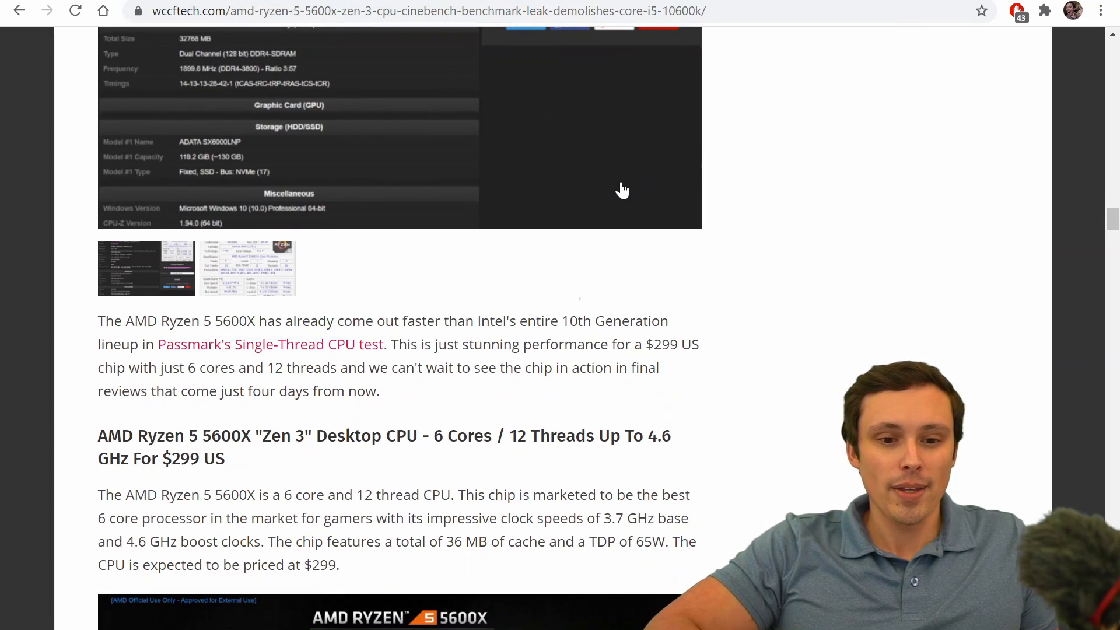
{"action": "scroll", "scroll_direction": "up", "scroll_amount": 3}
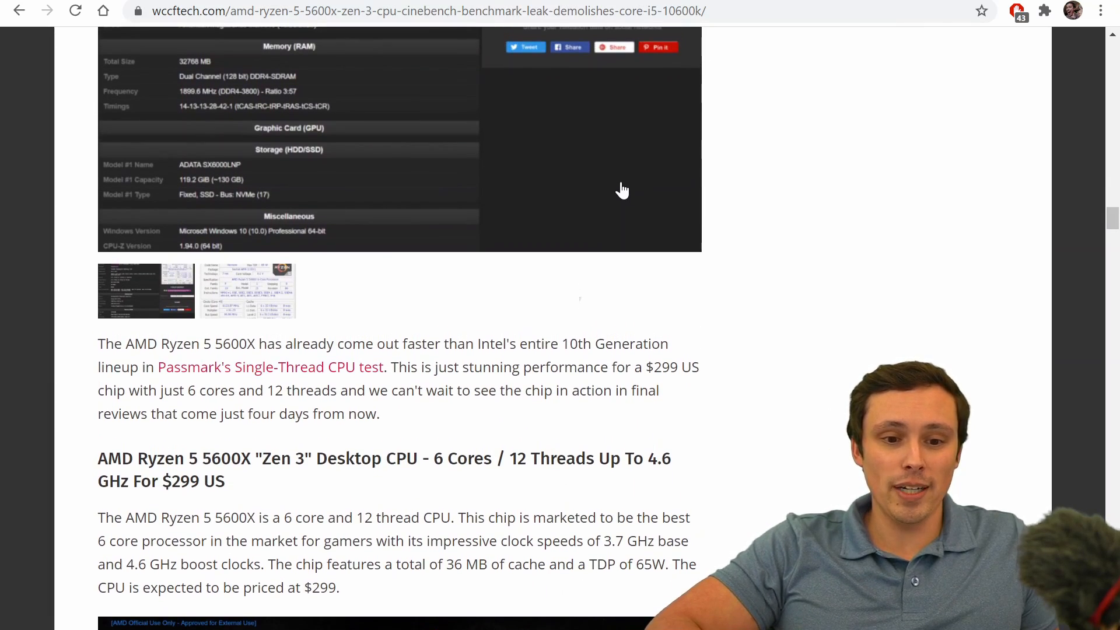
{"action": "scroll", "scroll_direction": "down", "scroll_amount": 3}
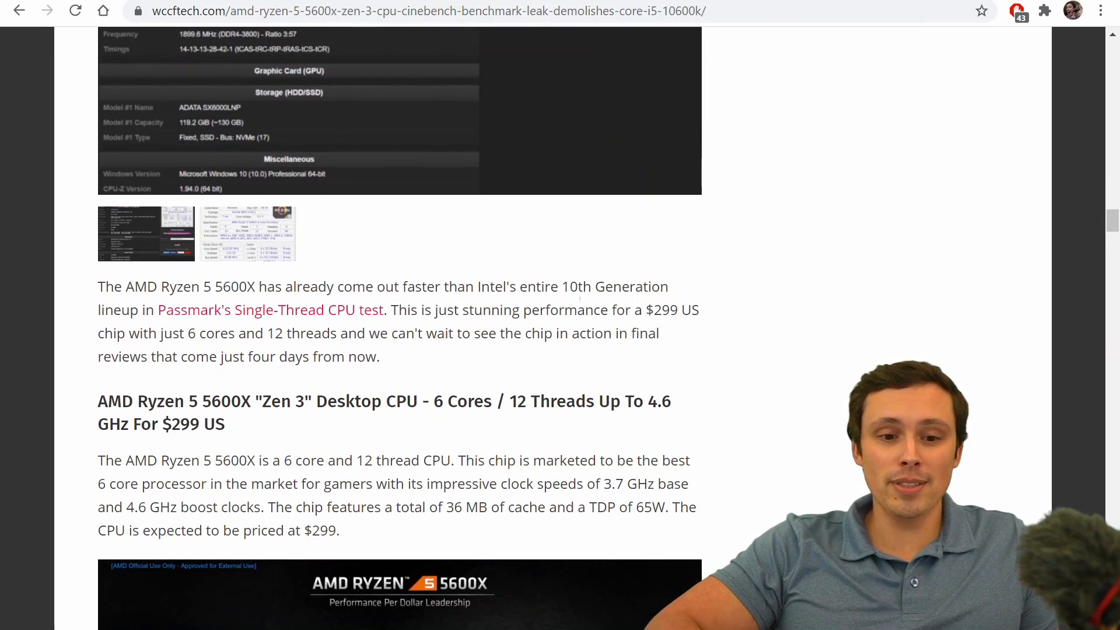
{"action": "double_click", "coordinate": [659, 309]}
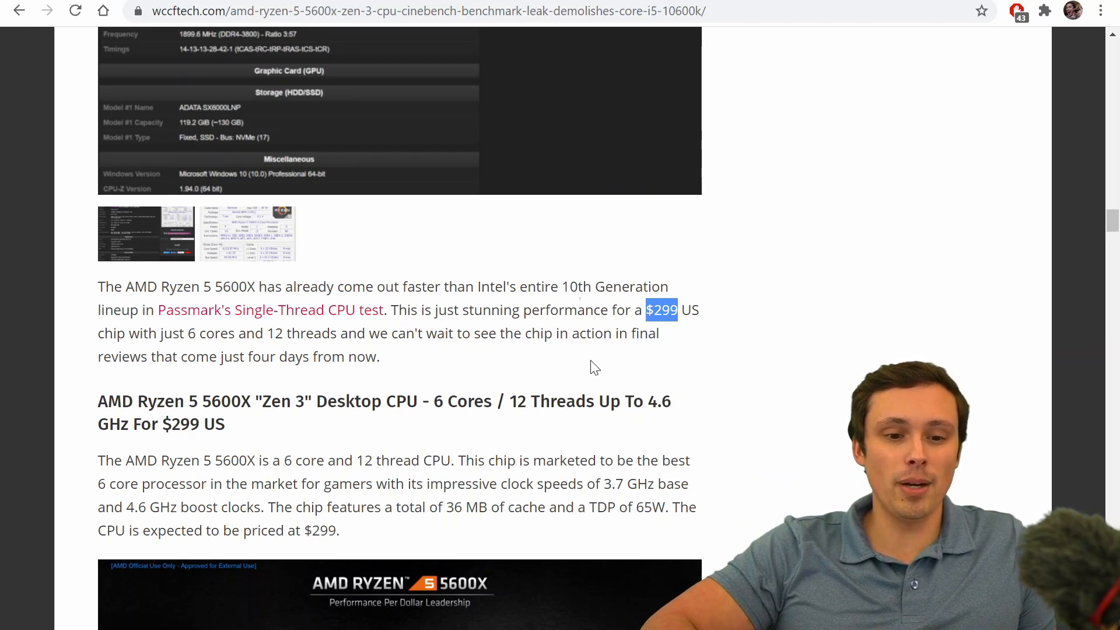
Scroll past the performance-per-dollar chart to the Ryzen 5000 Vermeer lineup table.
{"action": "scroll", "scroll_direction": "down", "scroll_amount": 3}
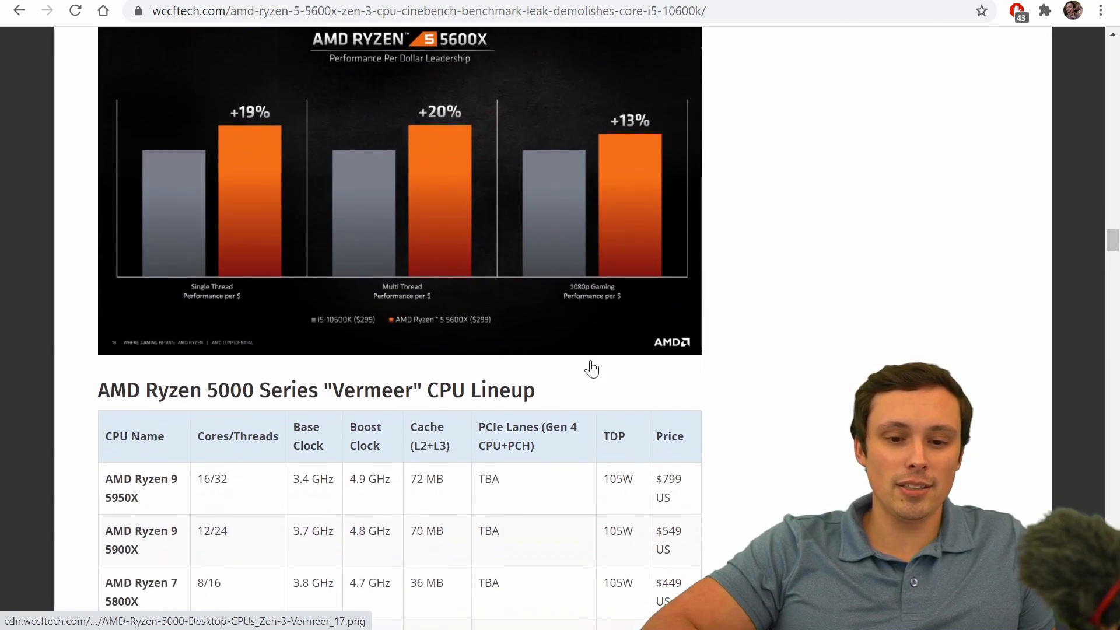
{"action": "scroll", "scroll_direction": "down", "scroll_amount": 3}
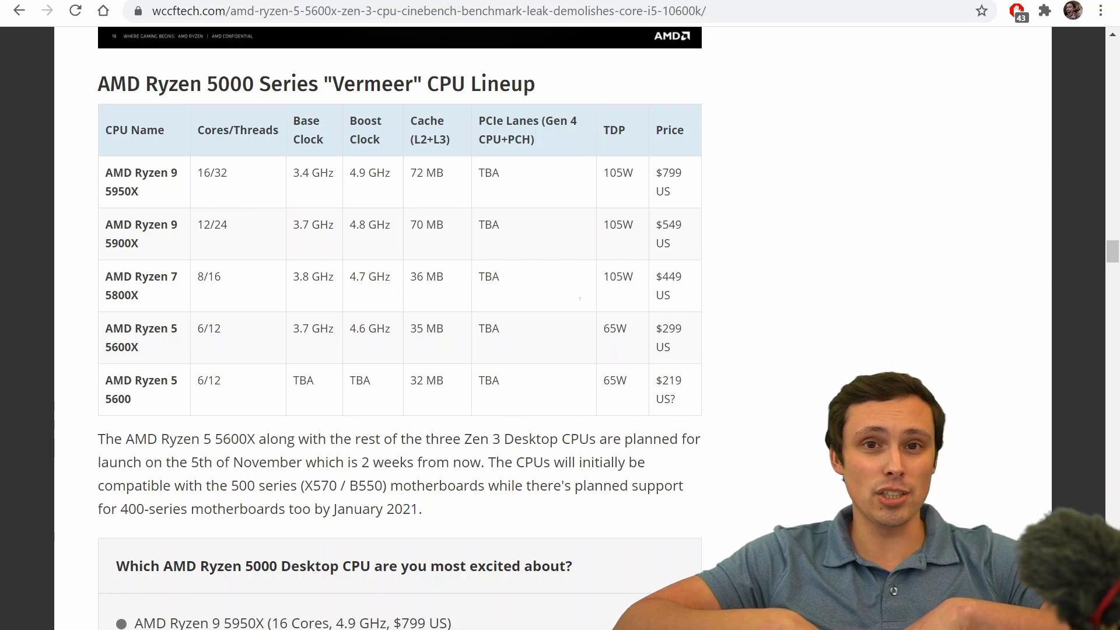
{"action": "scroll", "scroll_direction": "down", "scroll_amount": 3}
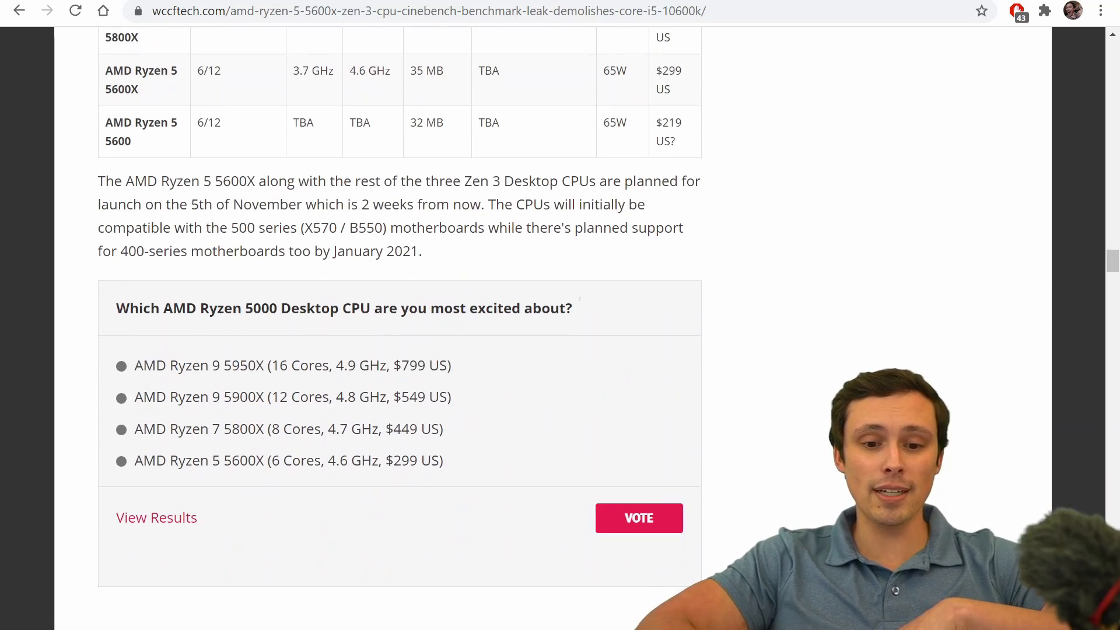
{"action": "scroll", "scroll_direction": "up", "scroll_amount": 3}
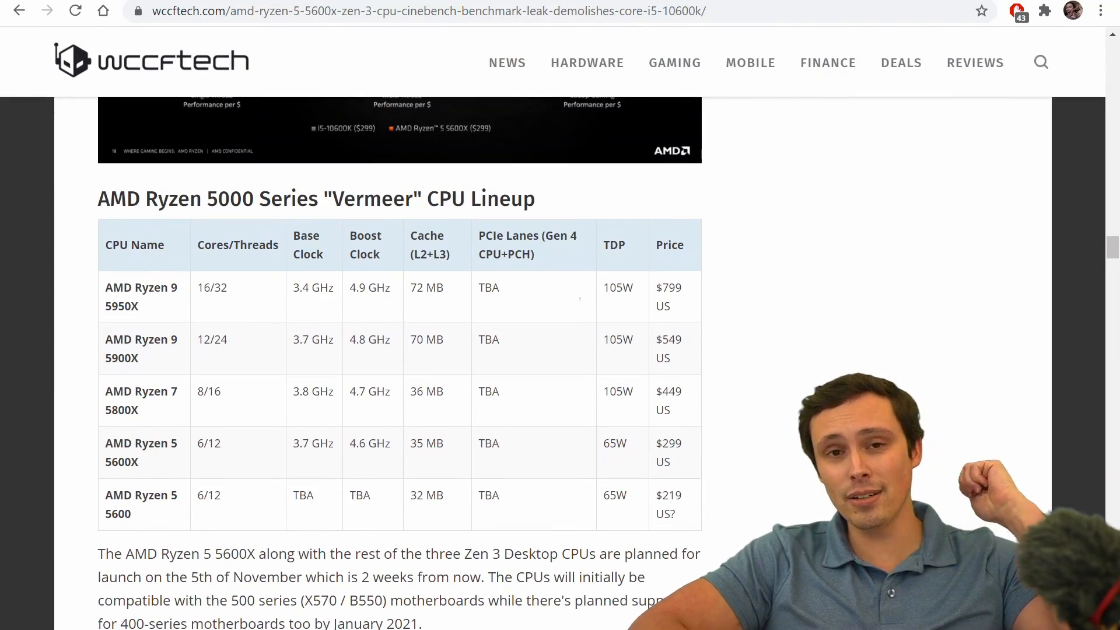